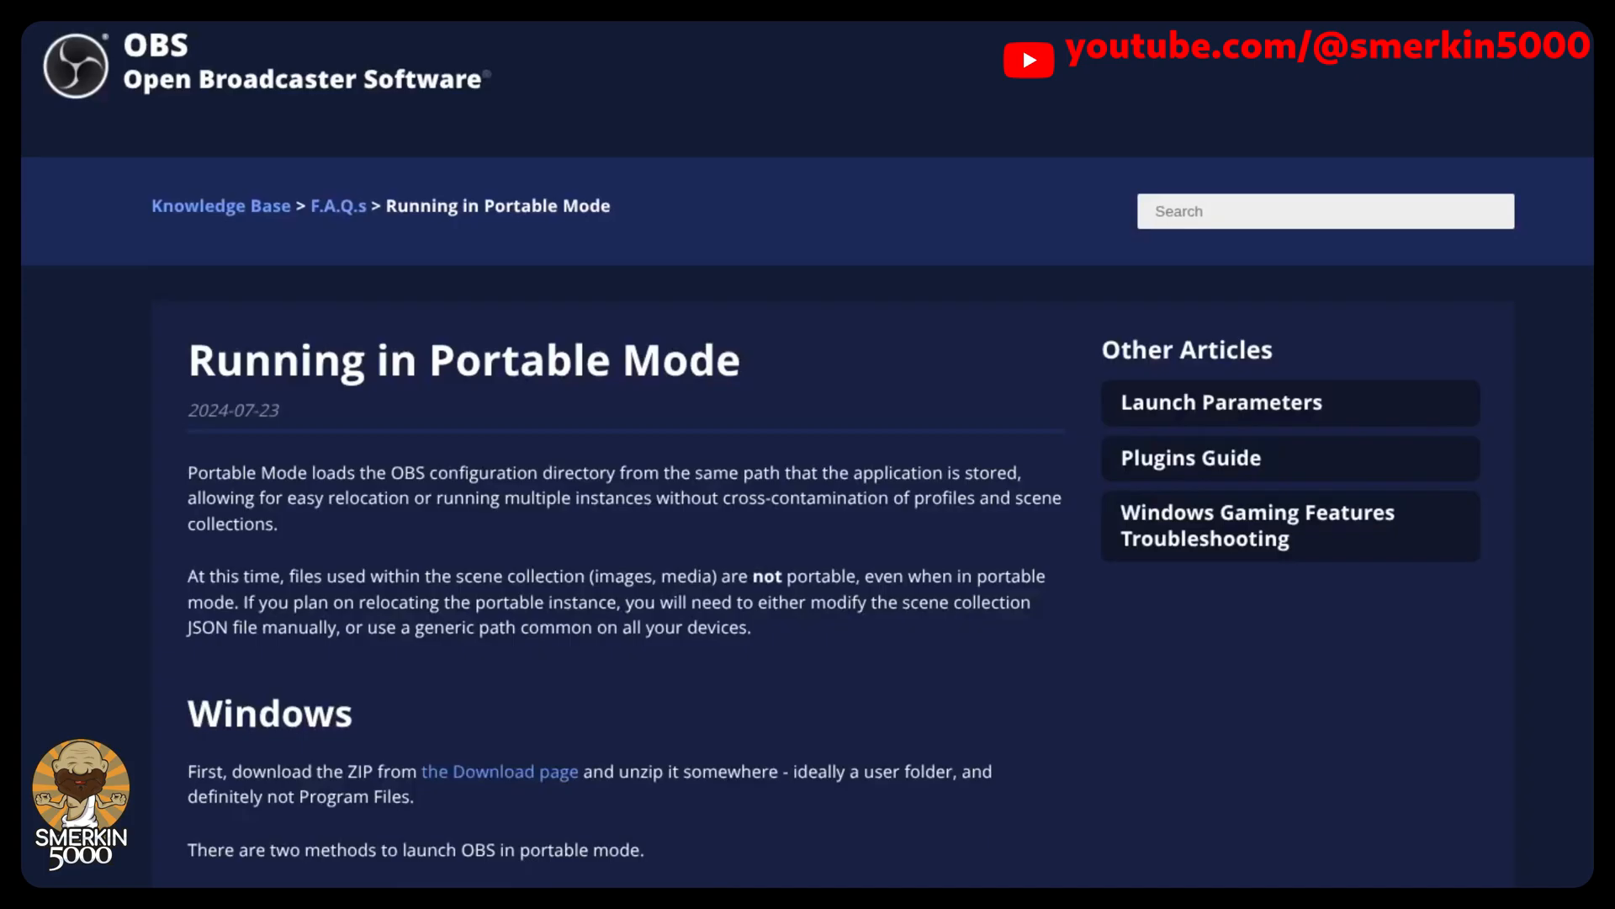
# From the Portable Mode article reach the download page and get the Windows ZIP release
pyautogui.click(498, 771)
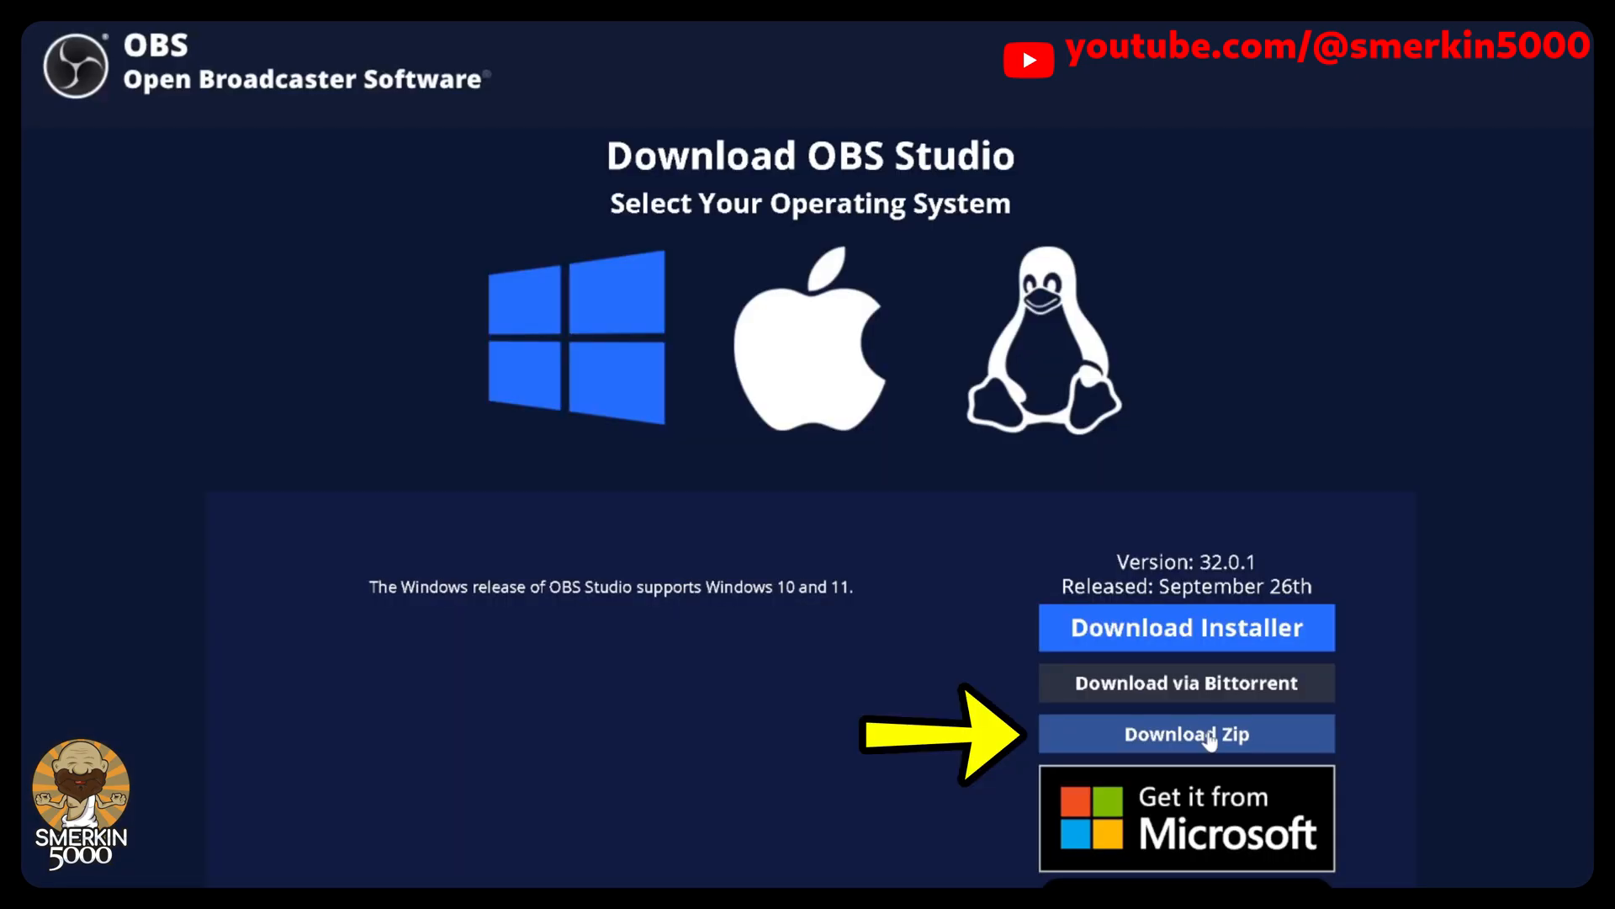
pyautogui.click(1186, 733)
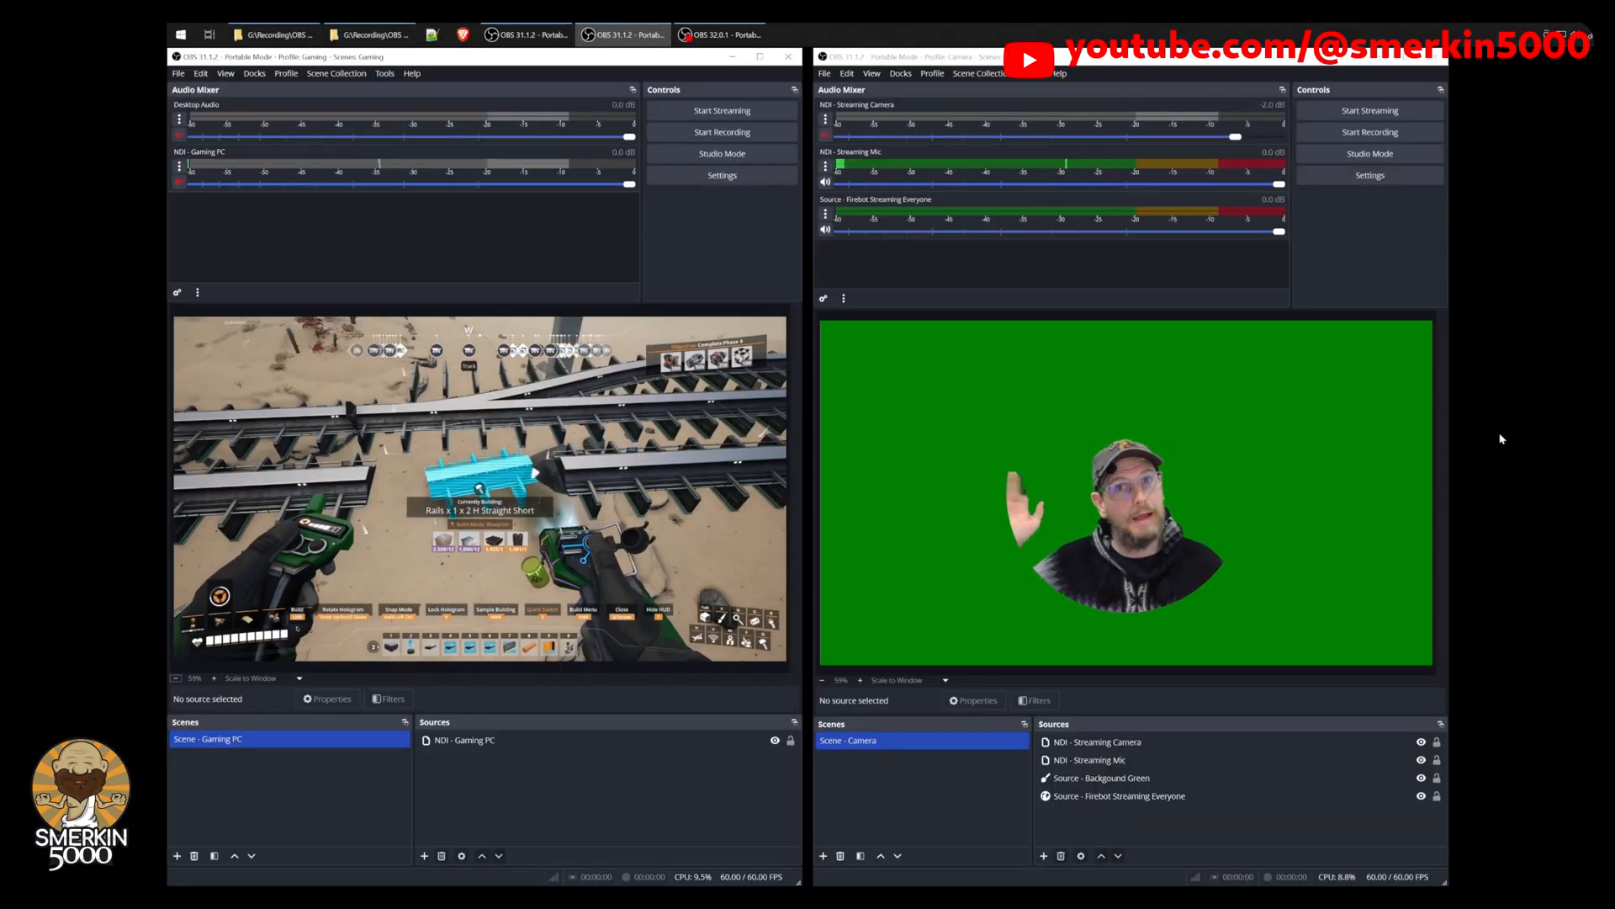
# Review the two portable OBS instances and close the WebSocket Server Settings window
pyautogui.click(384, 72)
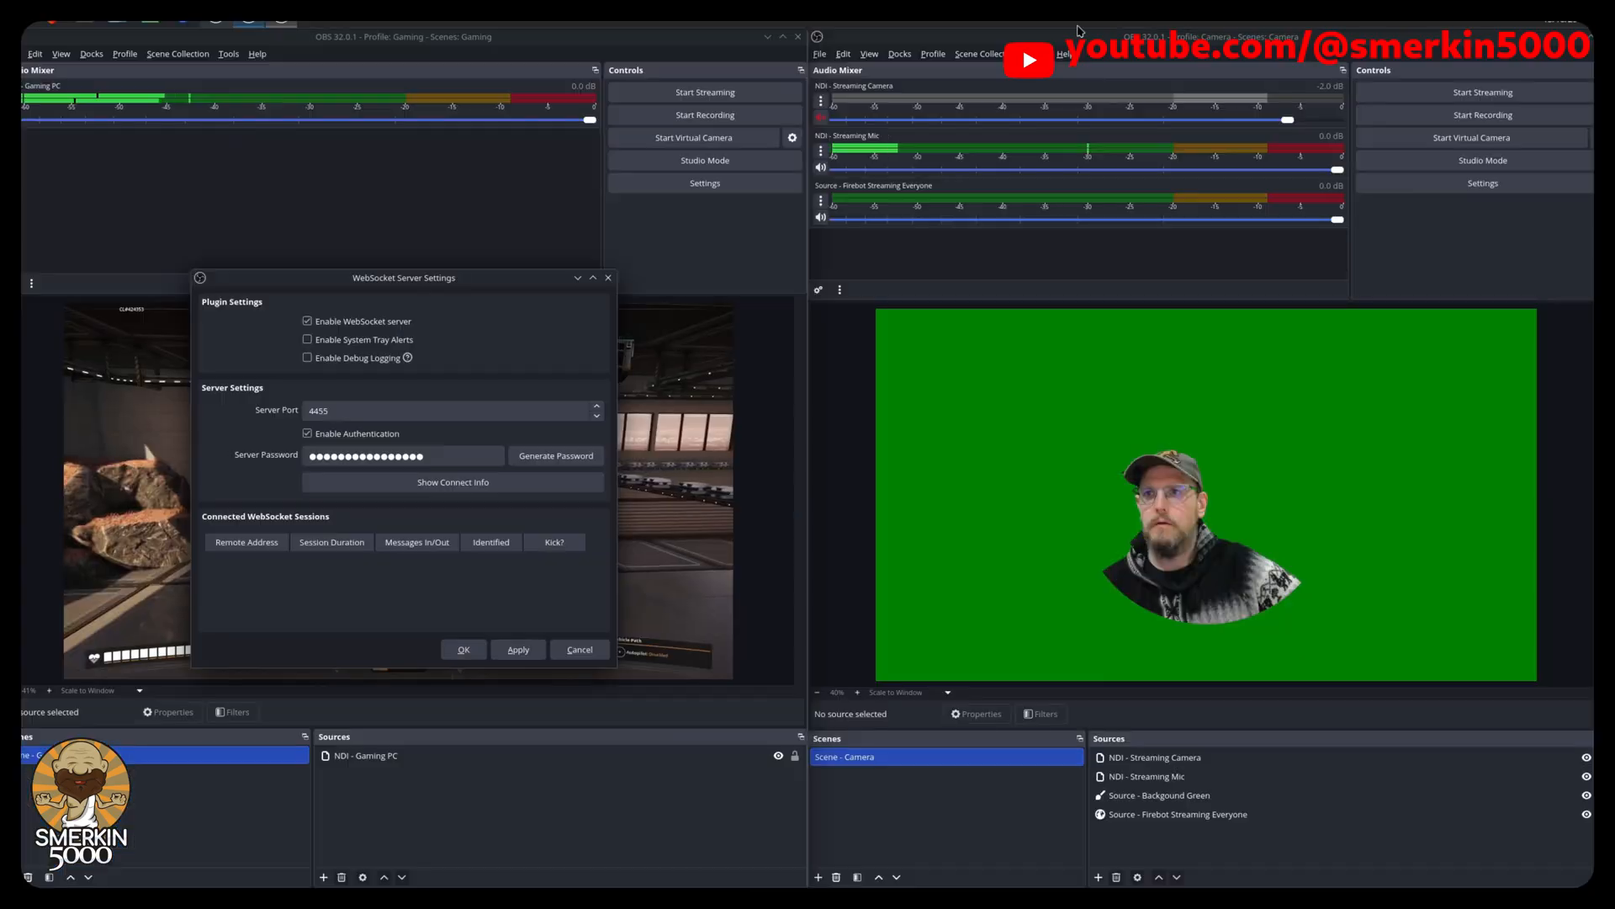
pyautogui.click(1059, 54)
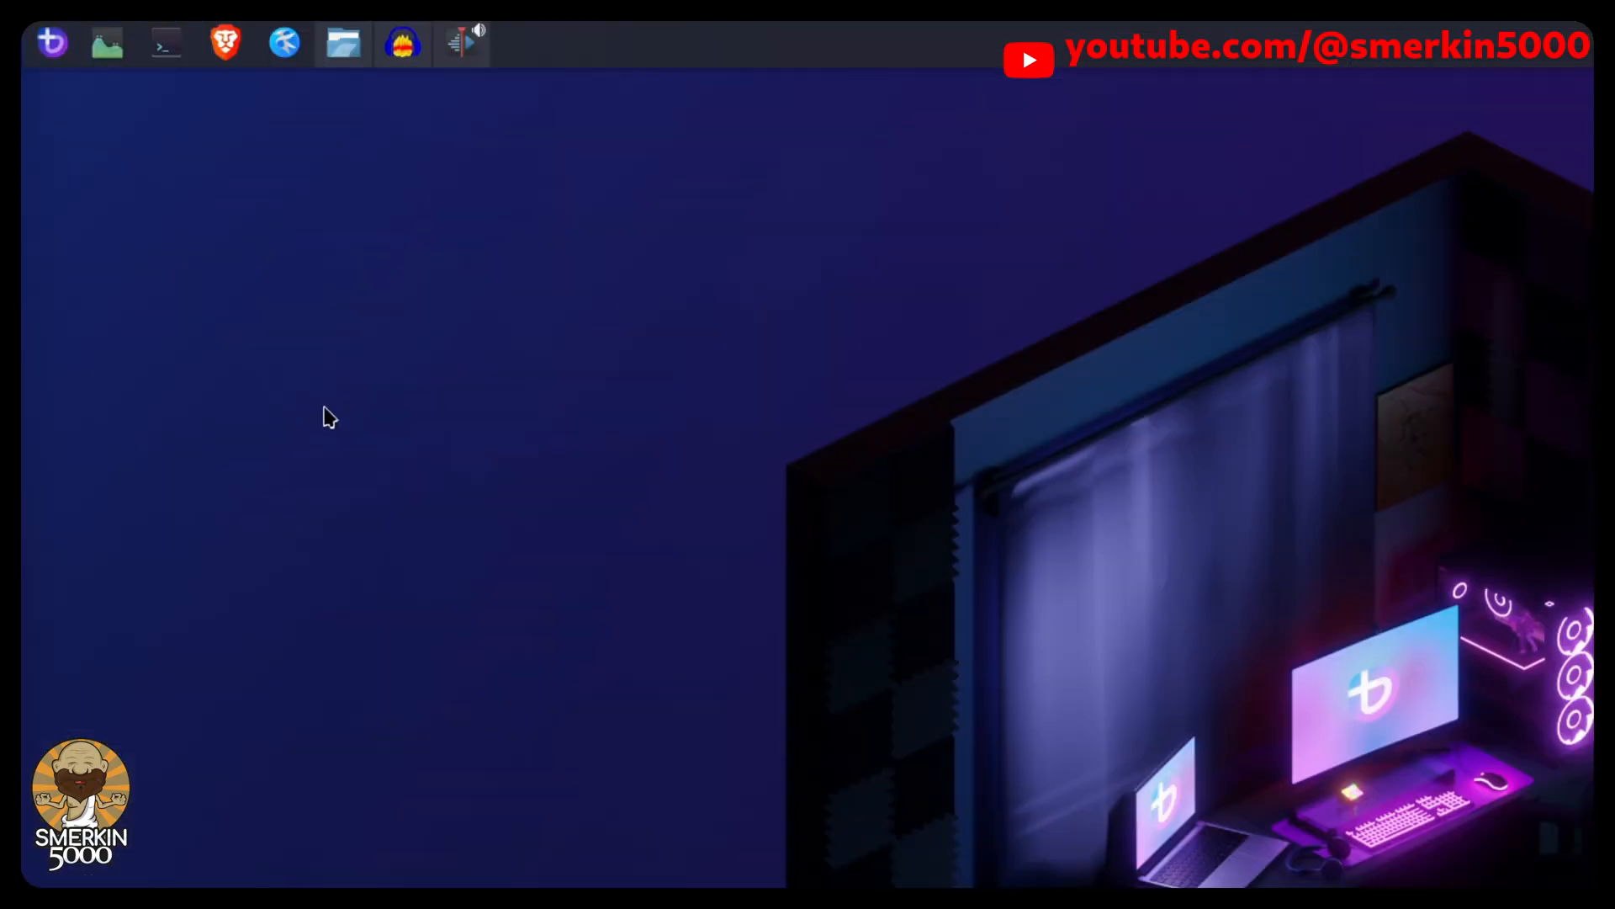
# Launch Bazaar from the application launcher and search it for 'obs s'
pyautogui.click(53, 43)
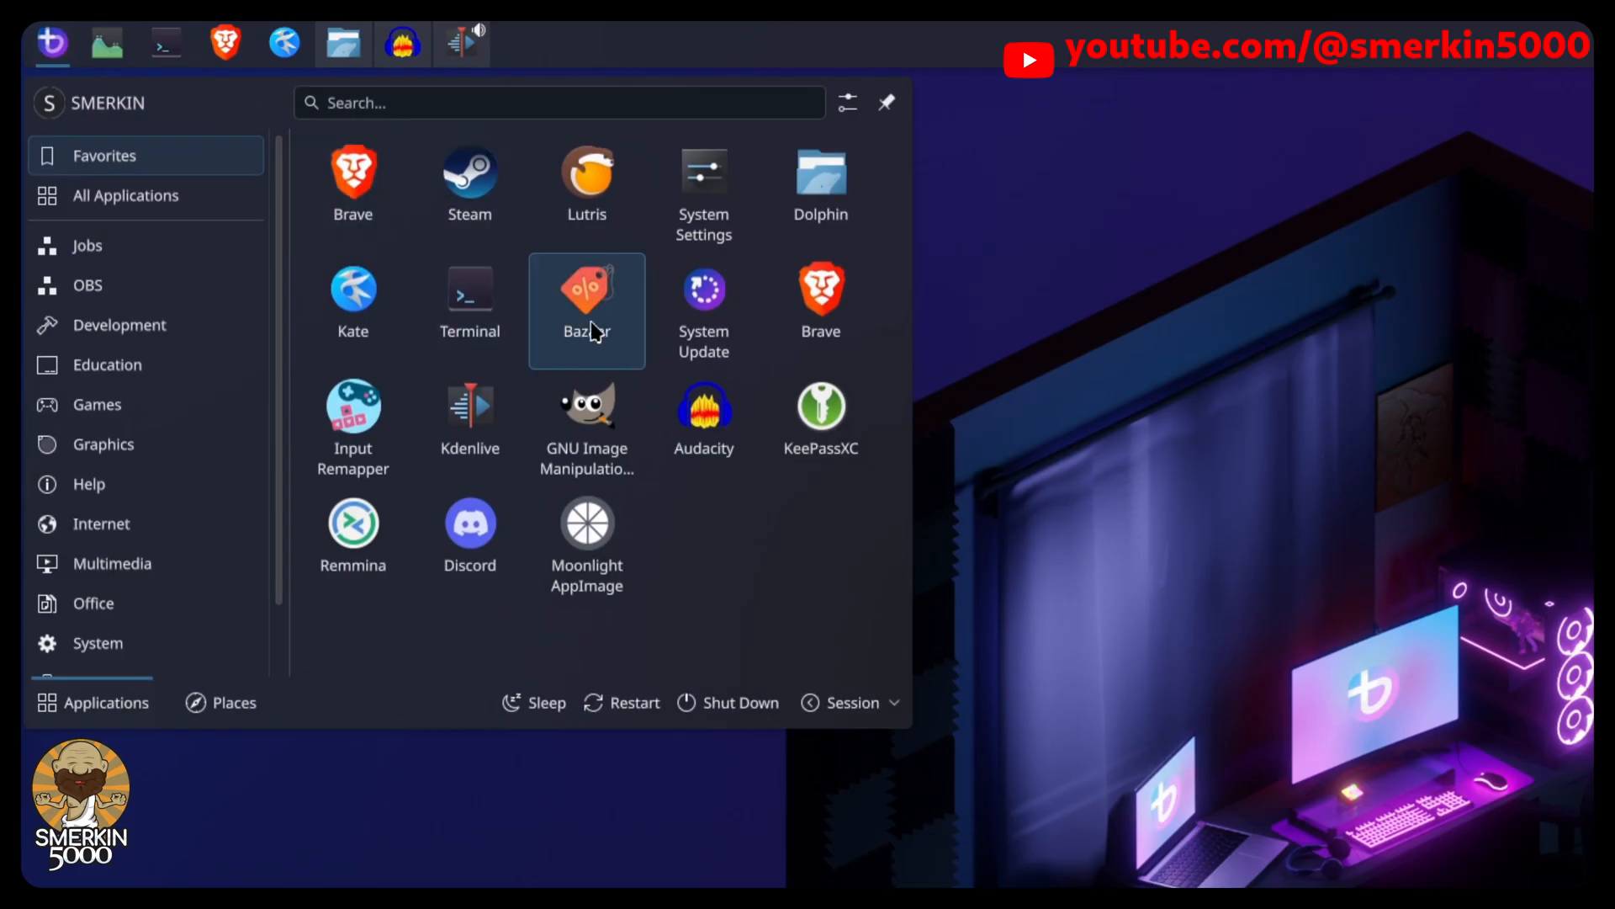
pyautogui.click(586, 293)
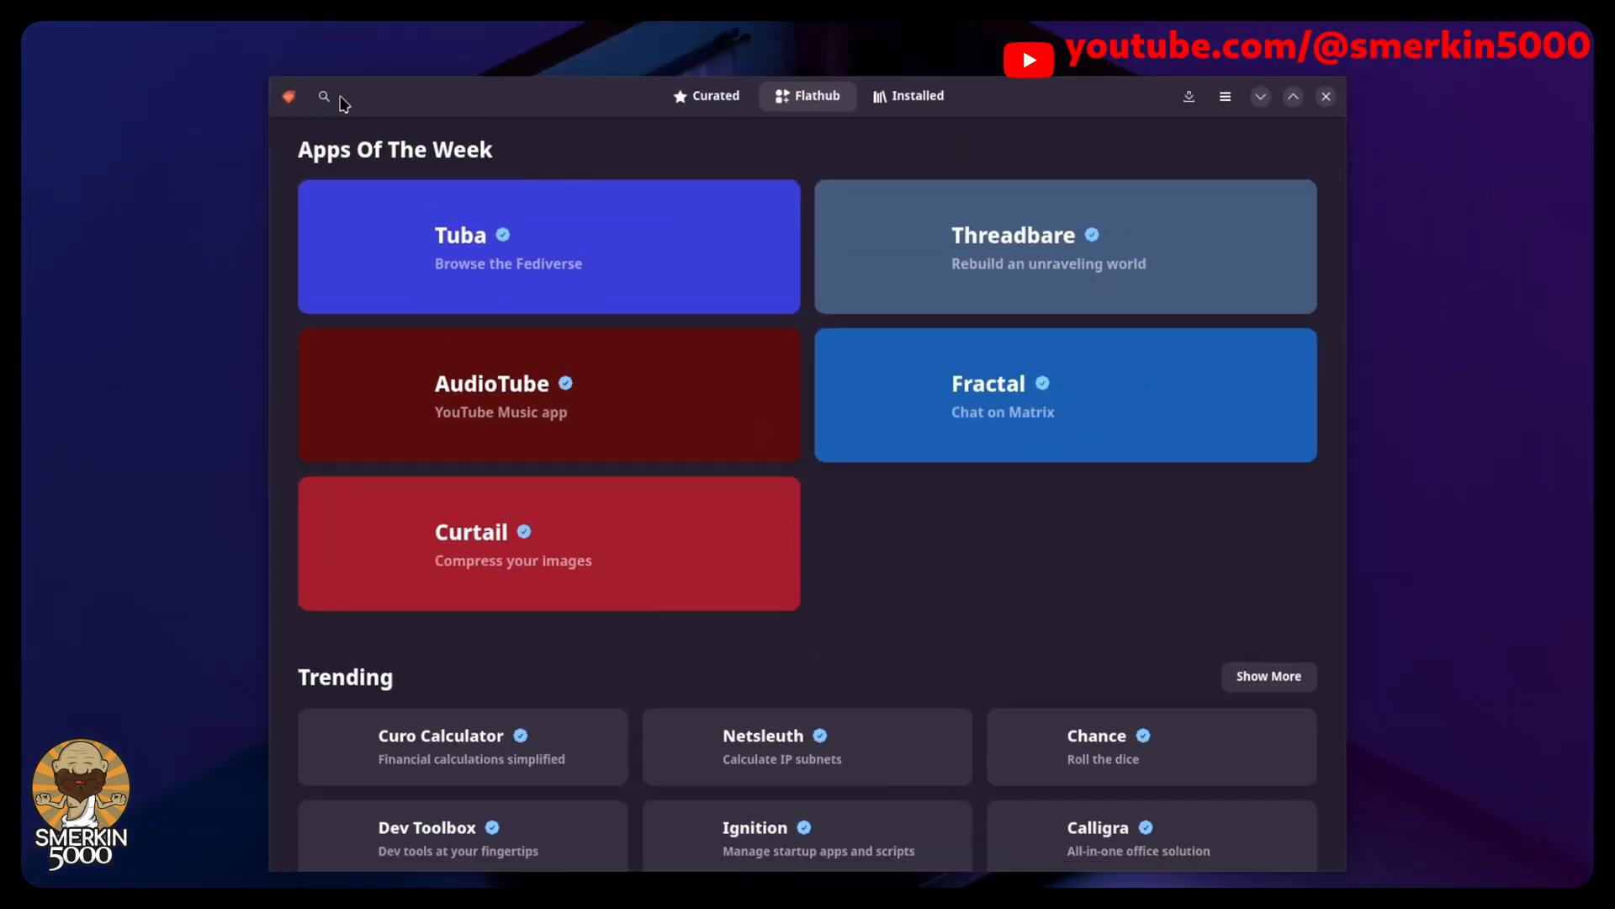
pyautogui.click(323, 96)
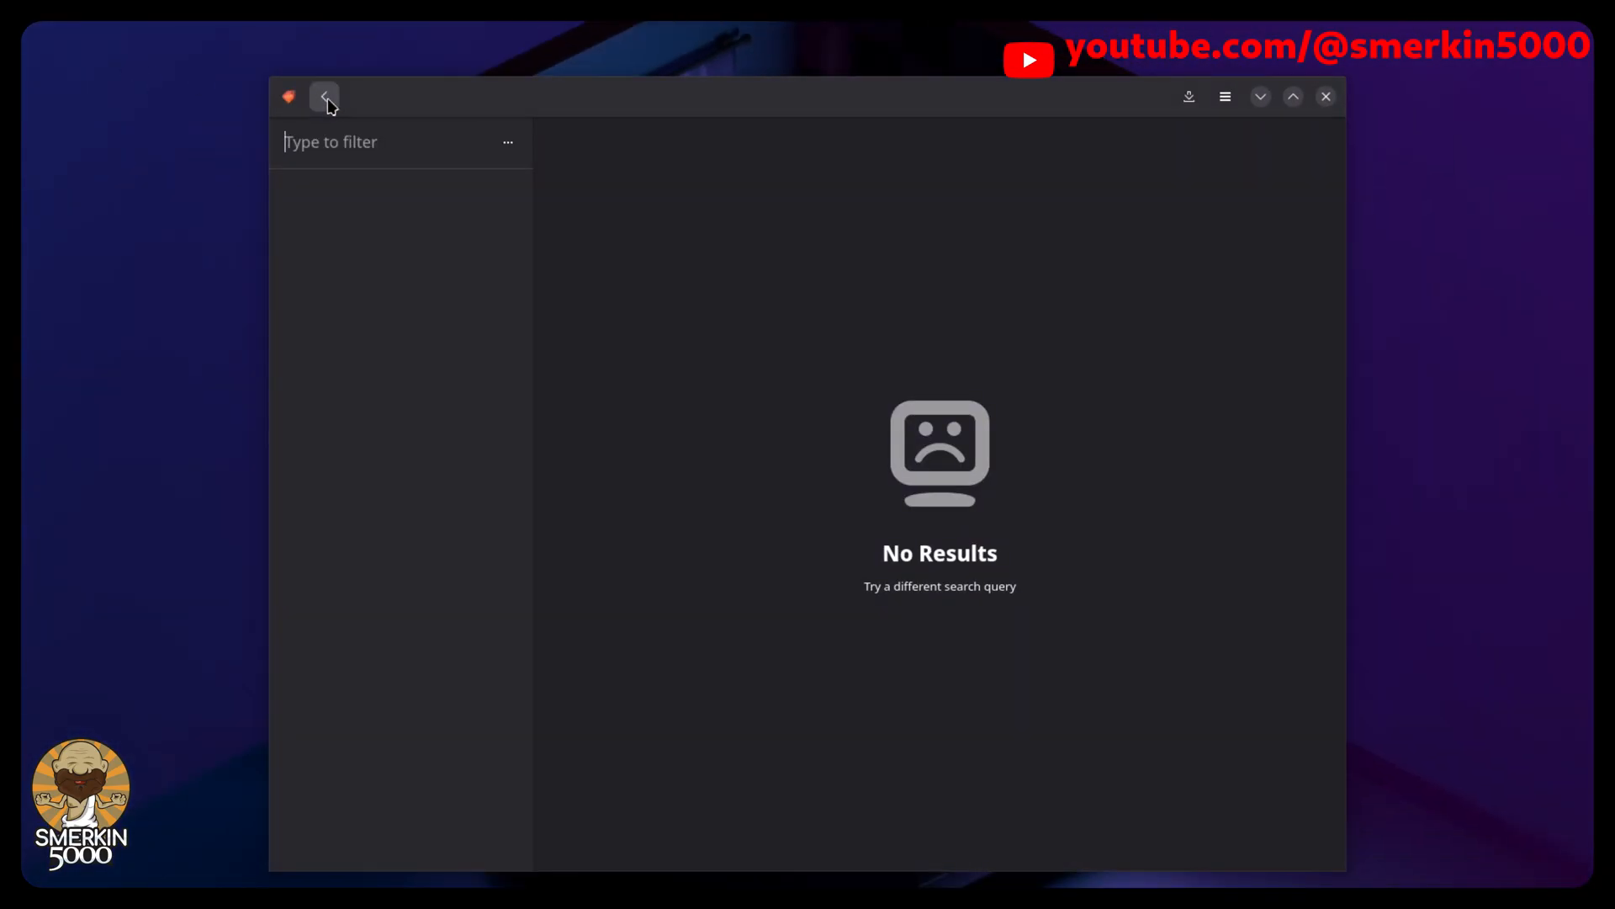
pyautogui.write('obs s')
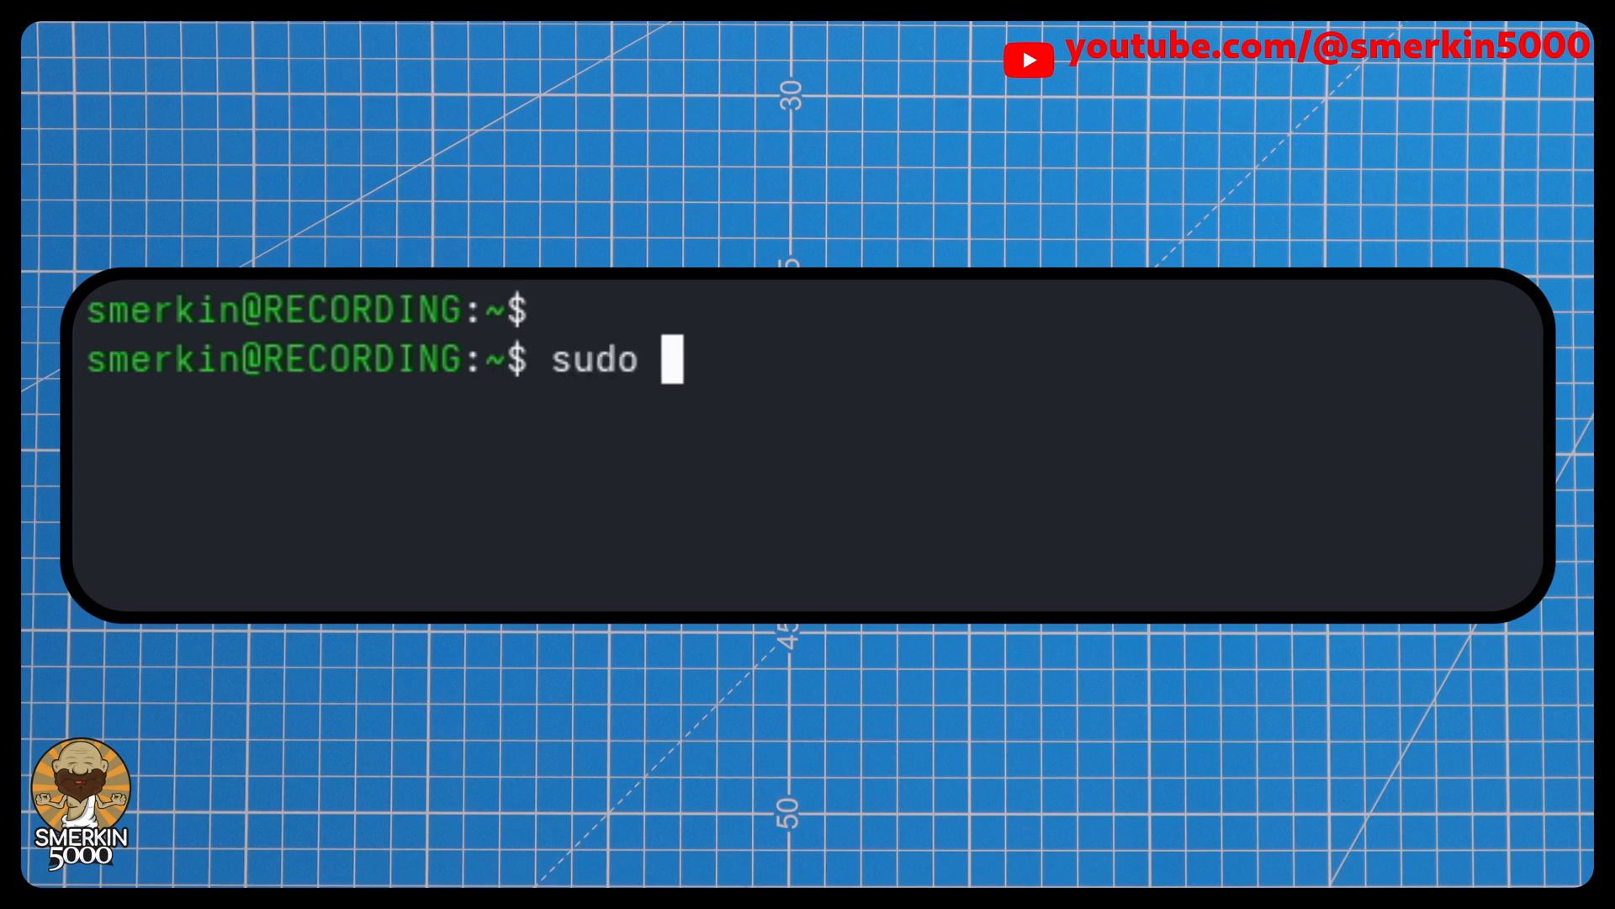
# Create the /var/home/CAMERA folder with sudo mkdir
pyautogui.write('mkdir')
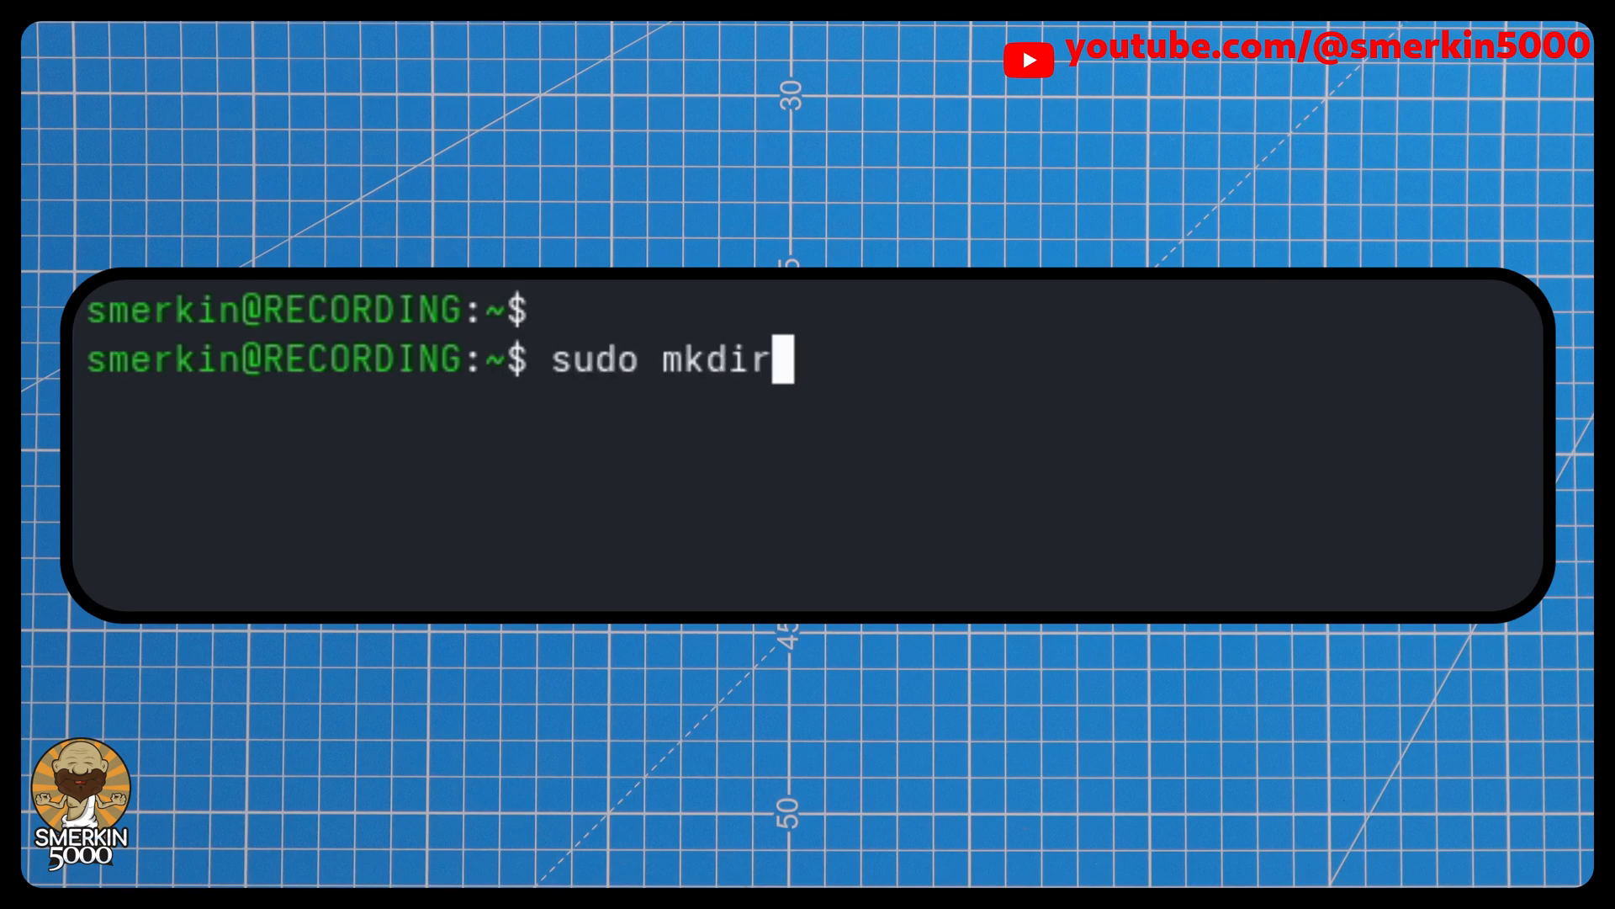
pyautogui.write('/var/ho')
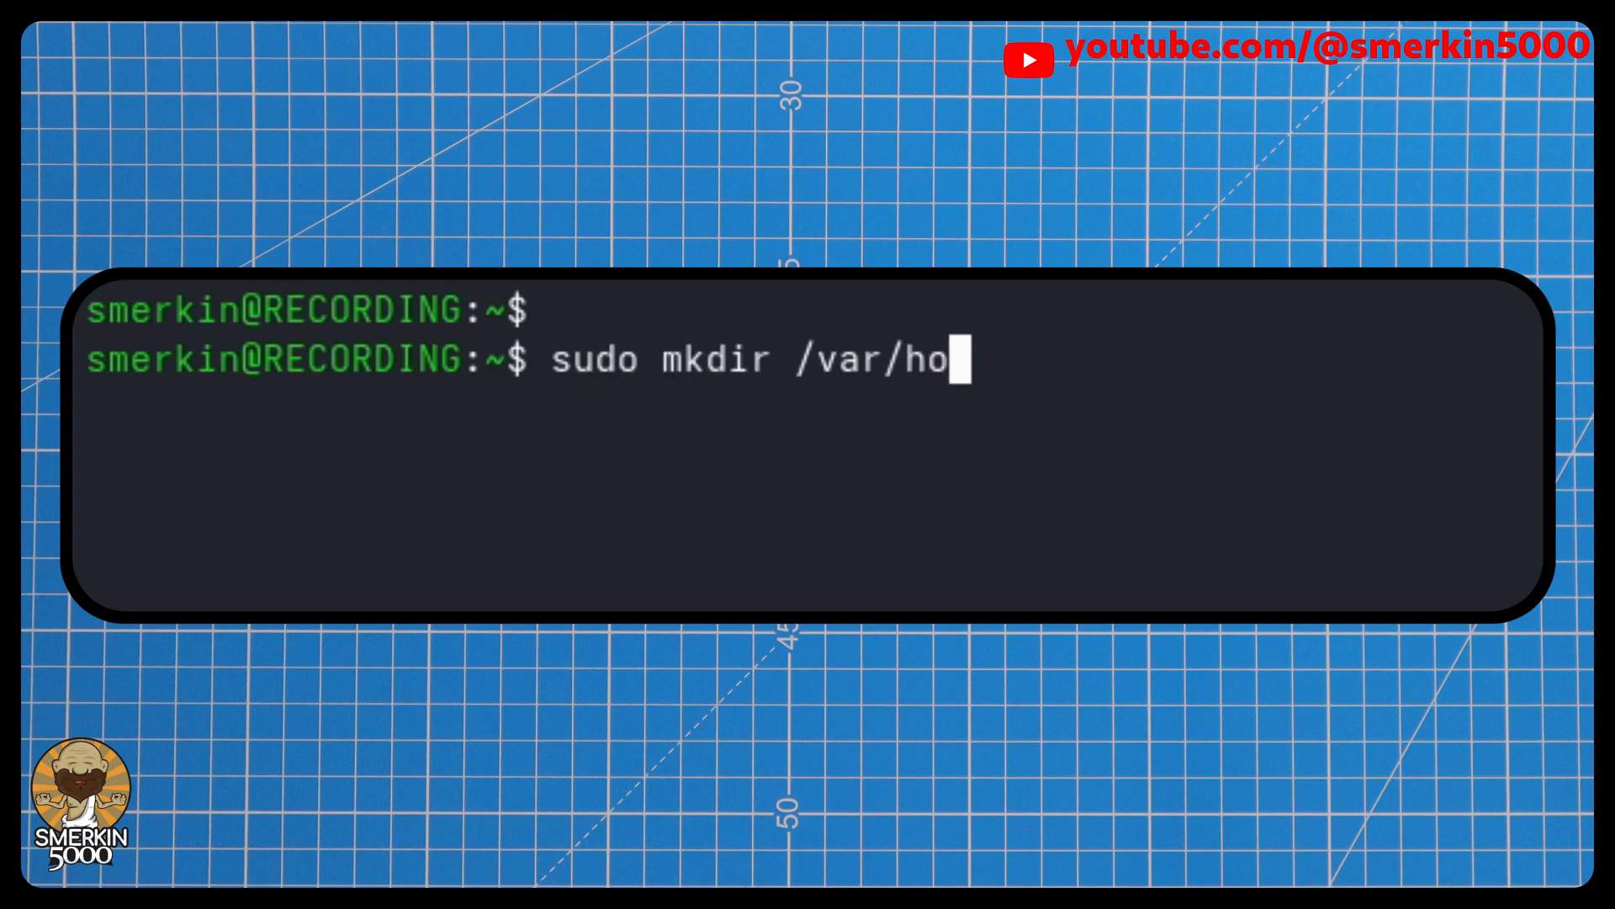
pyautogui.write('me/')
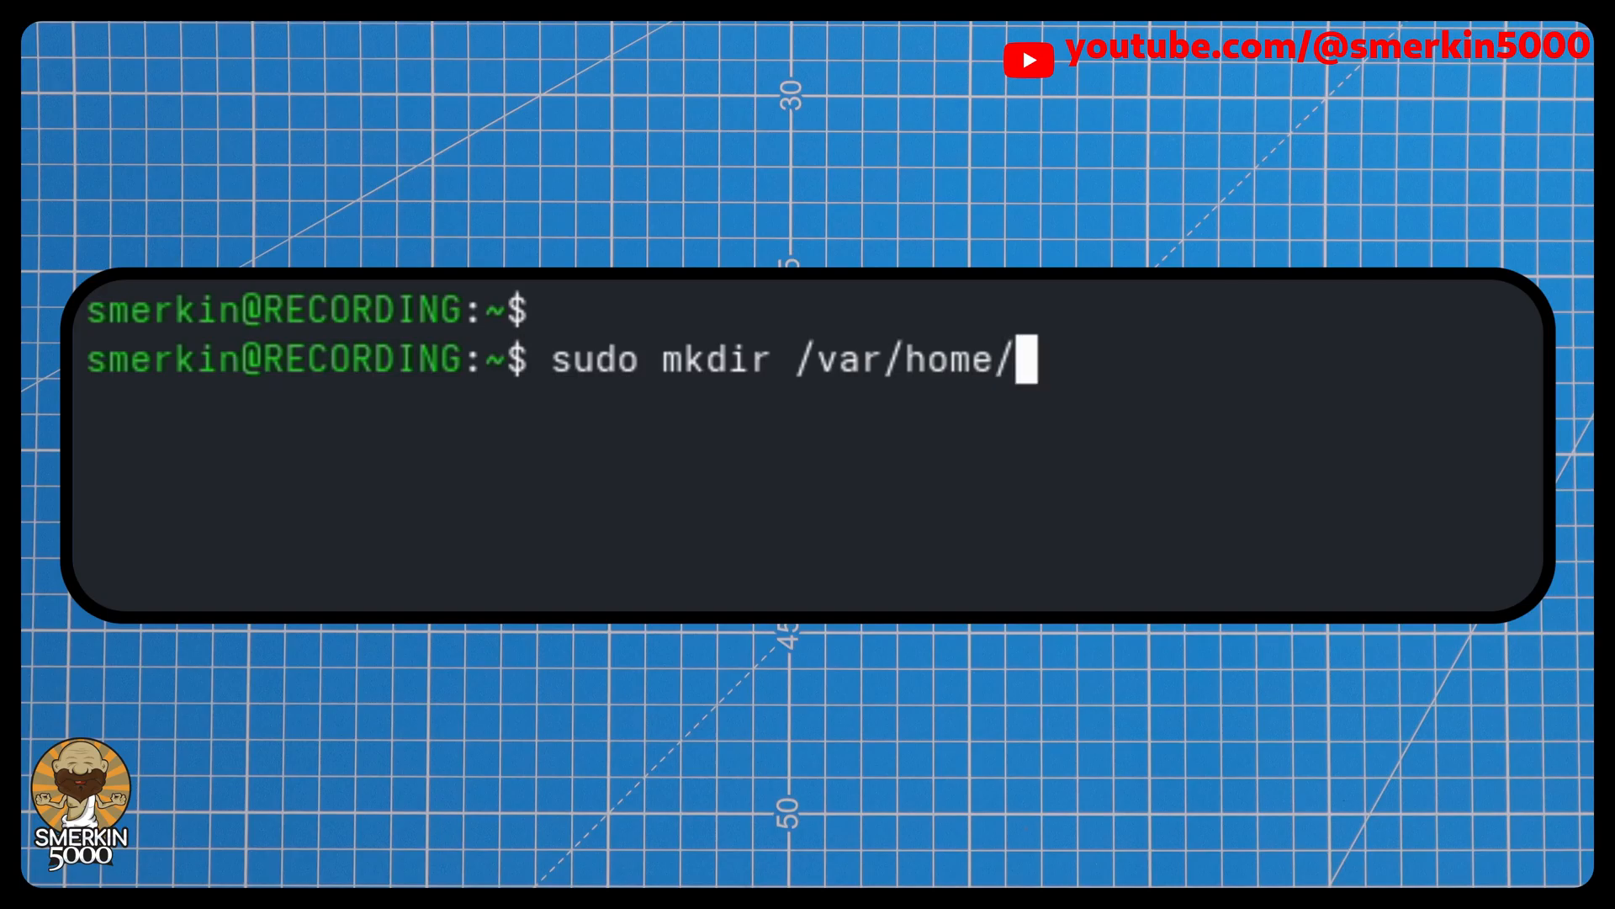
pyautogui.write('CAMERA')
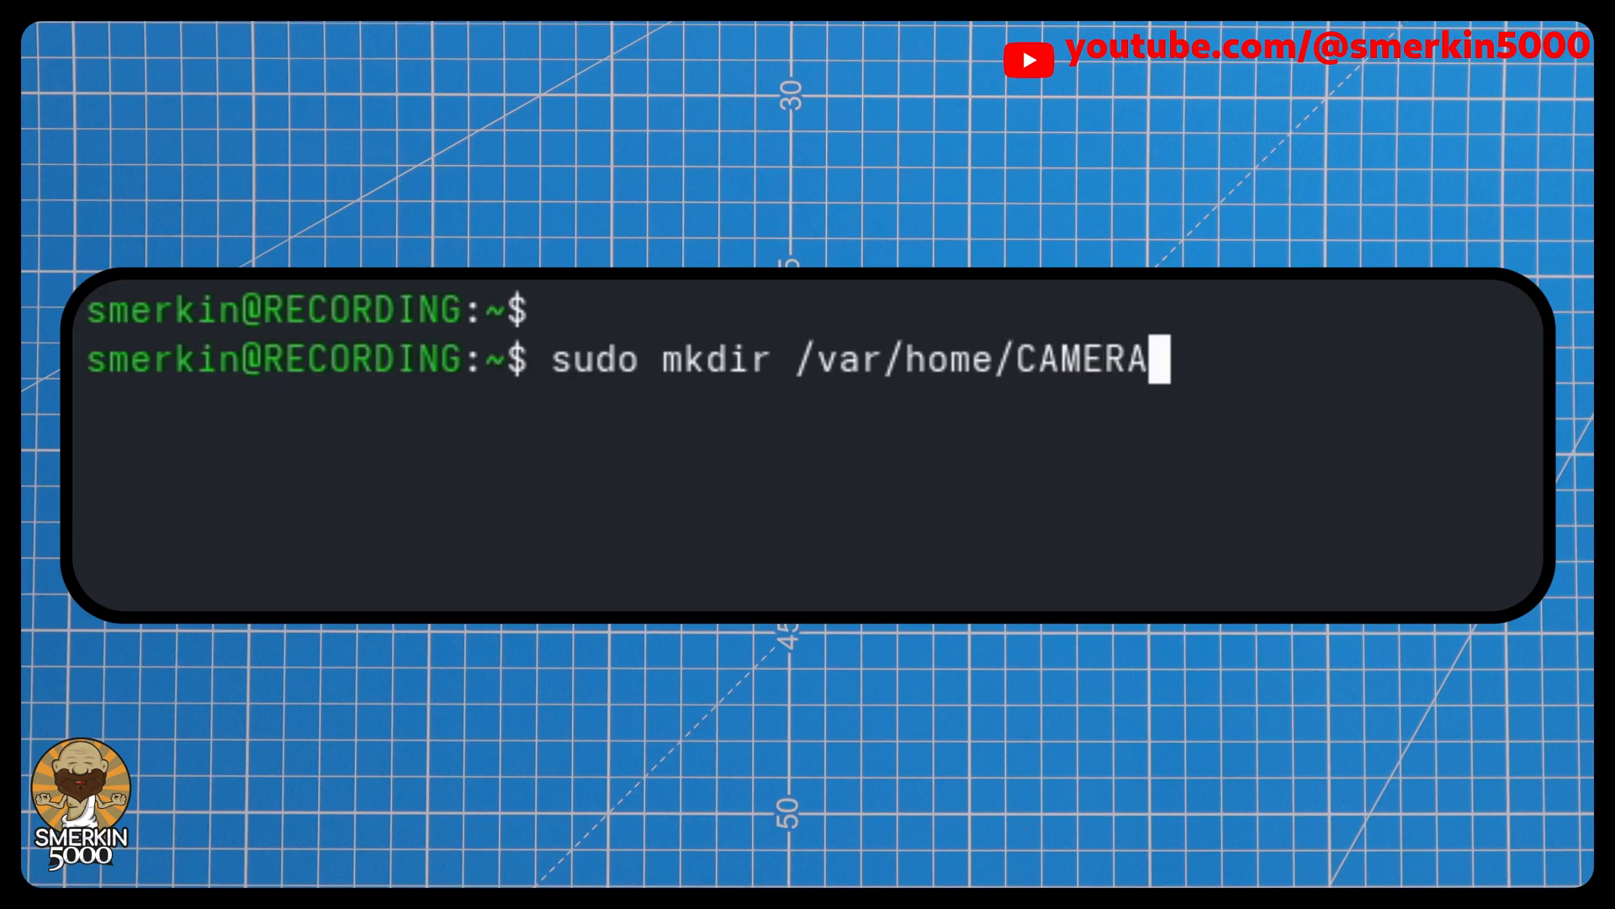
# Restrict /var/home/CAMERA to owner-only (u=rwx,g=,o=) and run the OBS Flatpak with HOME set to it
pyautogui.write('sudo chmod u=rwx,g=,o')
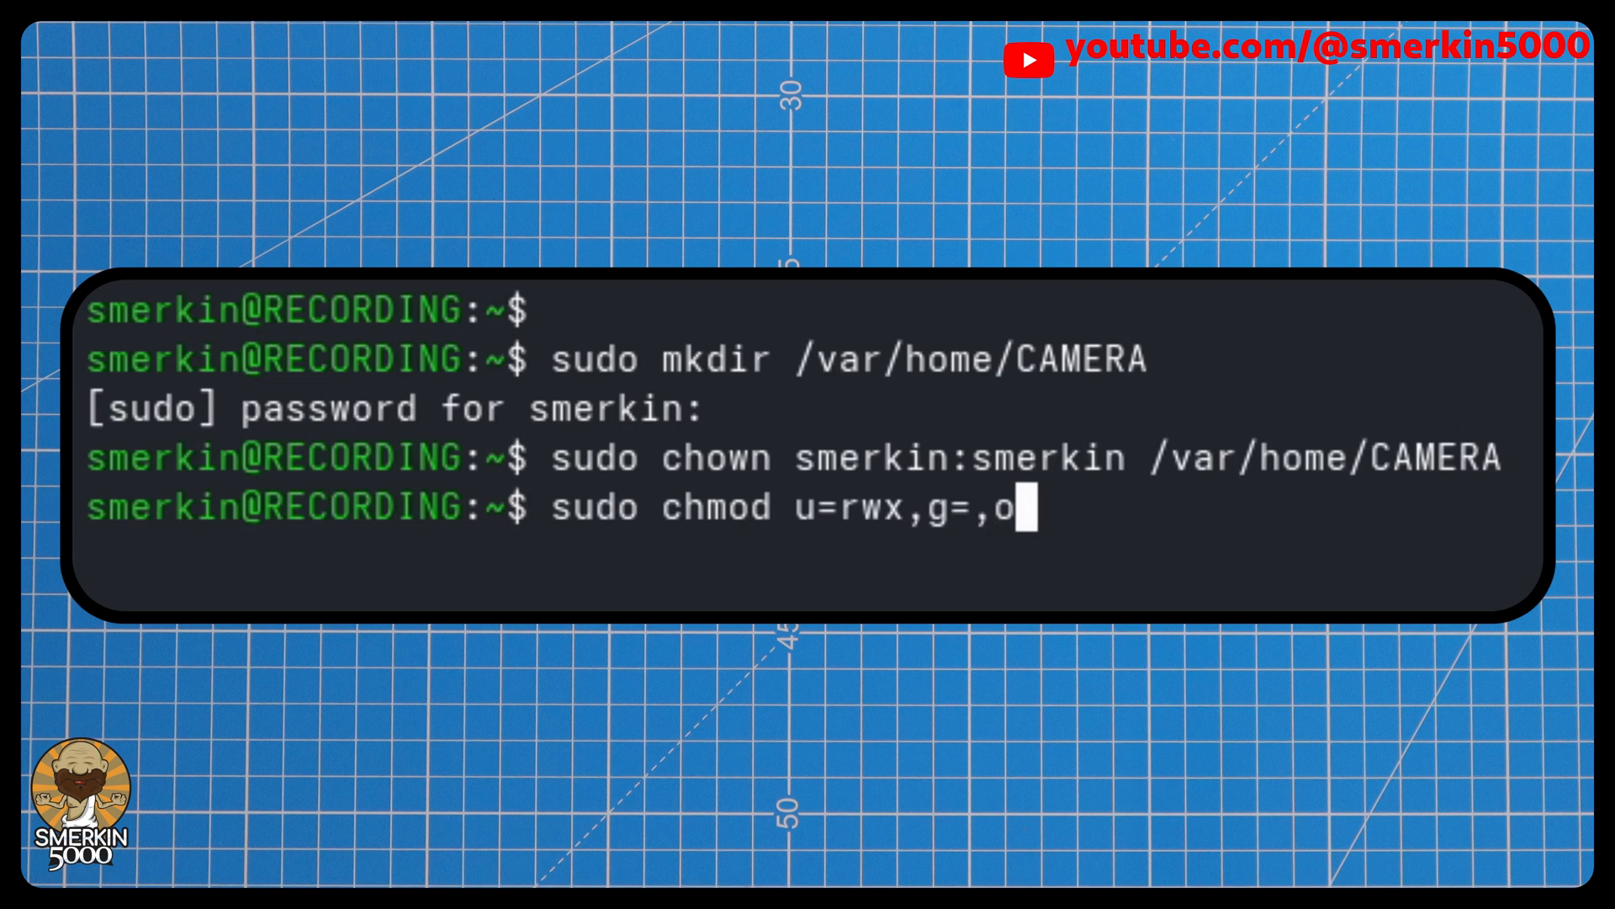
pyautogui.write('=')
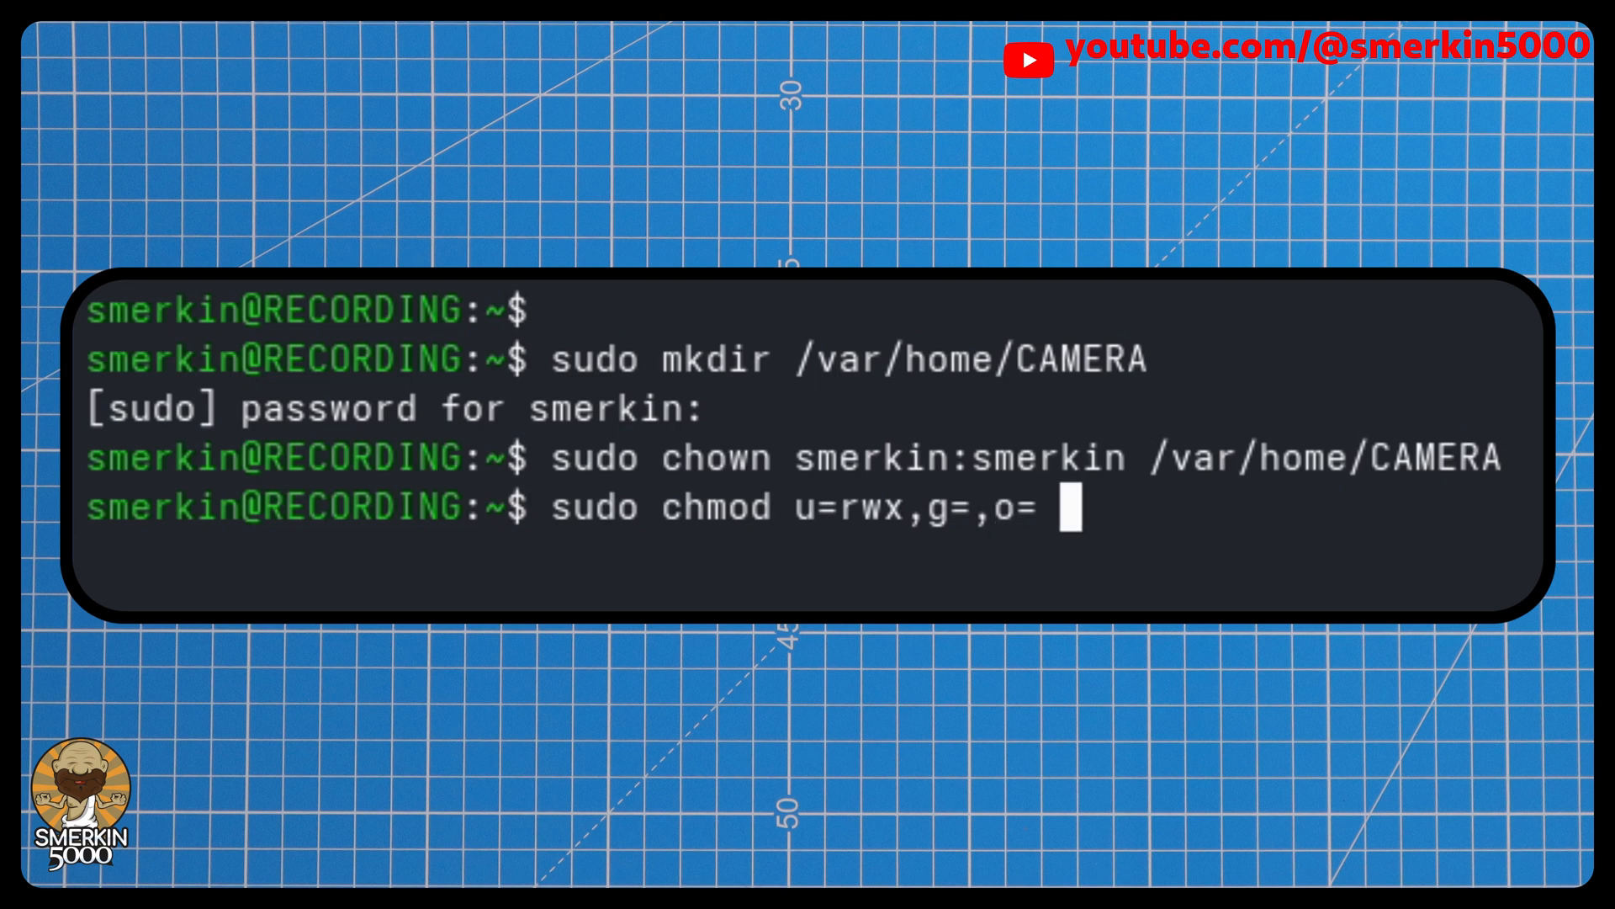
pyautogui.write('/var/')
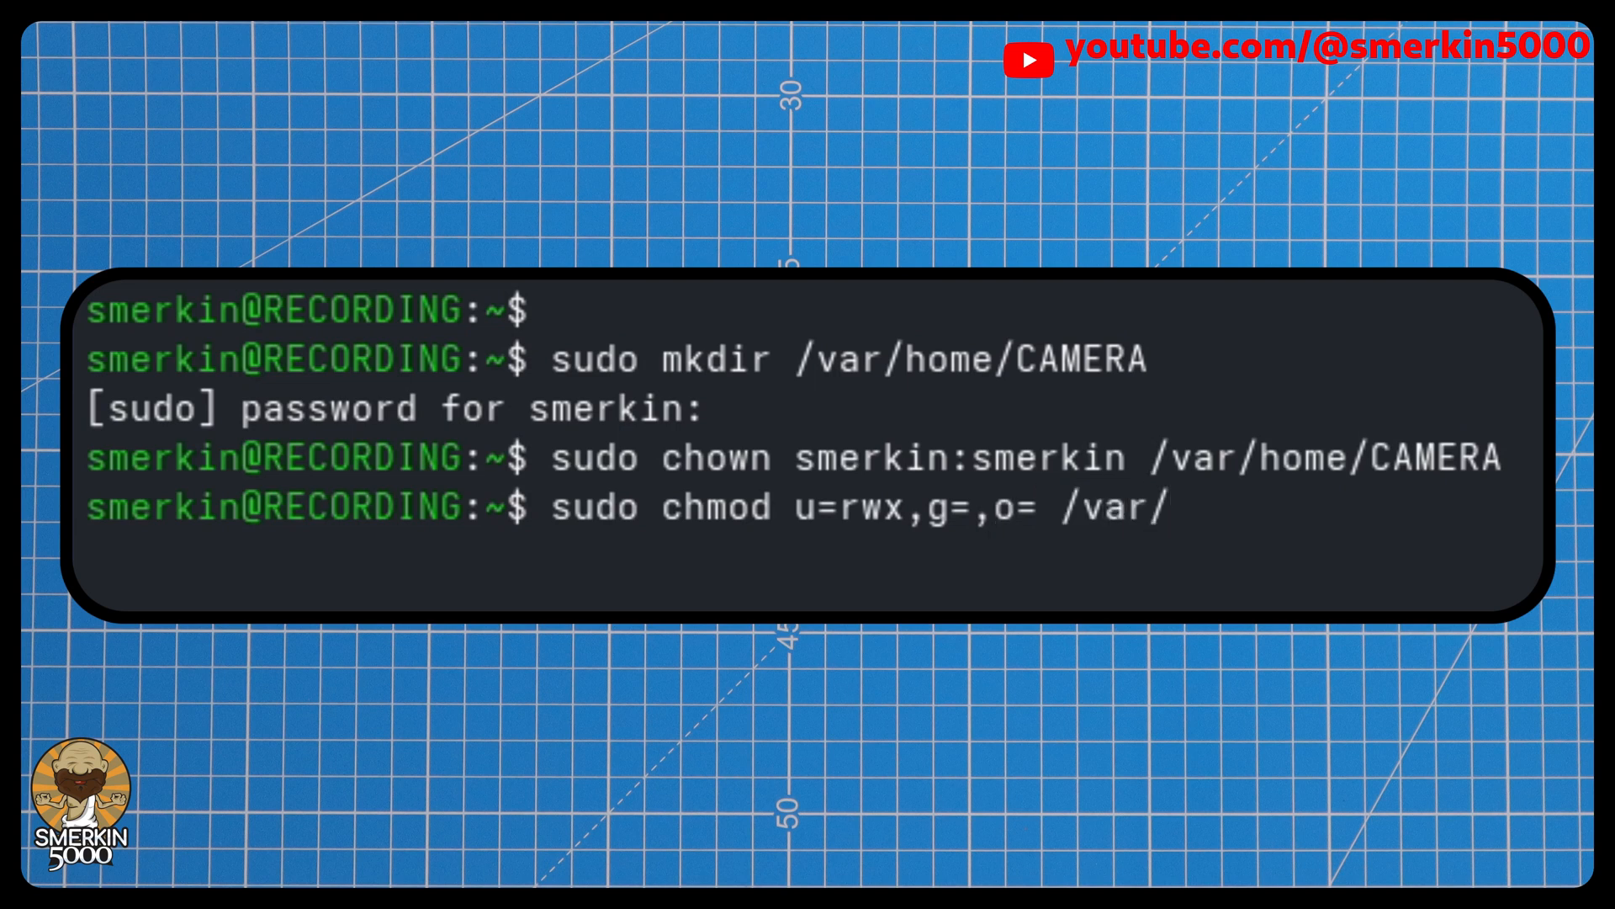
pyautogui.write('hoim')
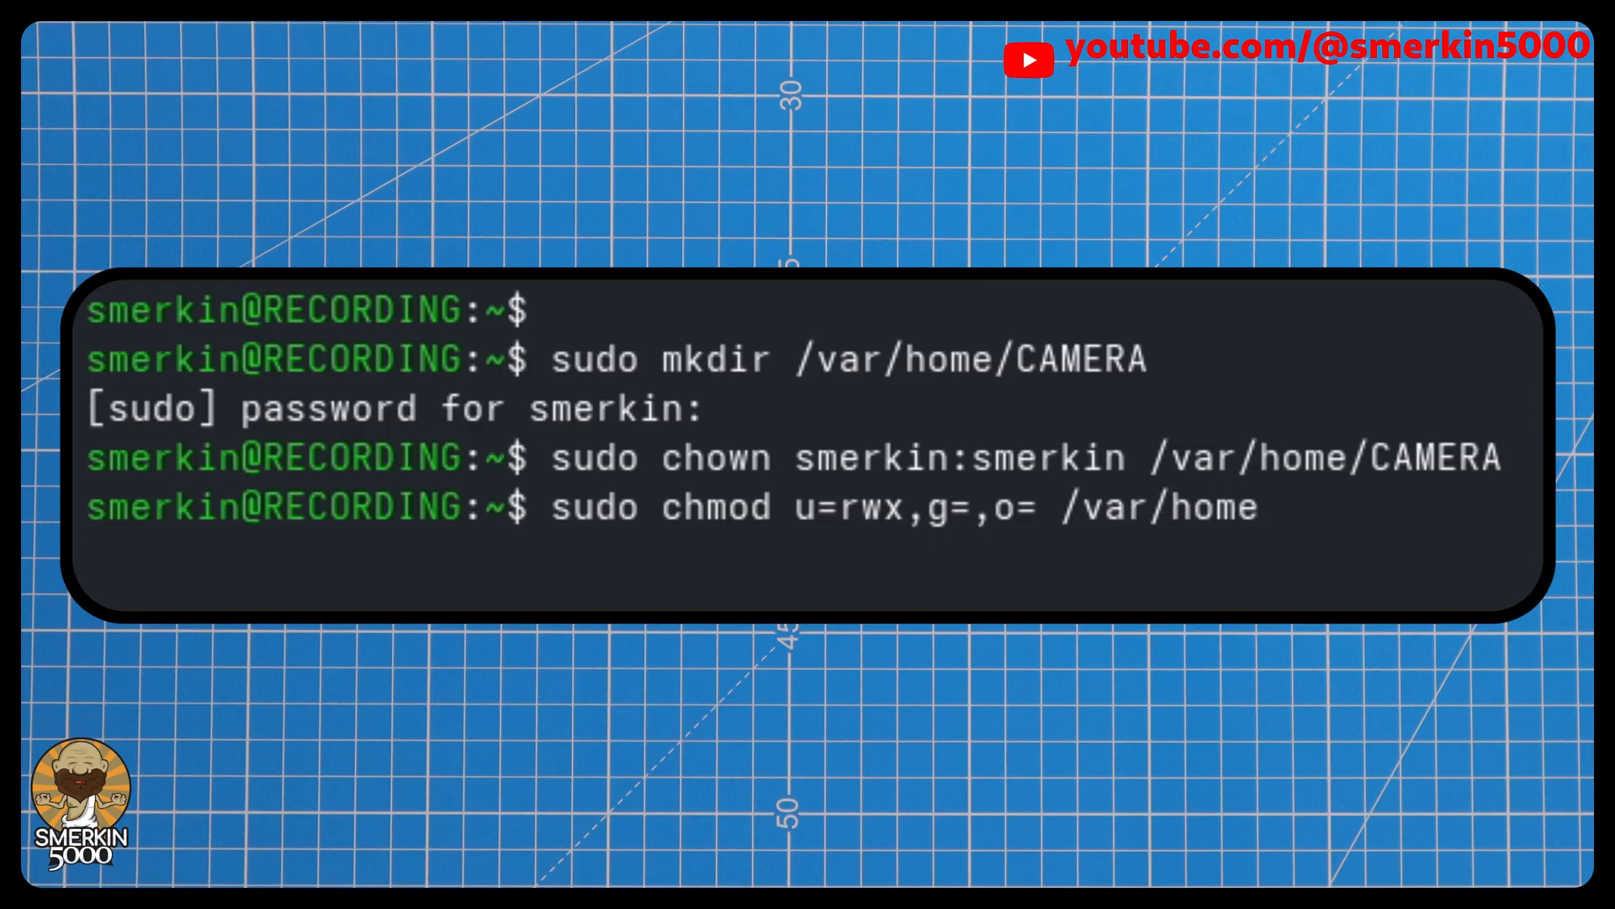
pyautogui.write('/CAMER')
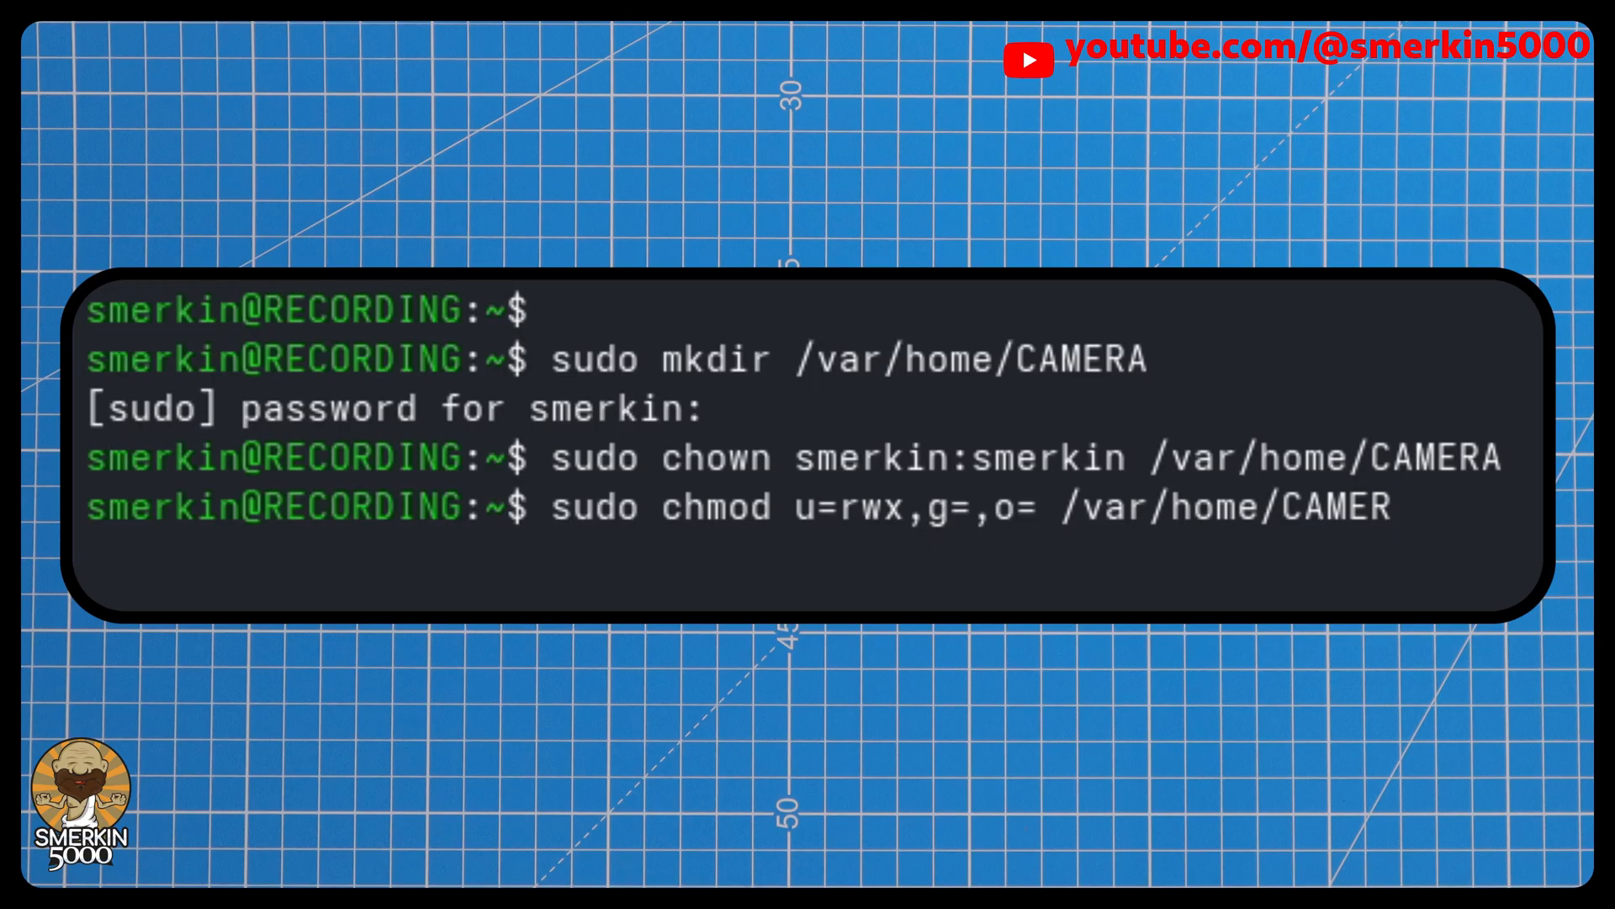
pyautogui.press('Return')
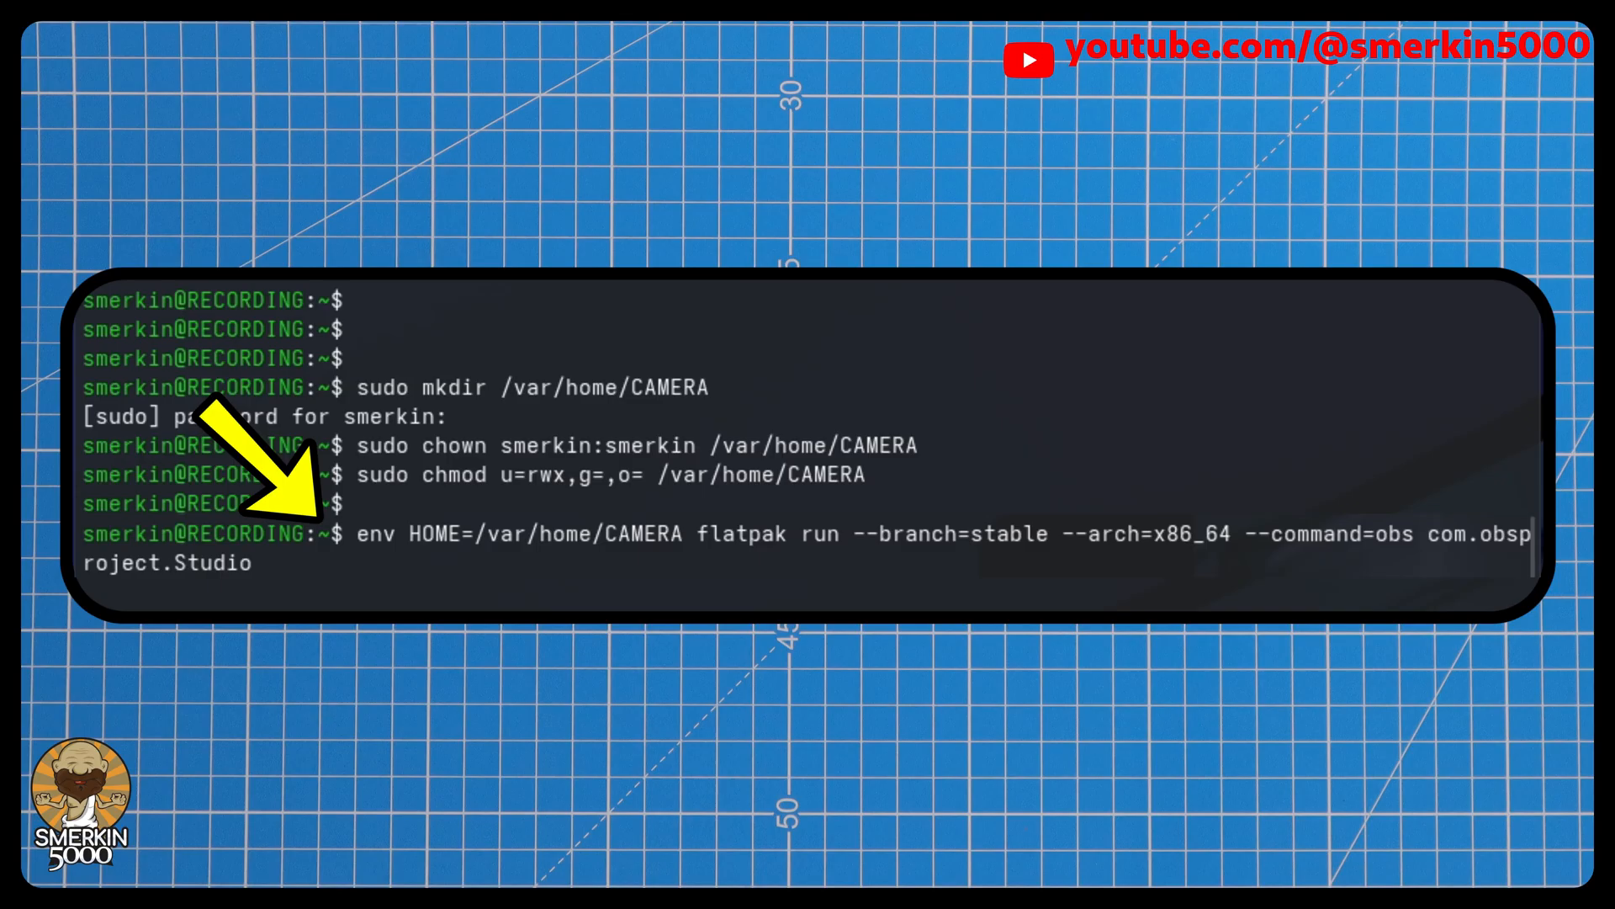
pyautogui.press('Return')
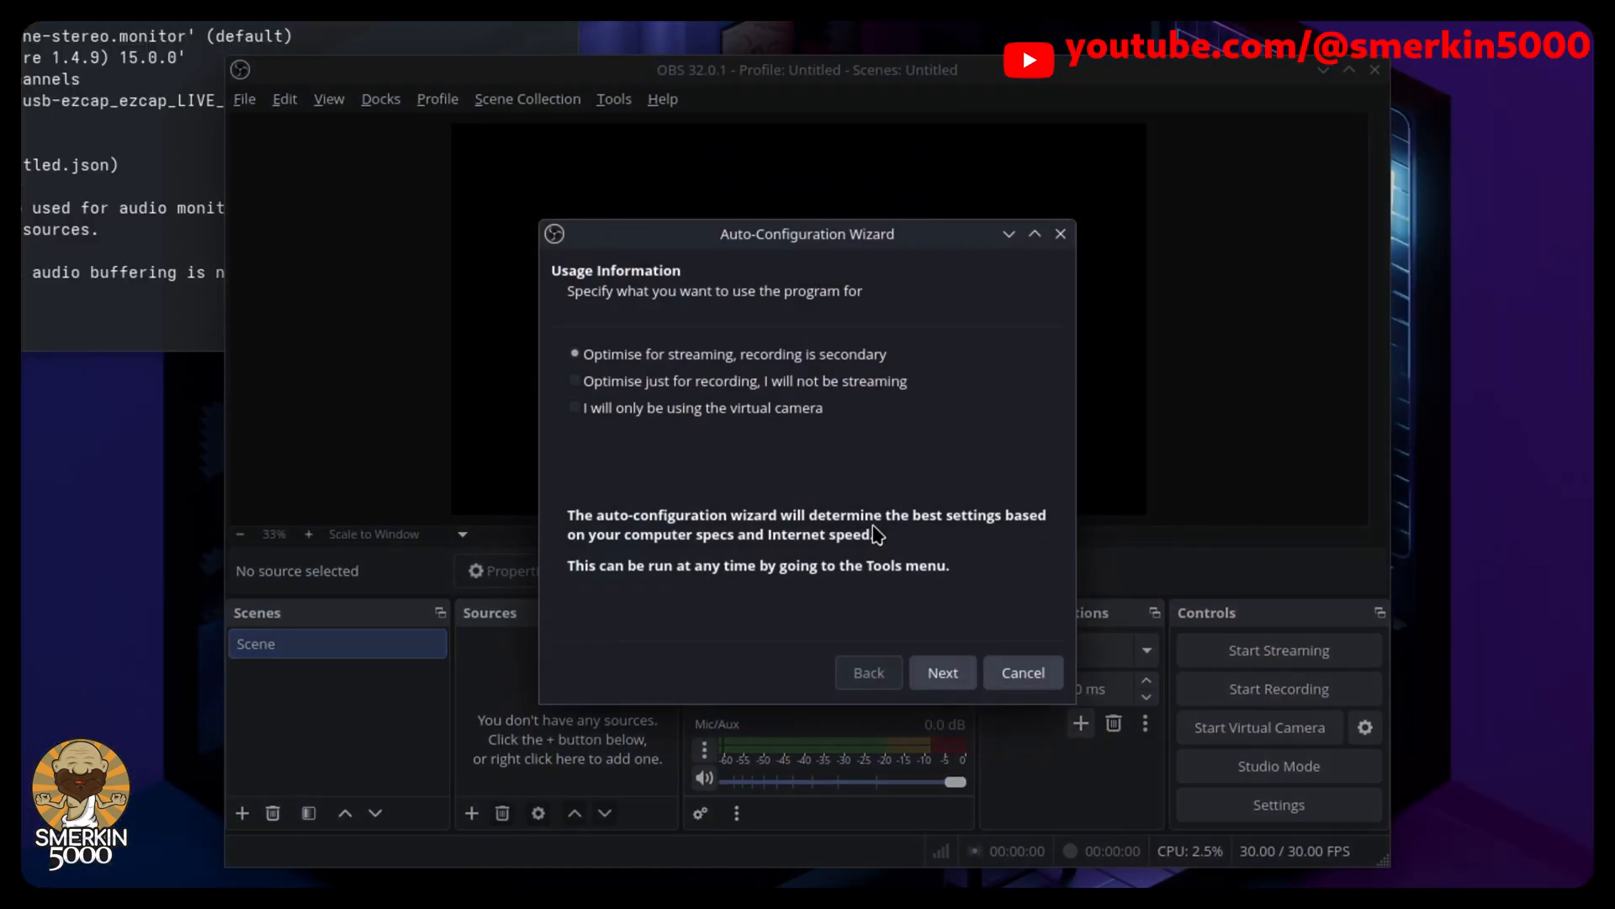
# Choose 'Optimise just for recording' in the wizard, advance, then dismiss it
pyautogui.click(576, 380)
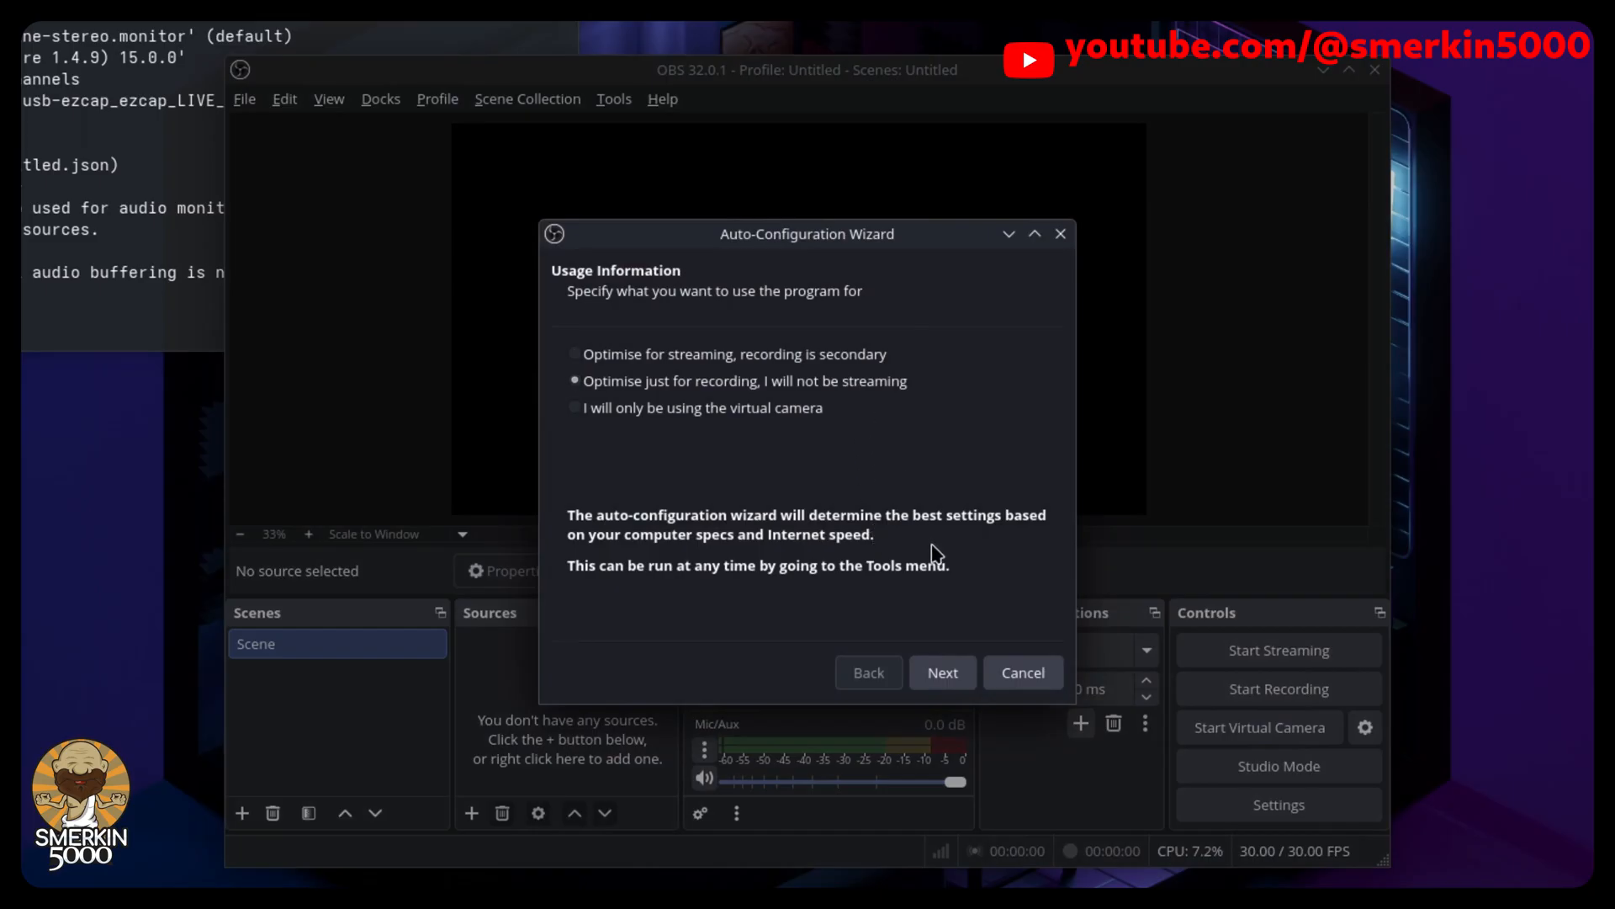
pyautogui.click(940, 671)
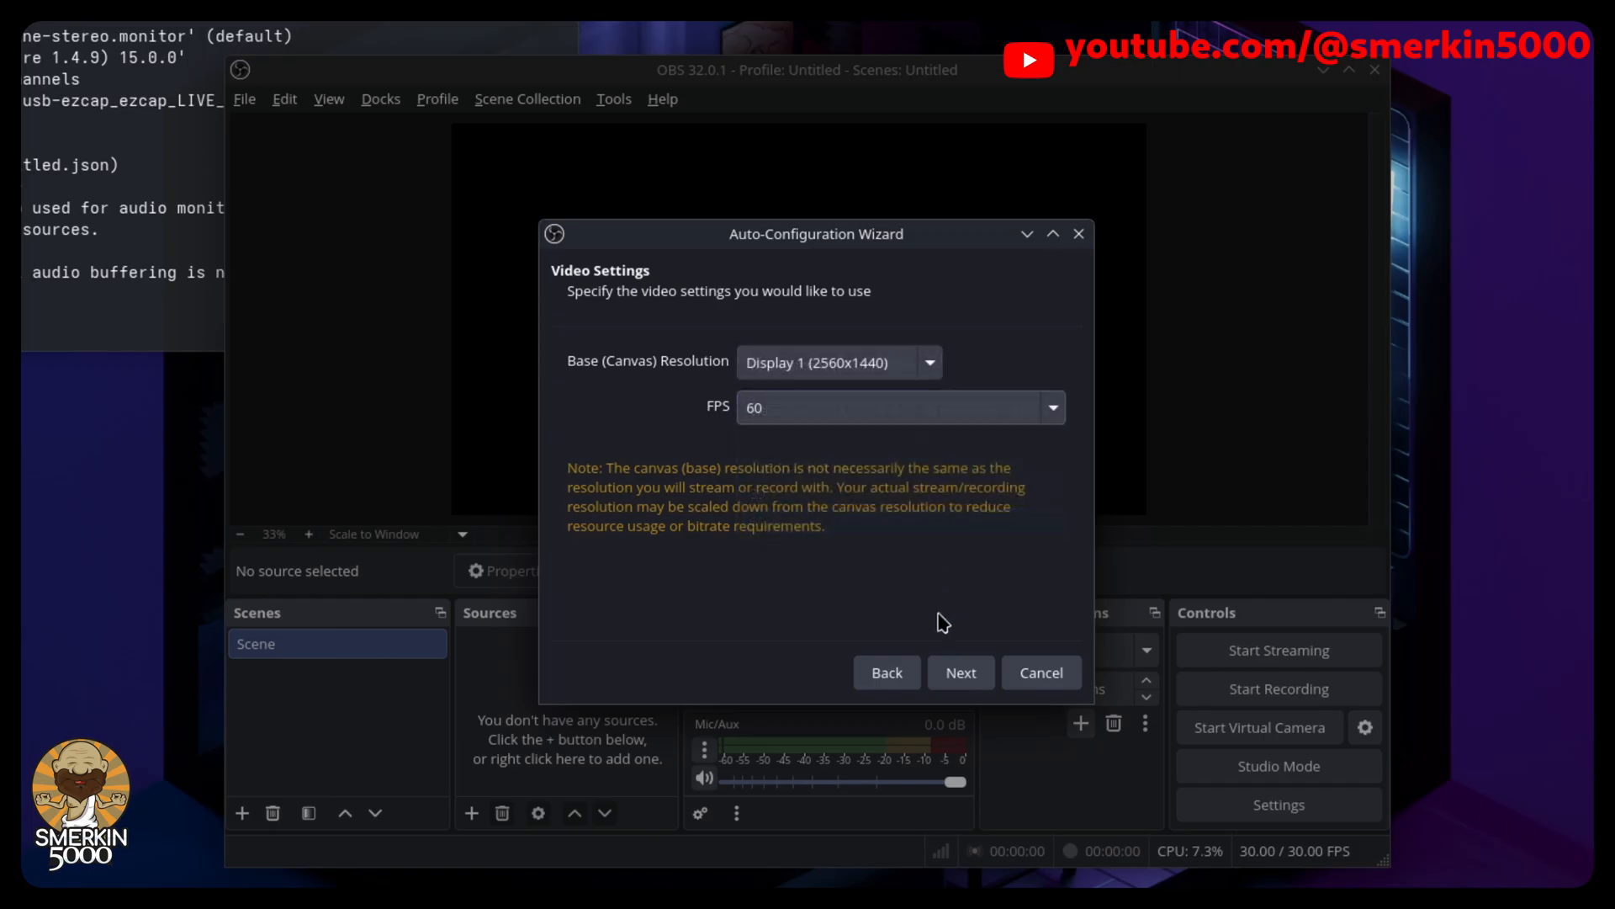
pyautogui.click(1040, 672)
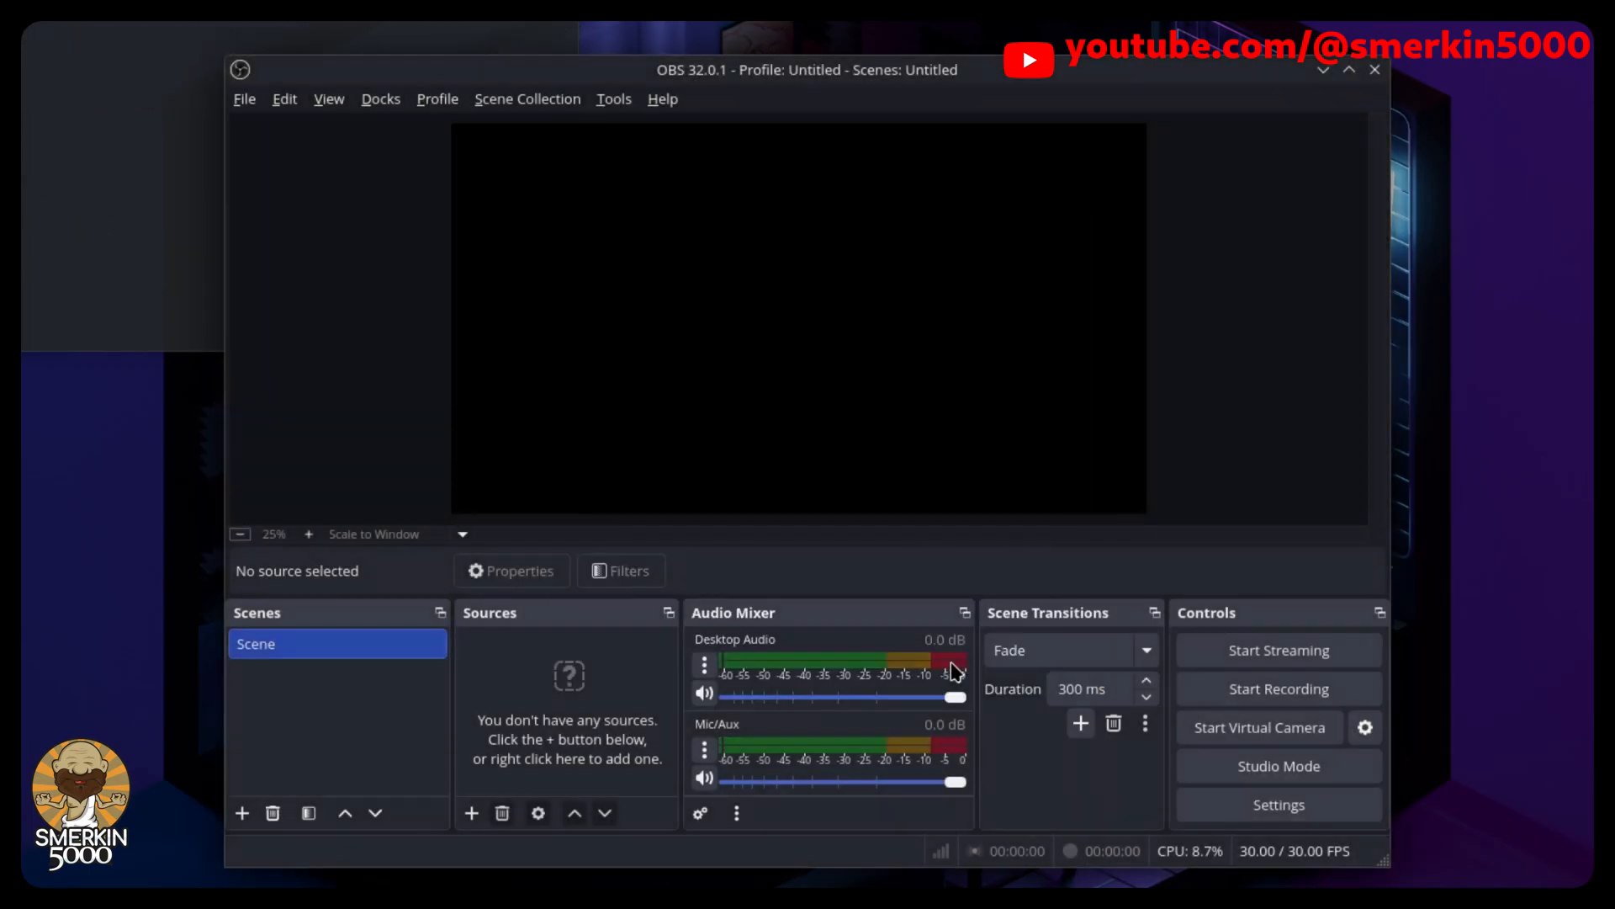
pyautogui.moveTo(1323, 276)
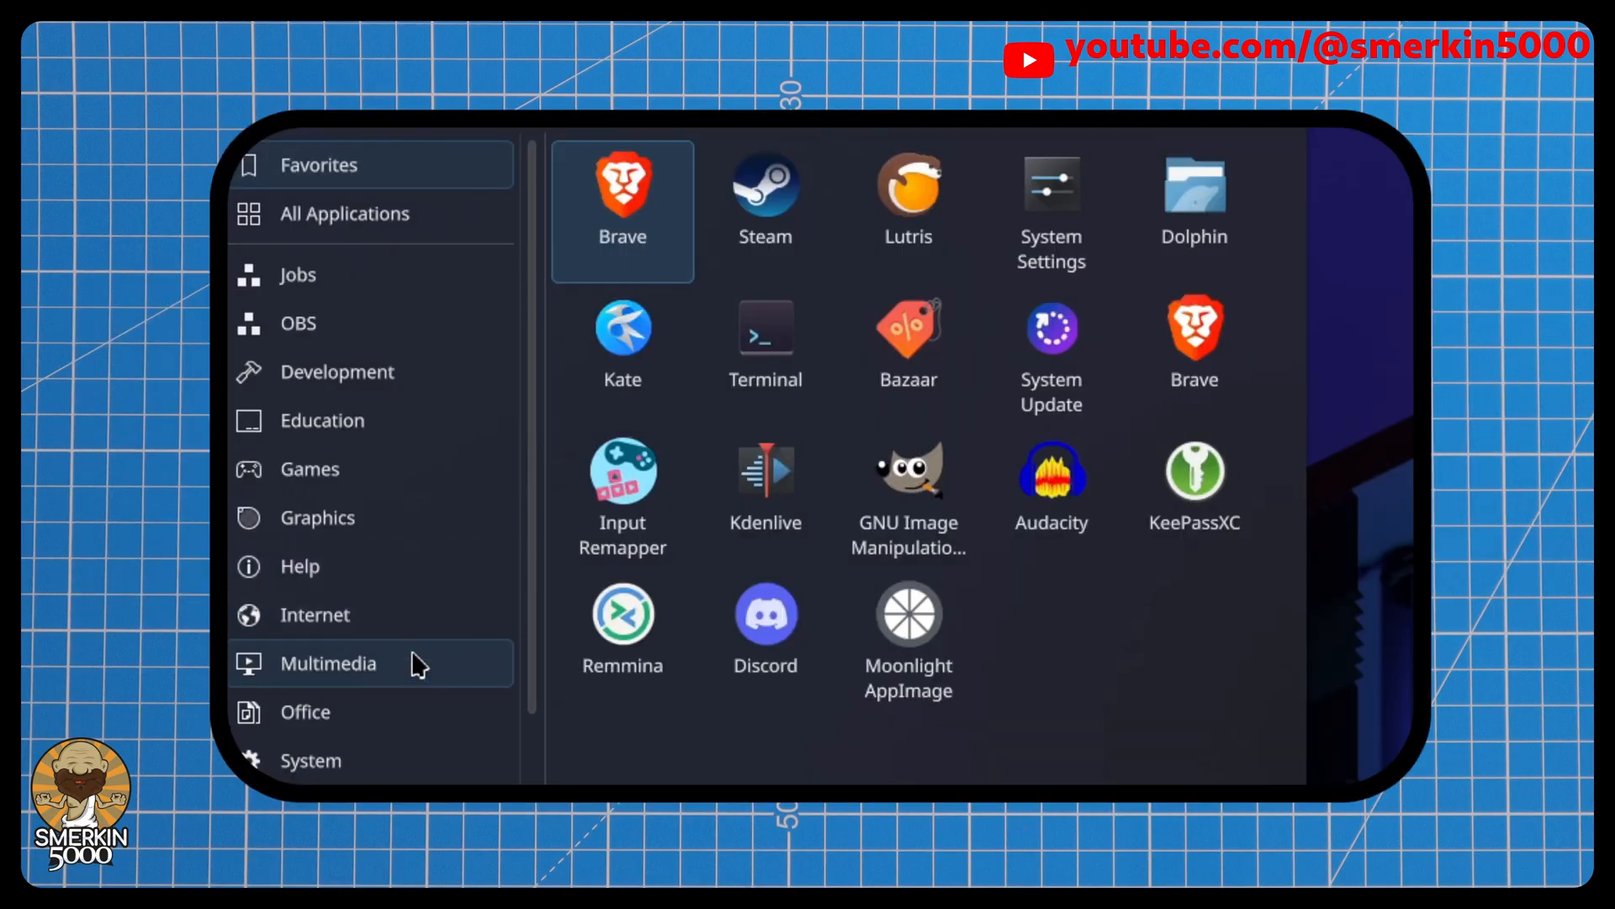
# Edit the OBS Studio launcher entry under Multimedia and browse the Recording category's instance entries
pyautogui.click(328, 663)
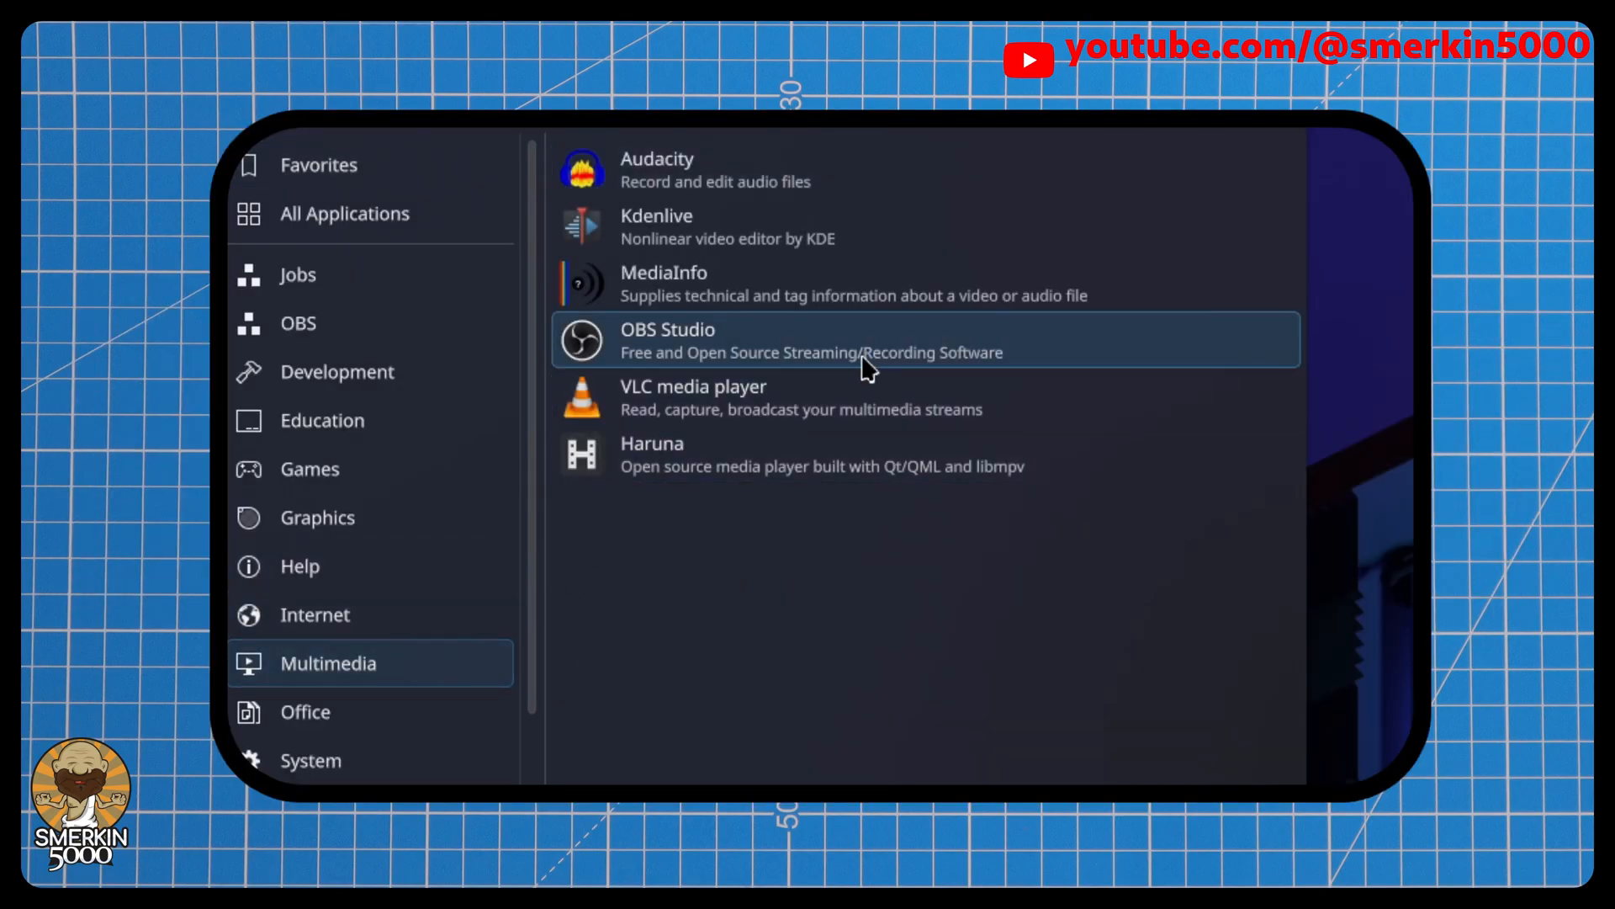
pyautogui.rightClick(870, 350)
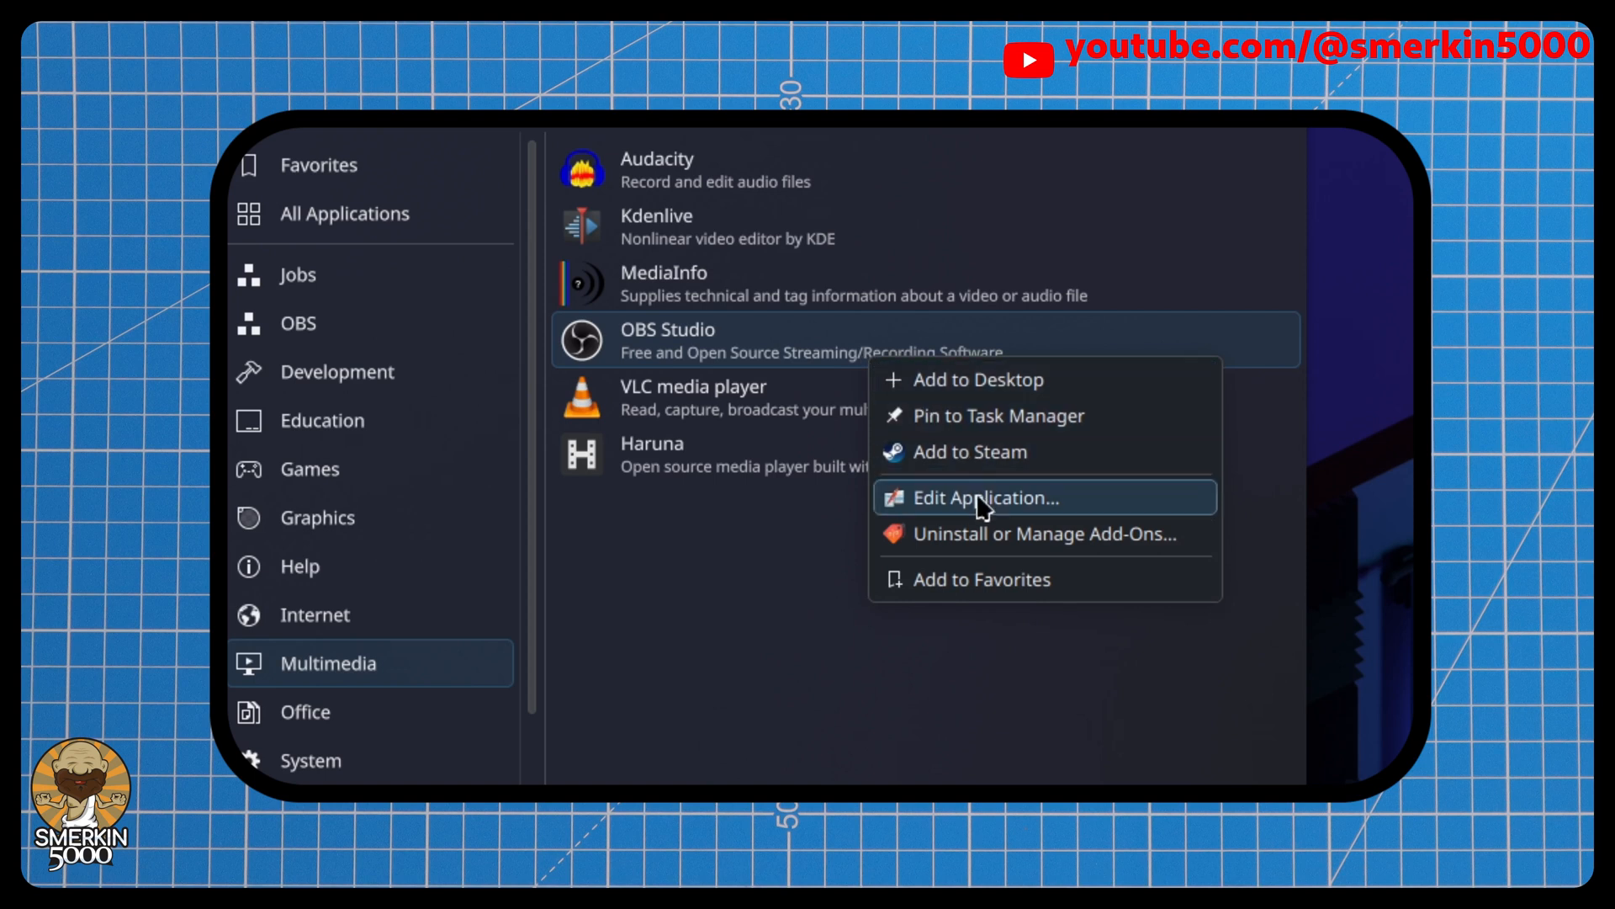
pyautogui.click(984, 498)
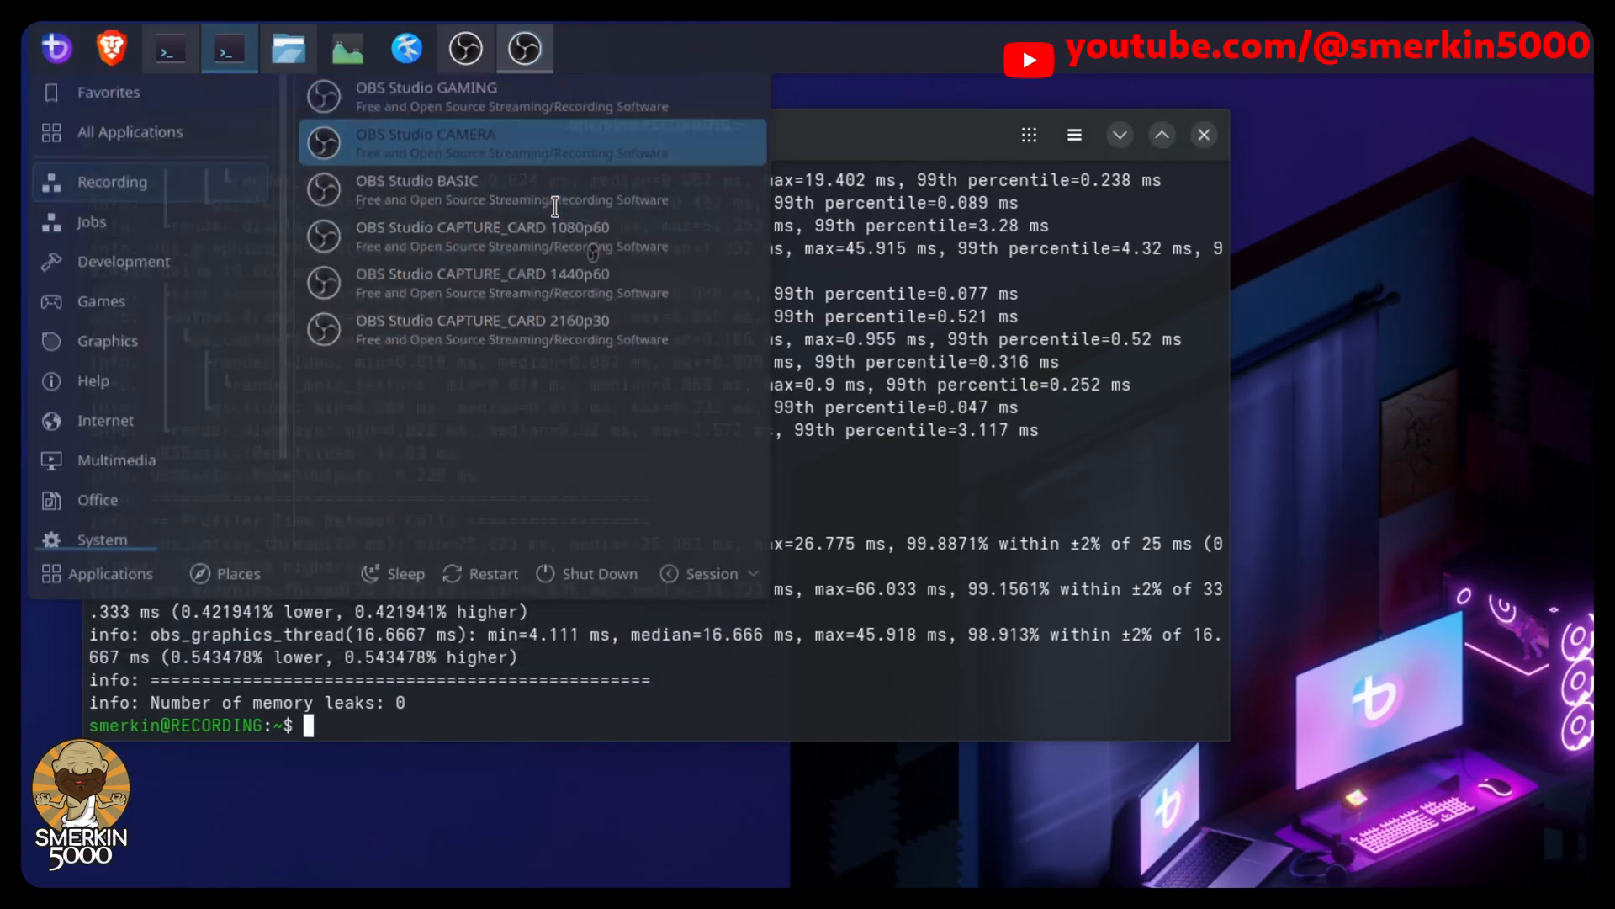
pyautogui.click(424, 142)
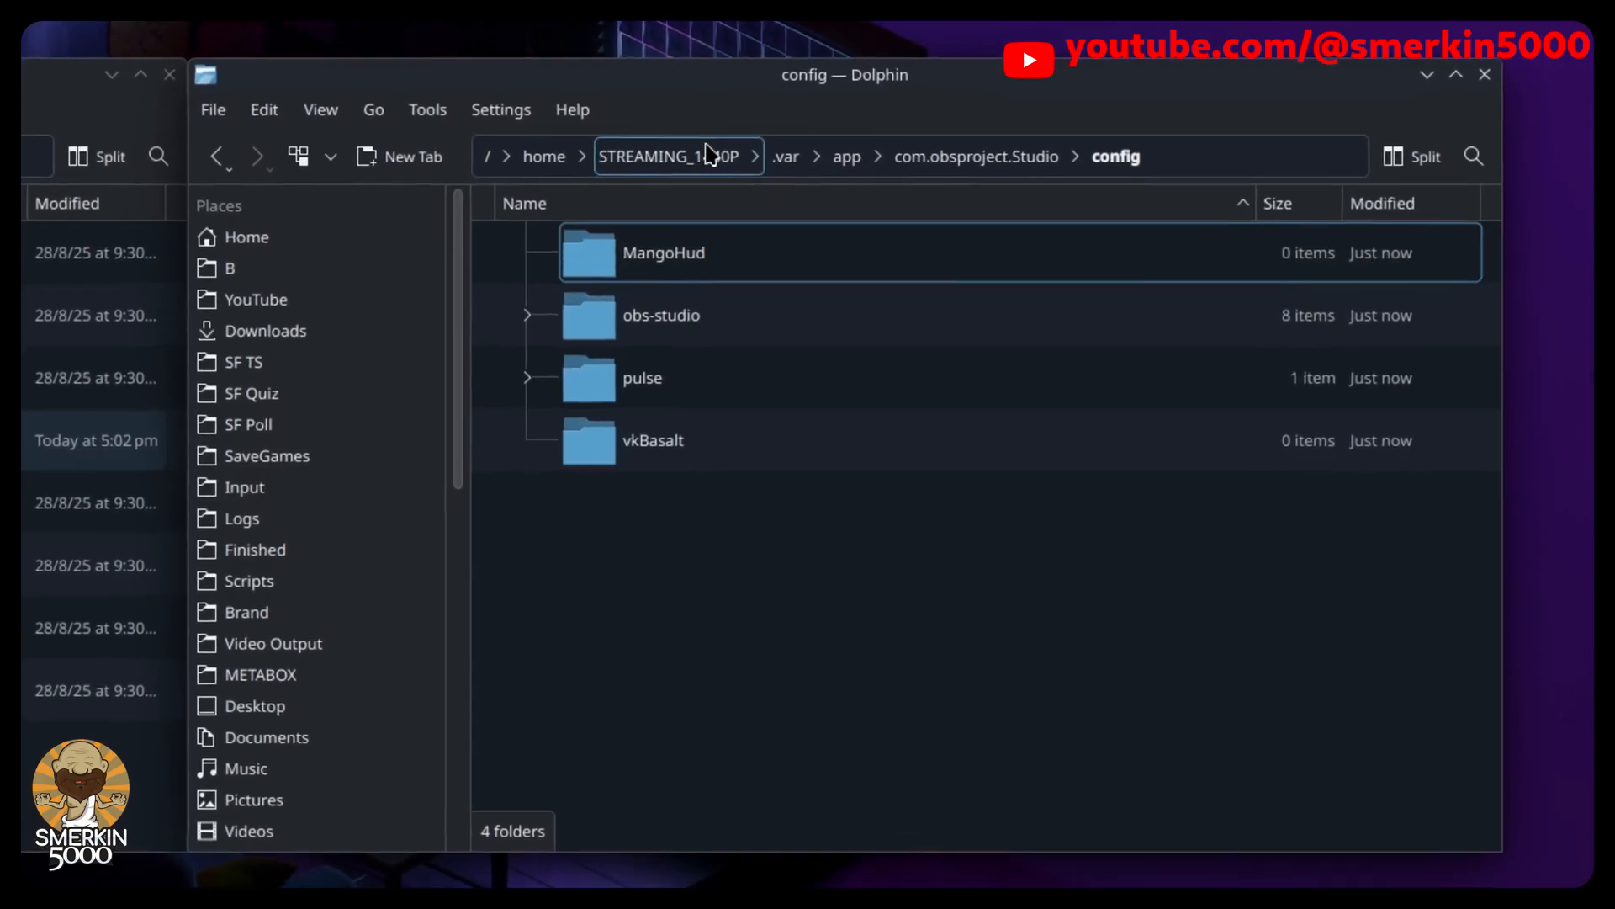
# Rename the original obs-studio config folder with an _ORIGIN suffix
pyautogui.rightClick(661, 315)
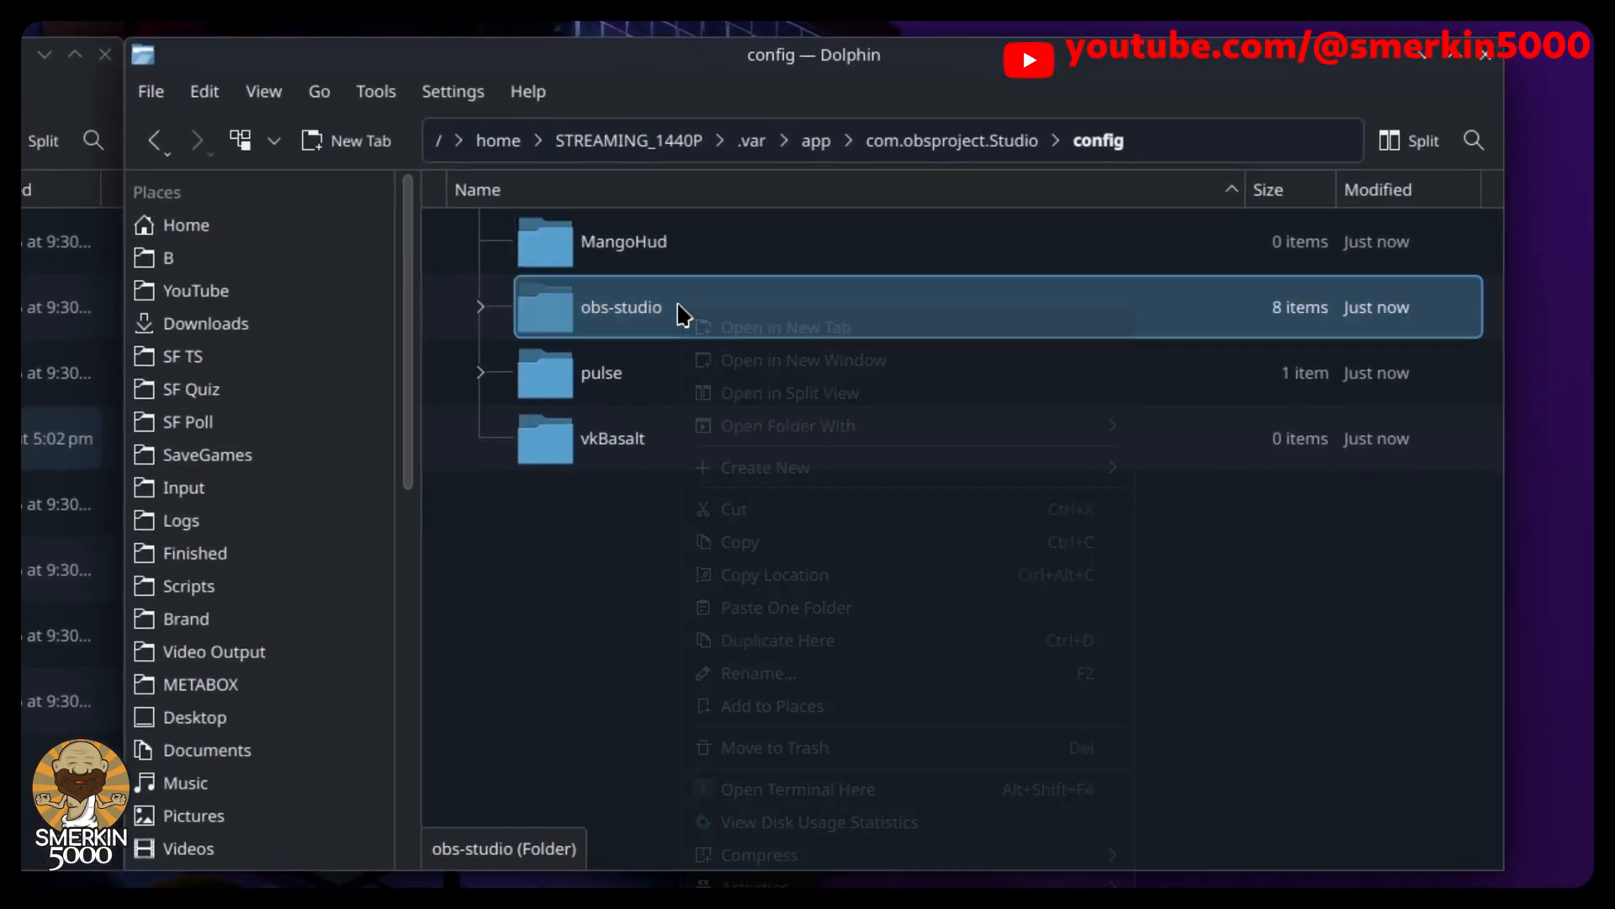
pyautogui.click(776, 747)
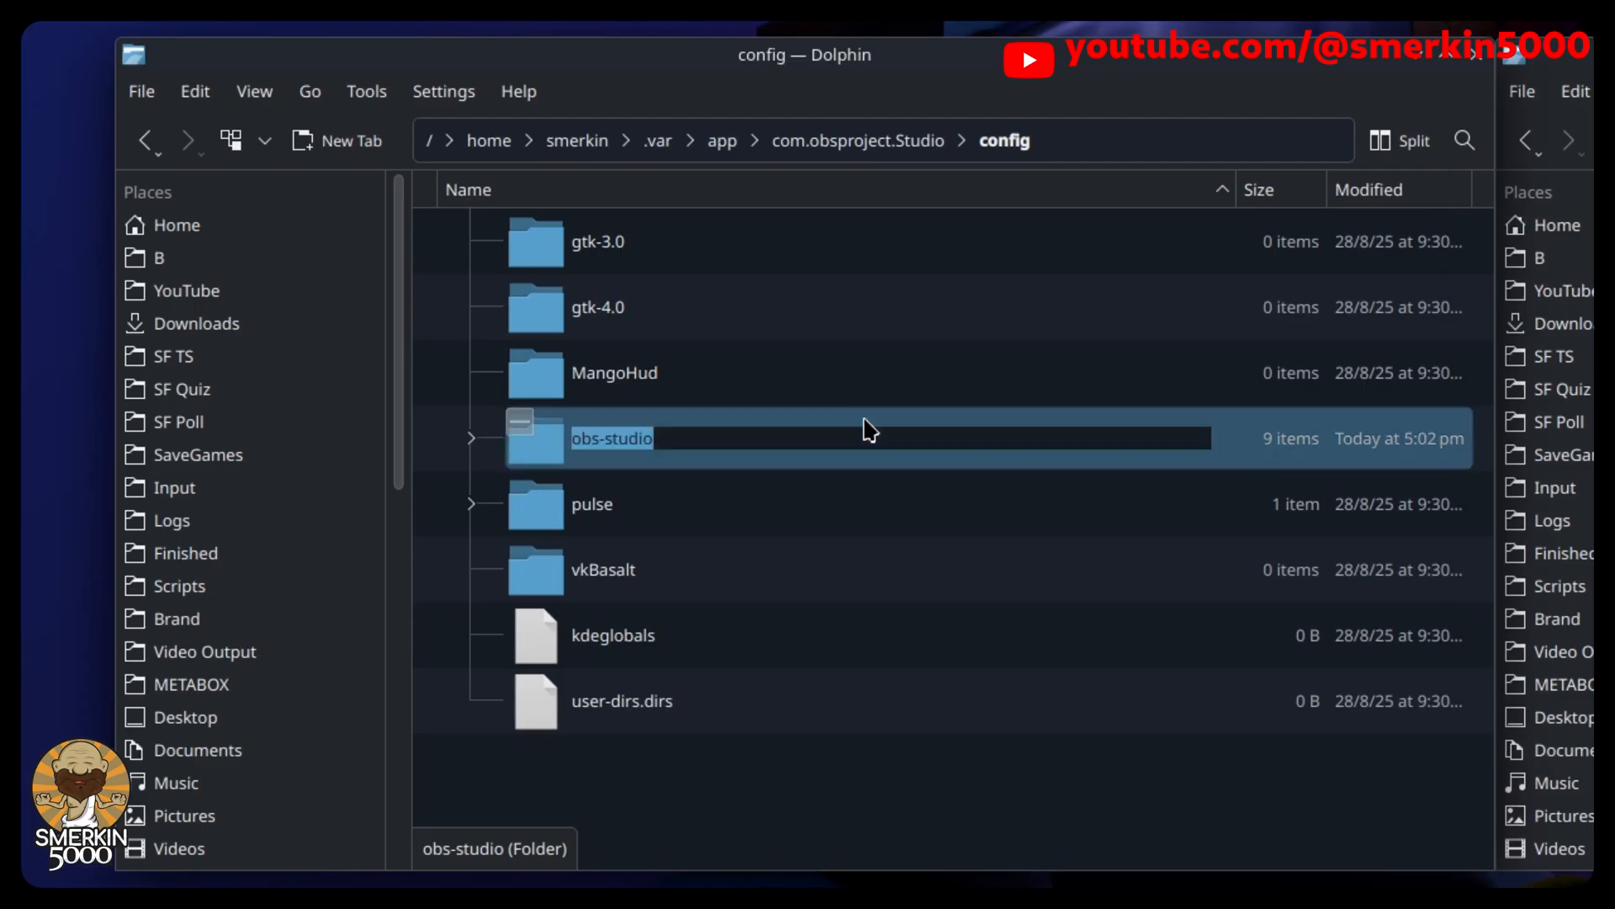
pyautogui.write('_ORIGIN')
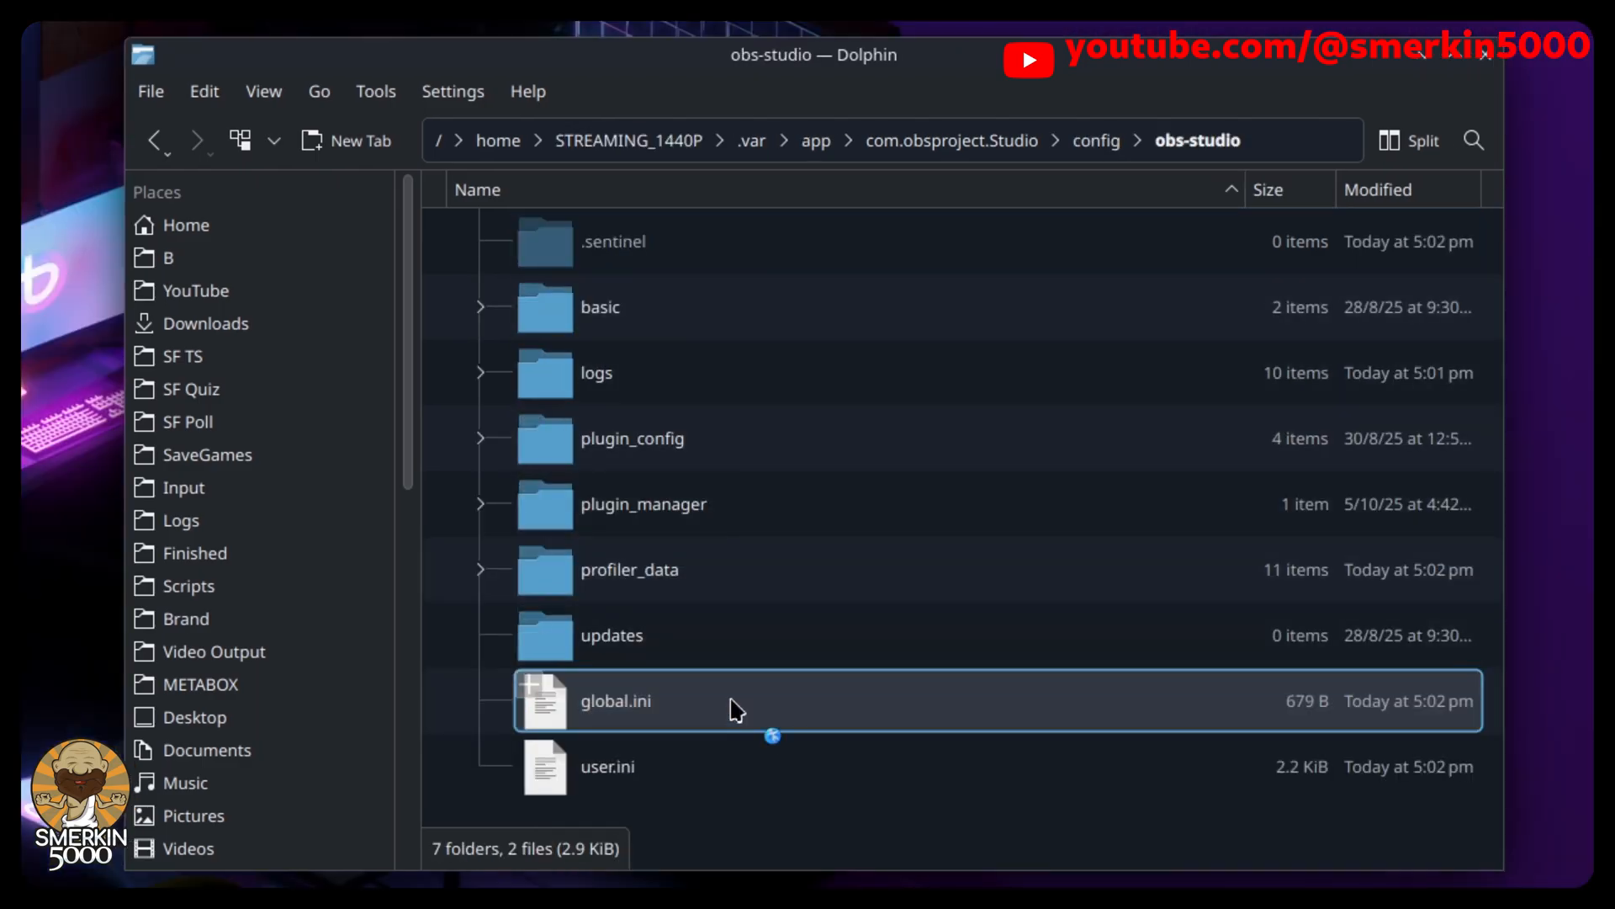
# In global.ini replace every smerkin path with STREAMING_1440P using Replace All
pyautogui.doubleClick(616, 700)
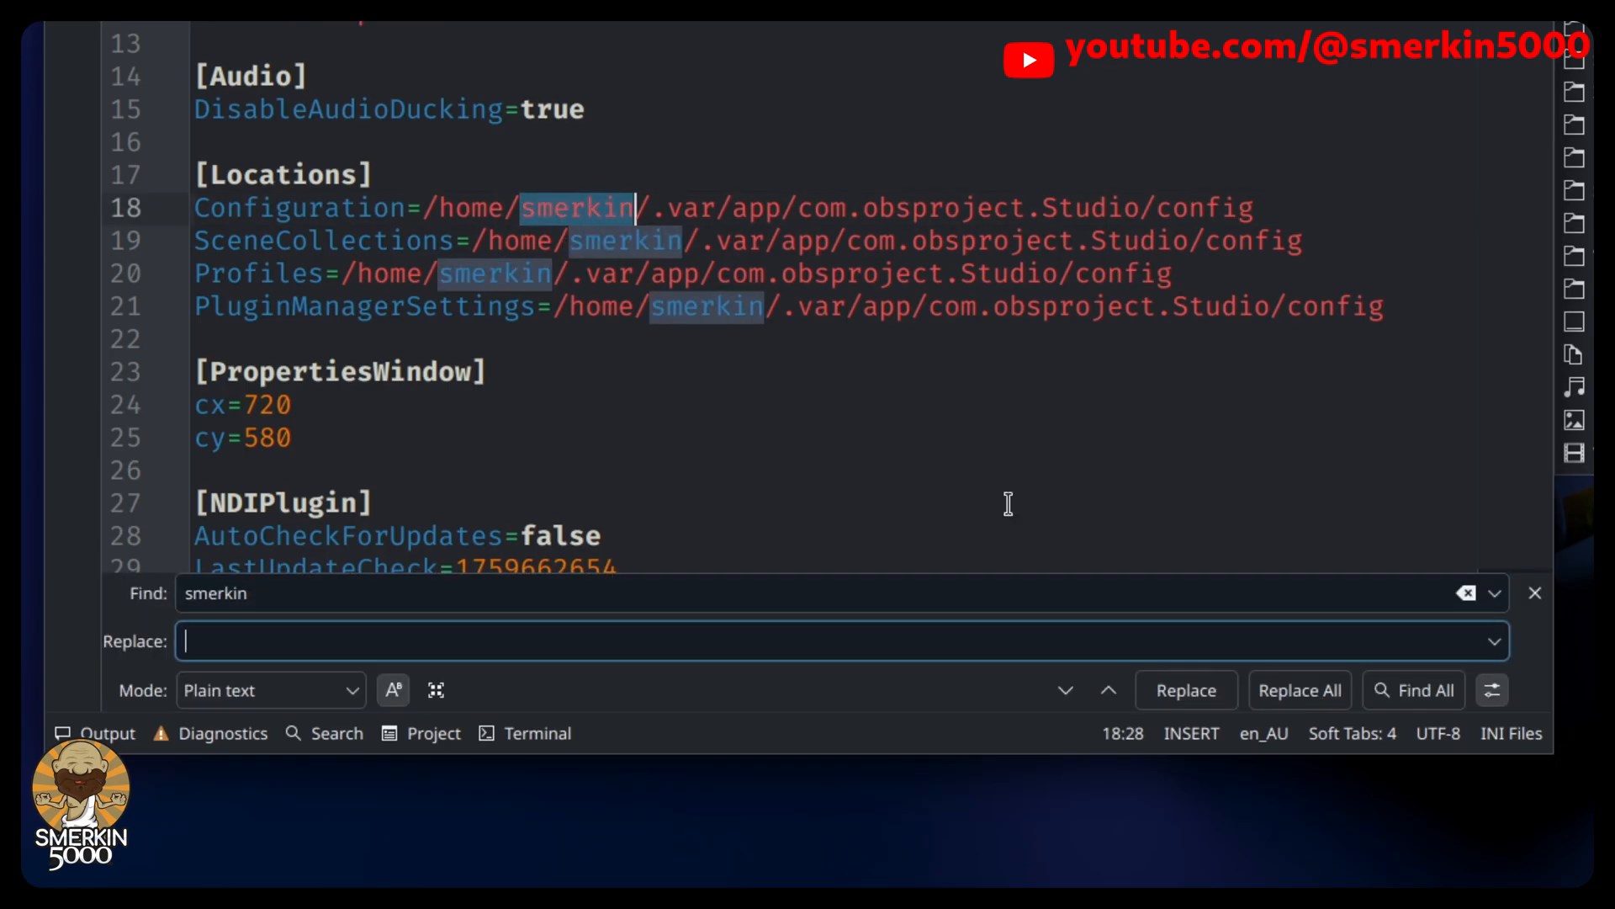
pyautogui.write('STREAMIN')
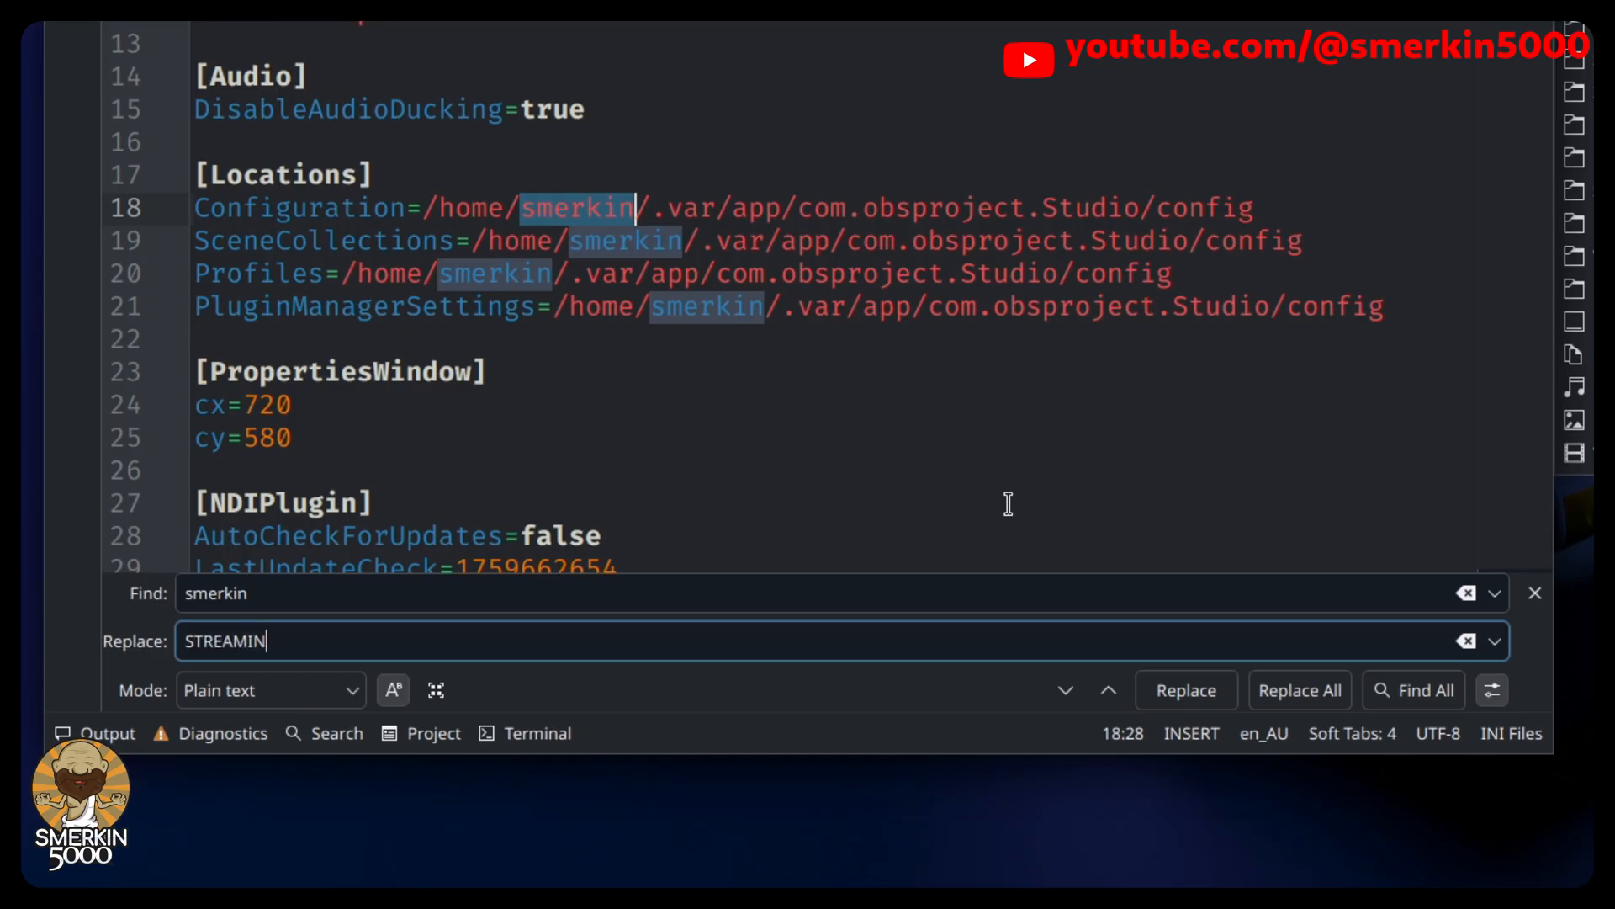
pyautogui.write('_1440')
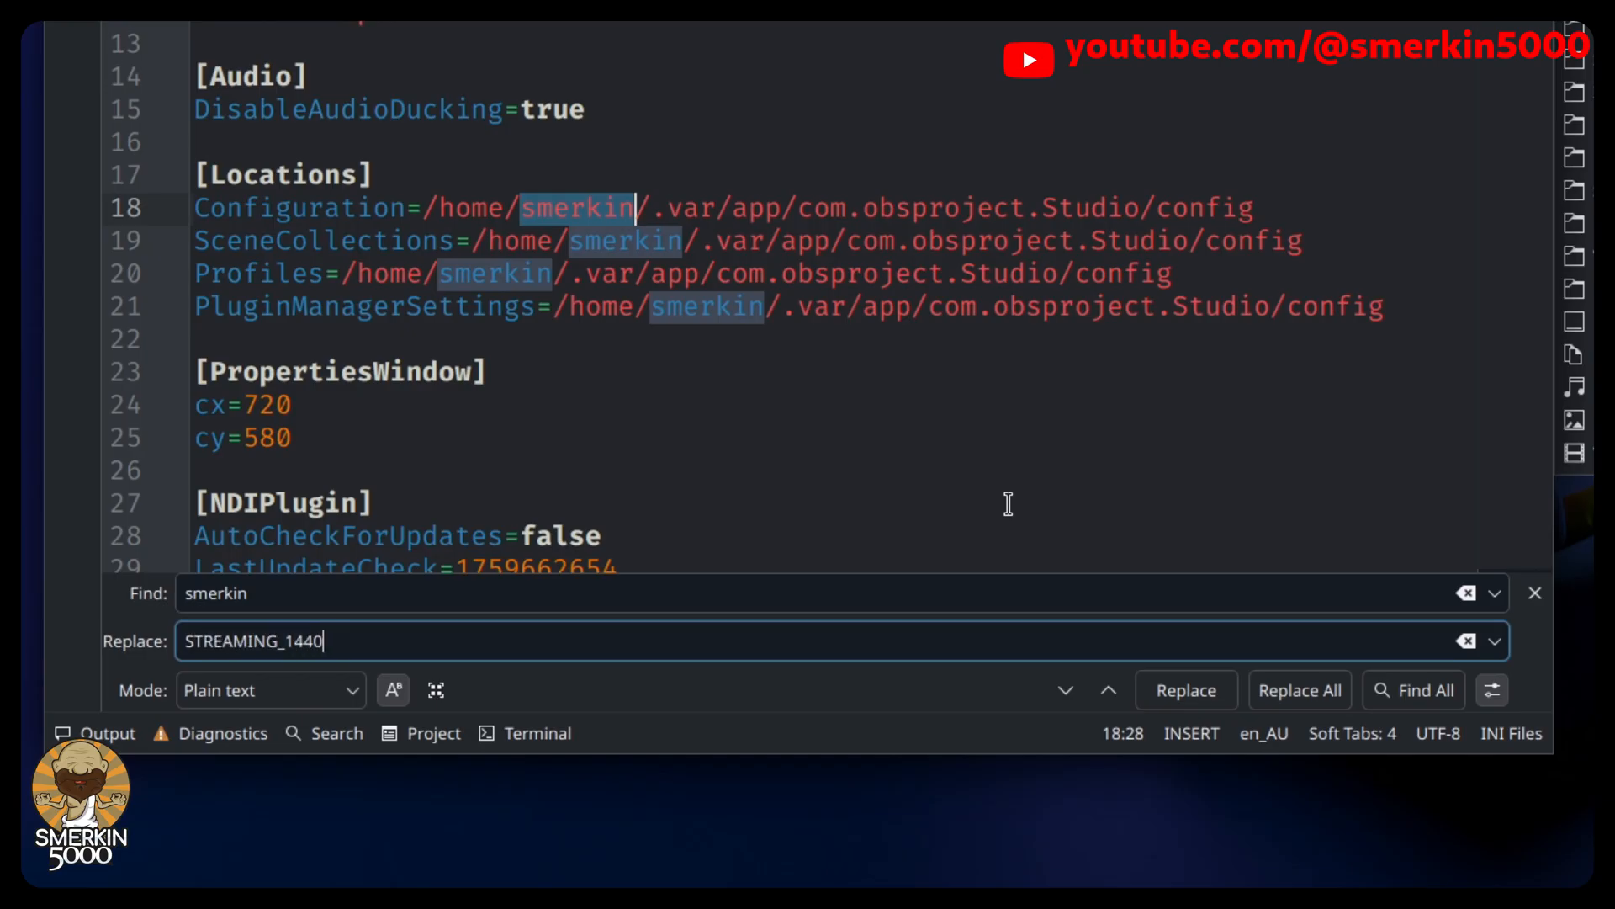
pyautogui.write('P')
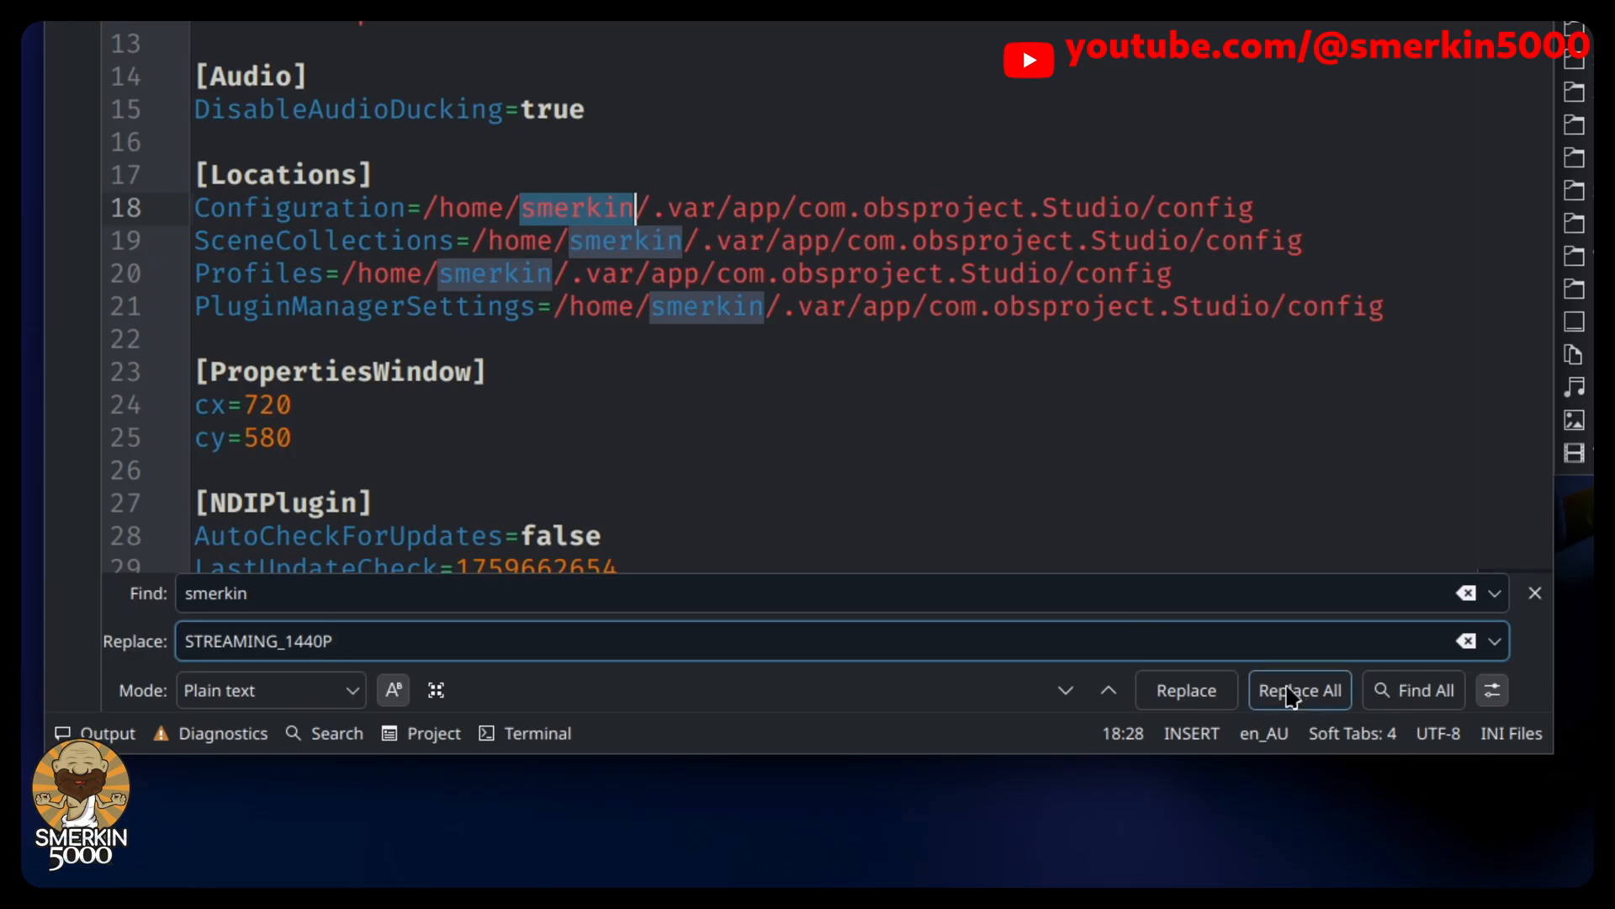
pyautogui.click(1299, 690)
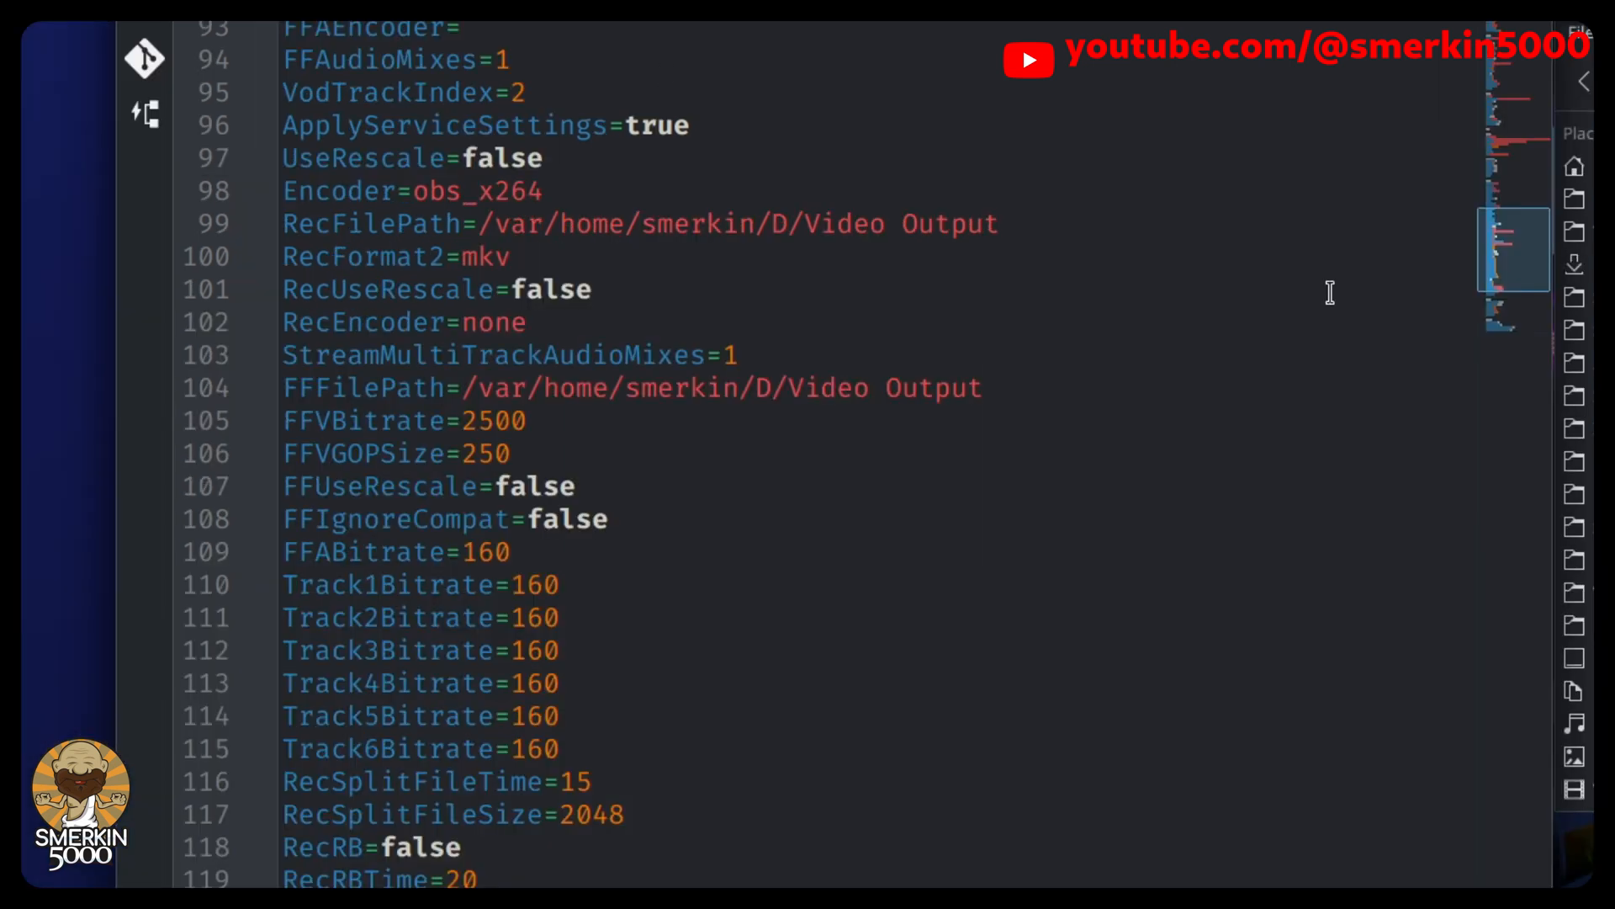
pyautogui.moveTo(1050, 364)
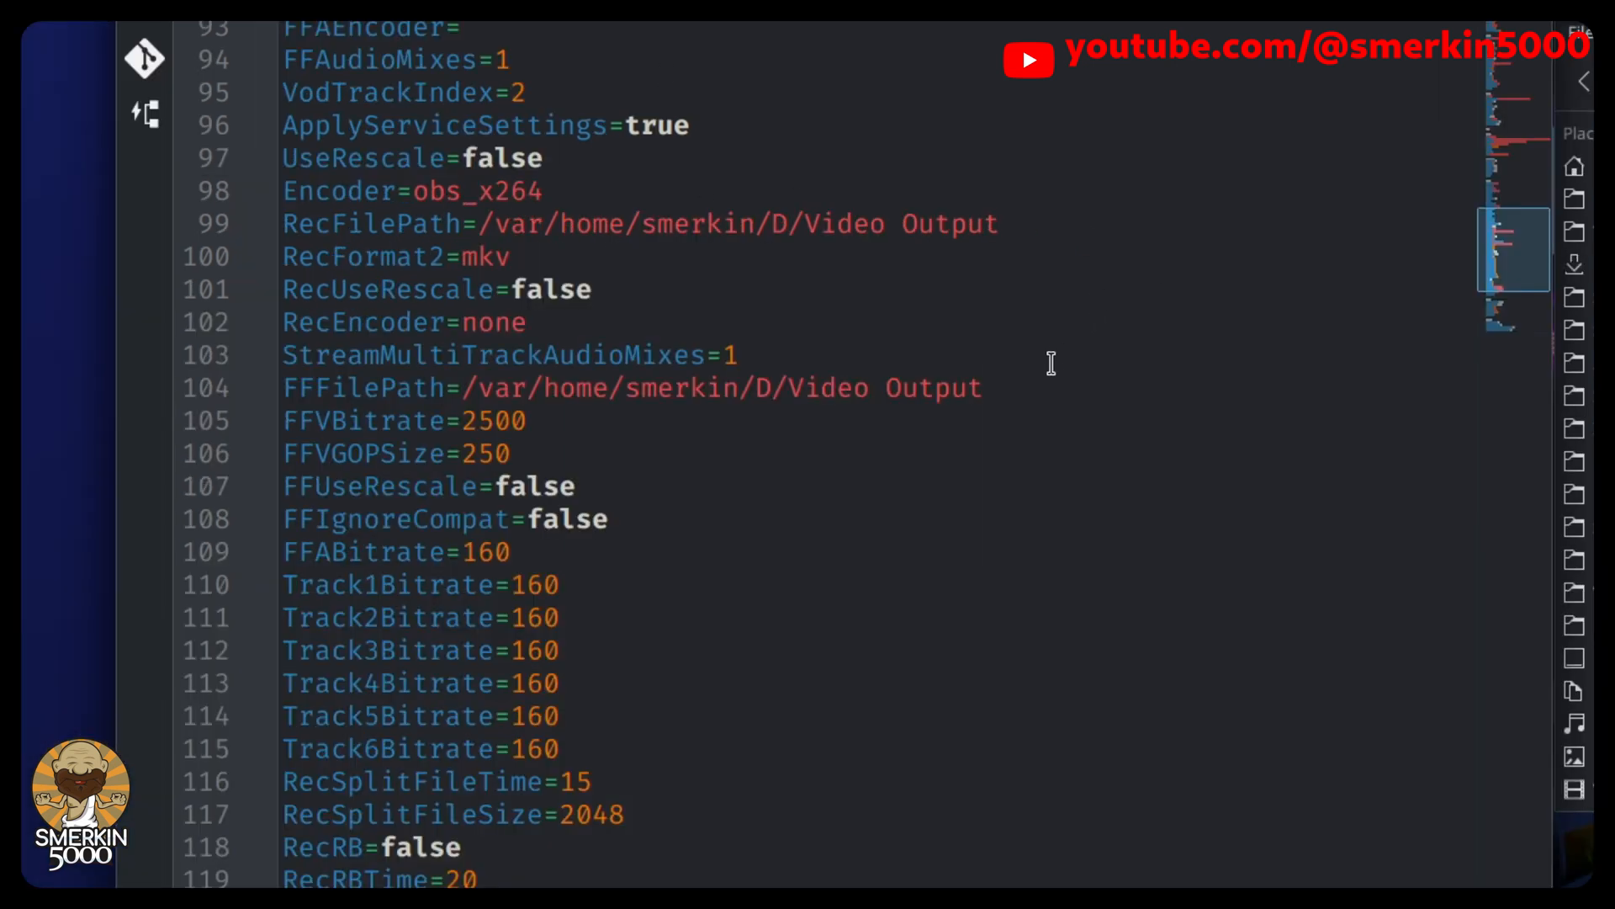
pyautogui.moveTo(1277, 379)
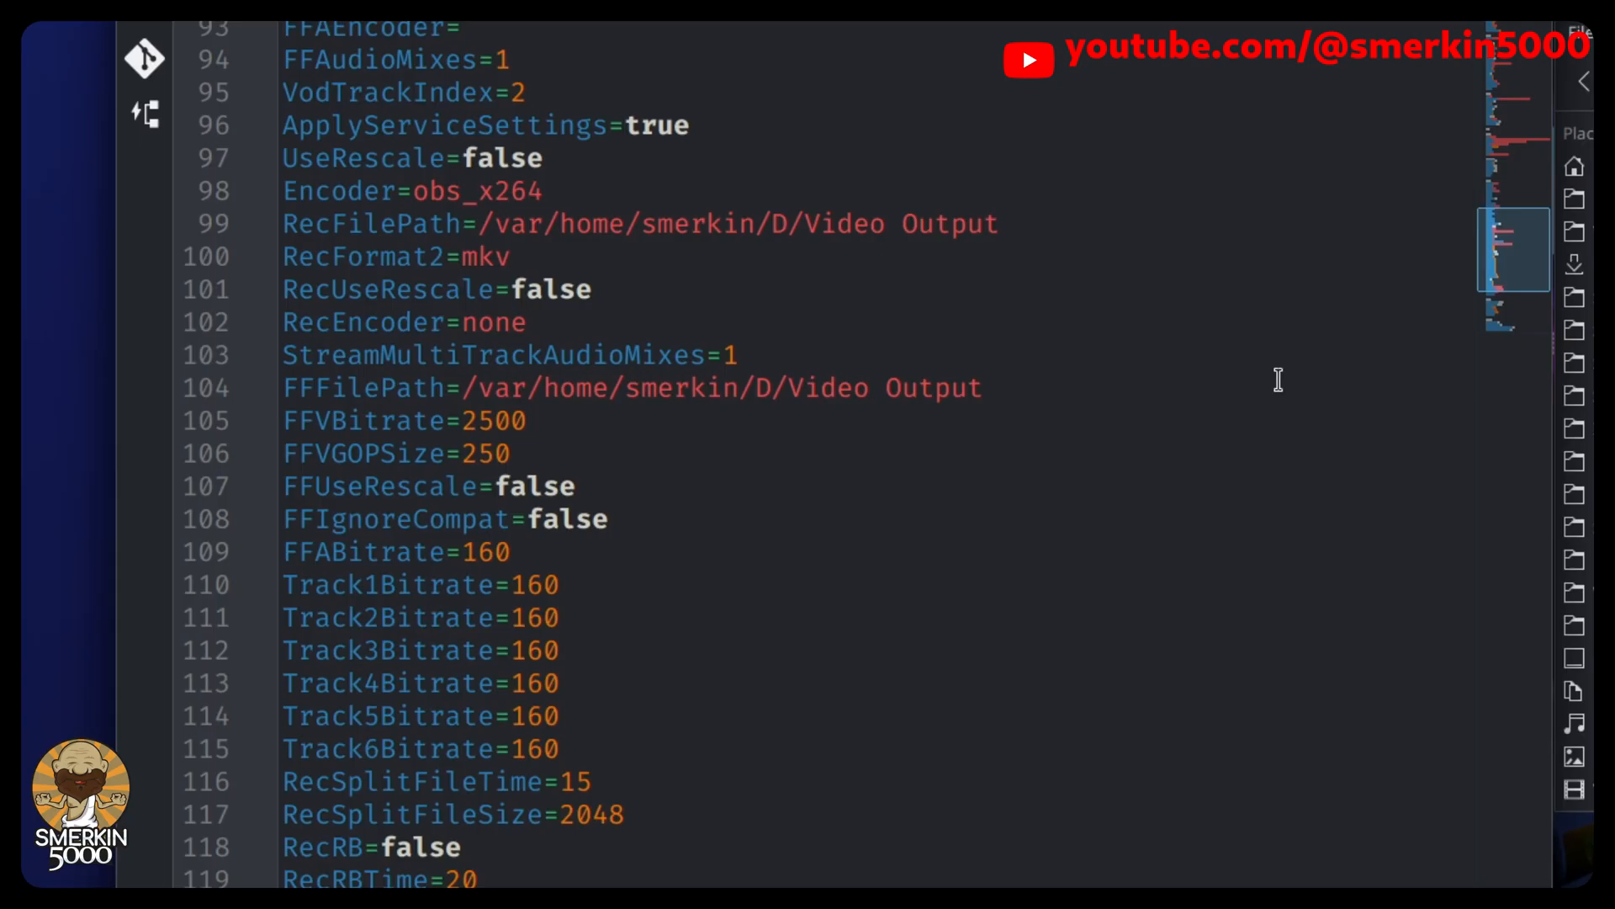
pyautogui.scroll(3)
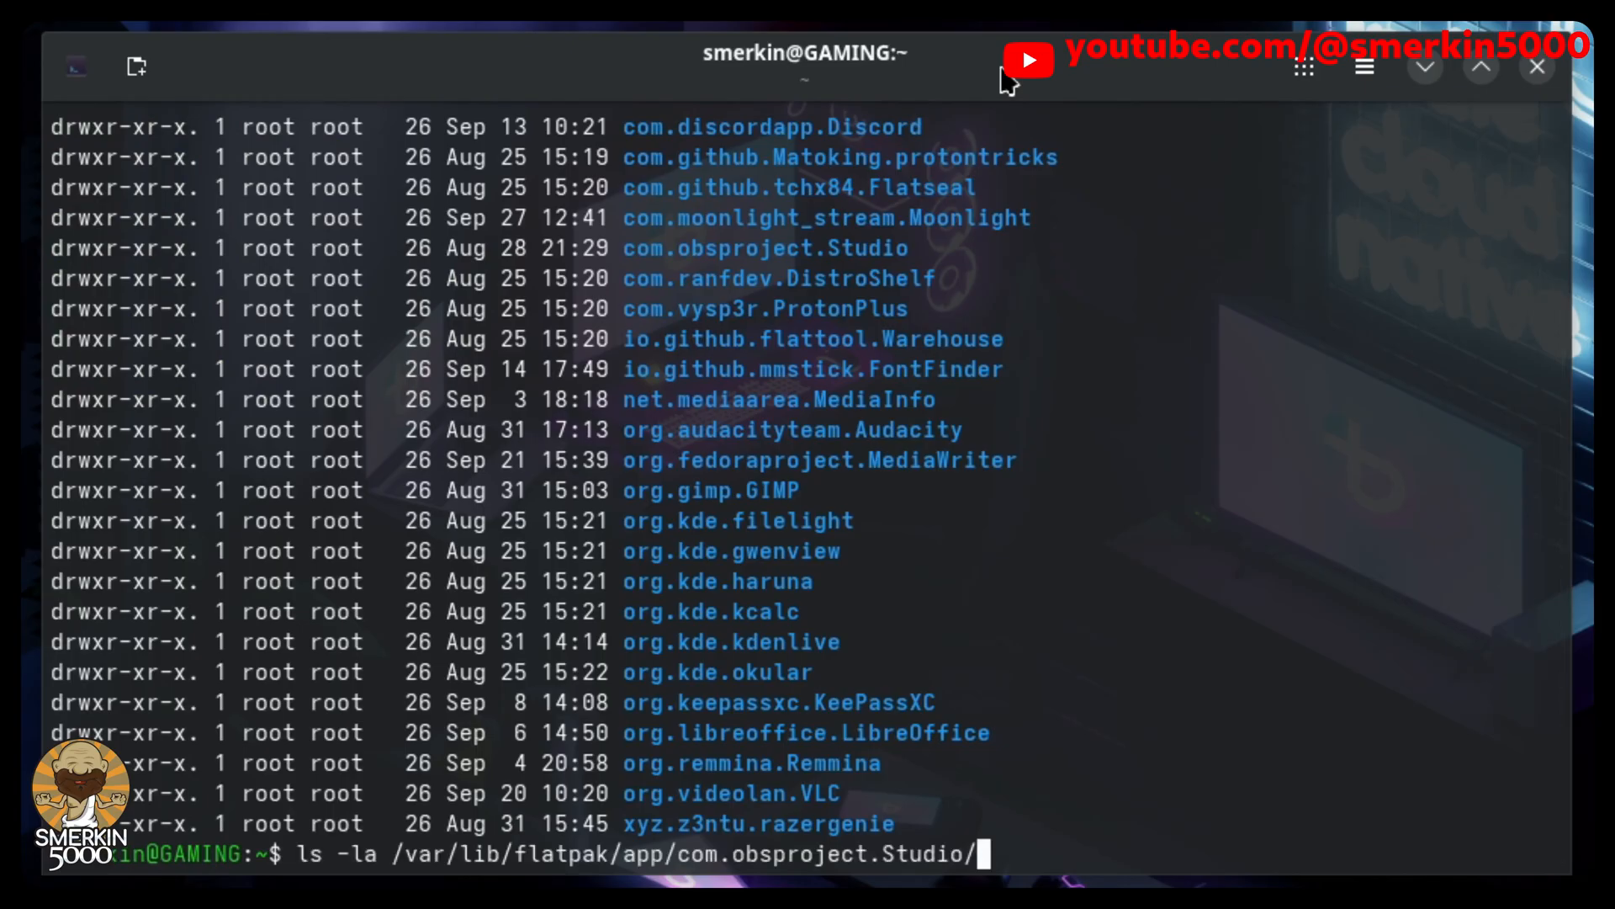
# List /var/lib/flatpak/app/com.obsproject.Studio/ and then its current/active/files/ folder
pyautogui.press('Return')
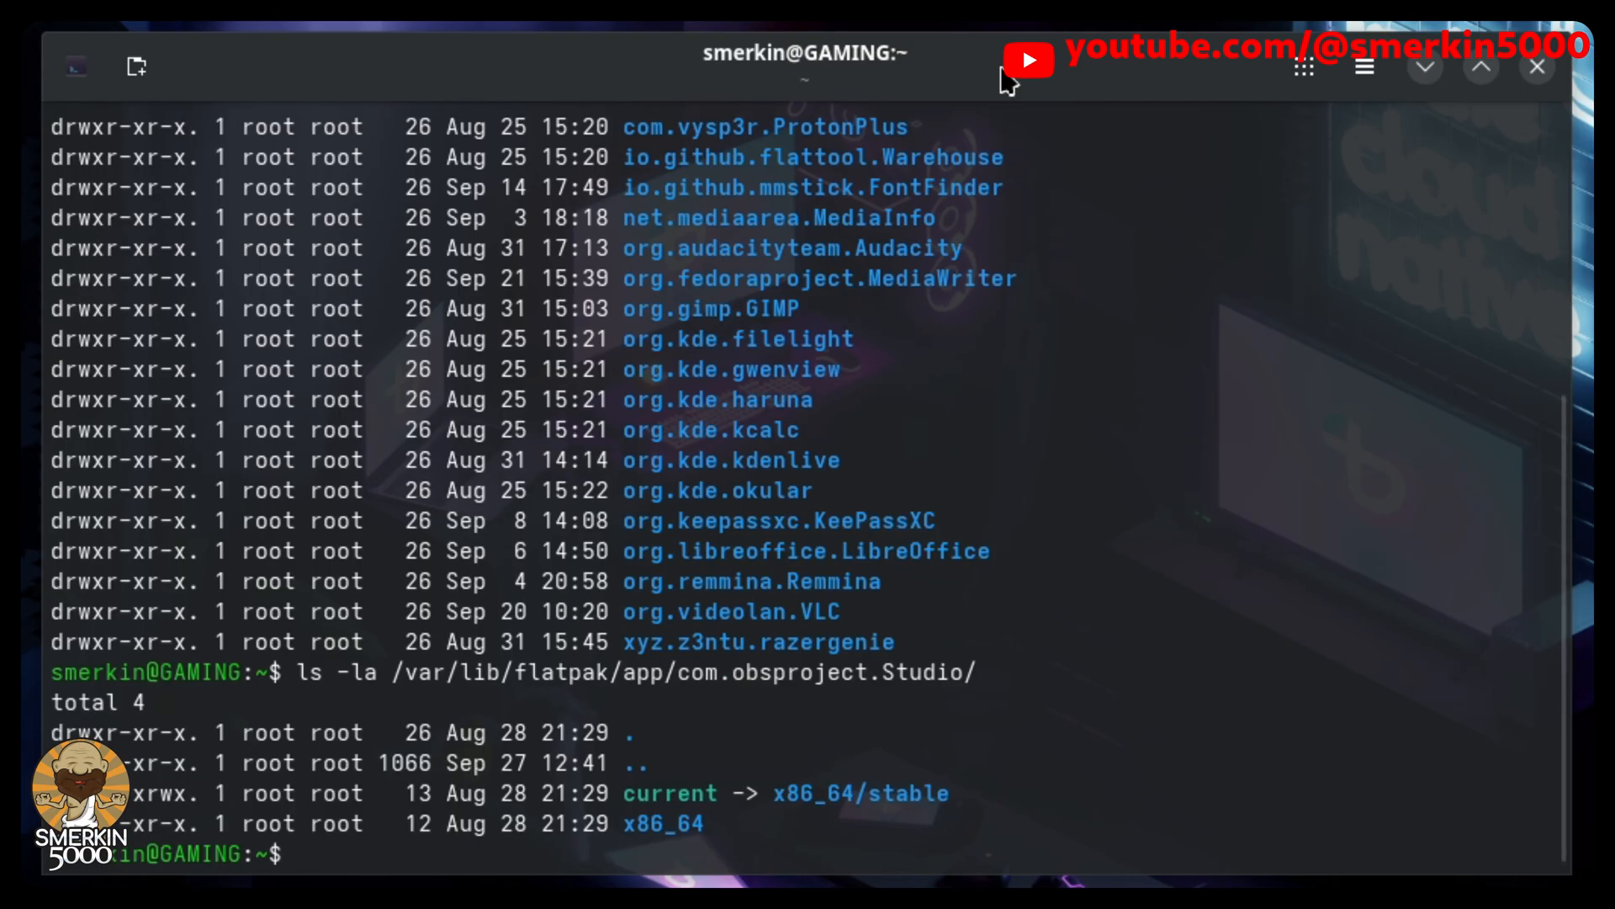
pyautogui.write('ls -la /var/lib/flatpak/app/com.obsproject.Studio/current/active/files/')
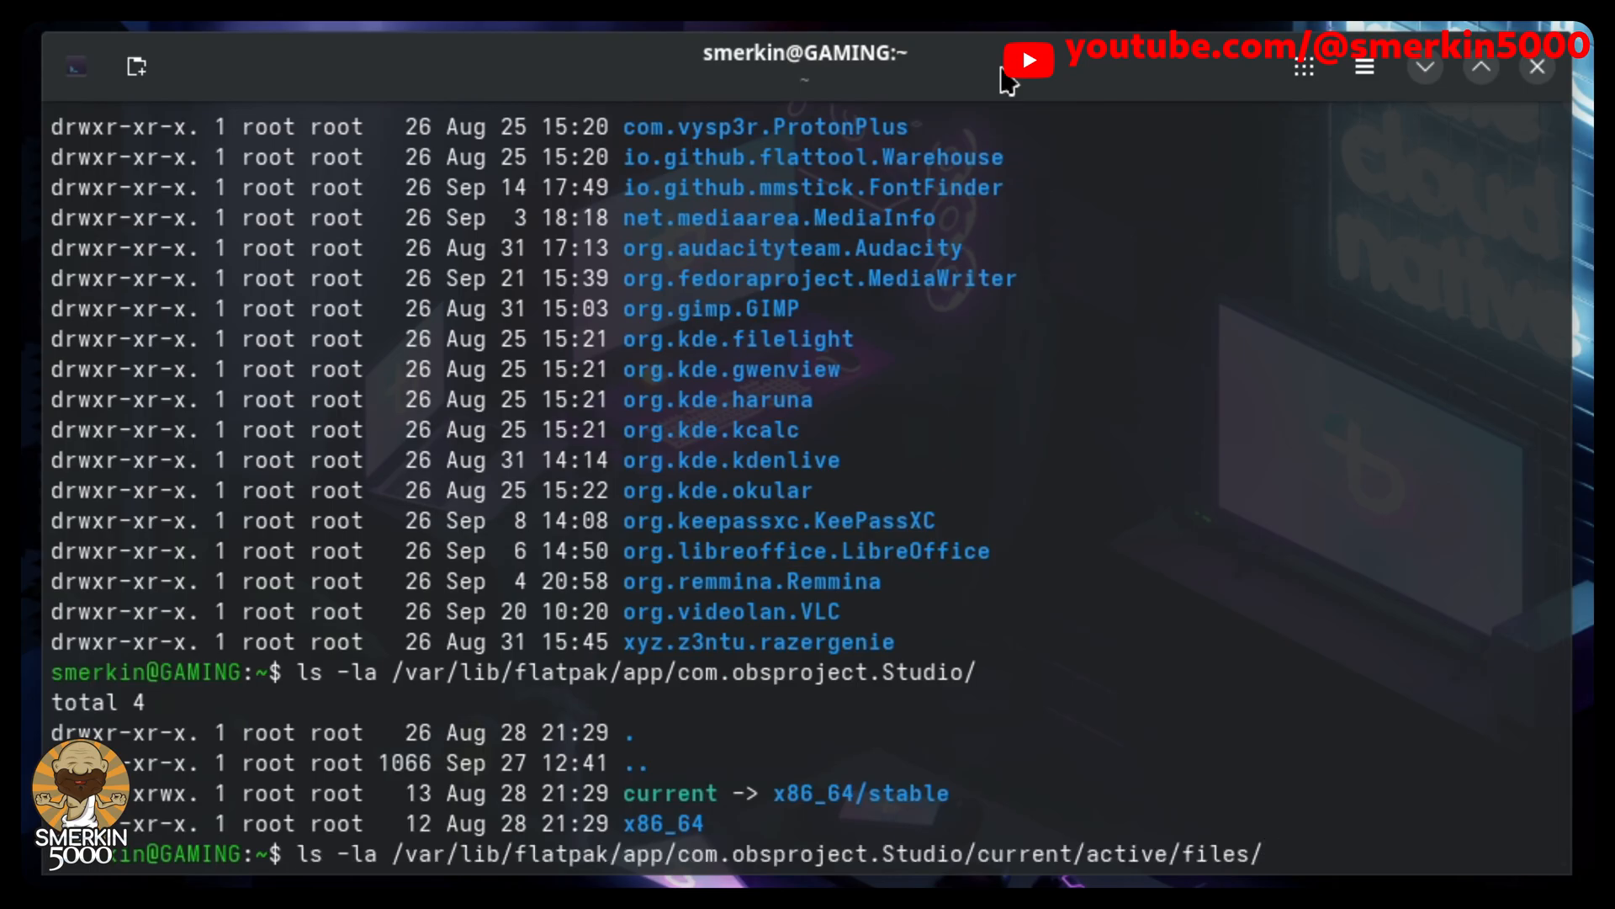
pyautogui.press('Return')
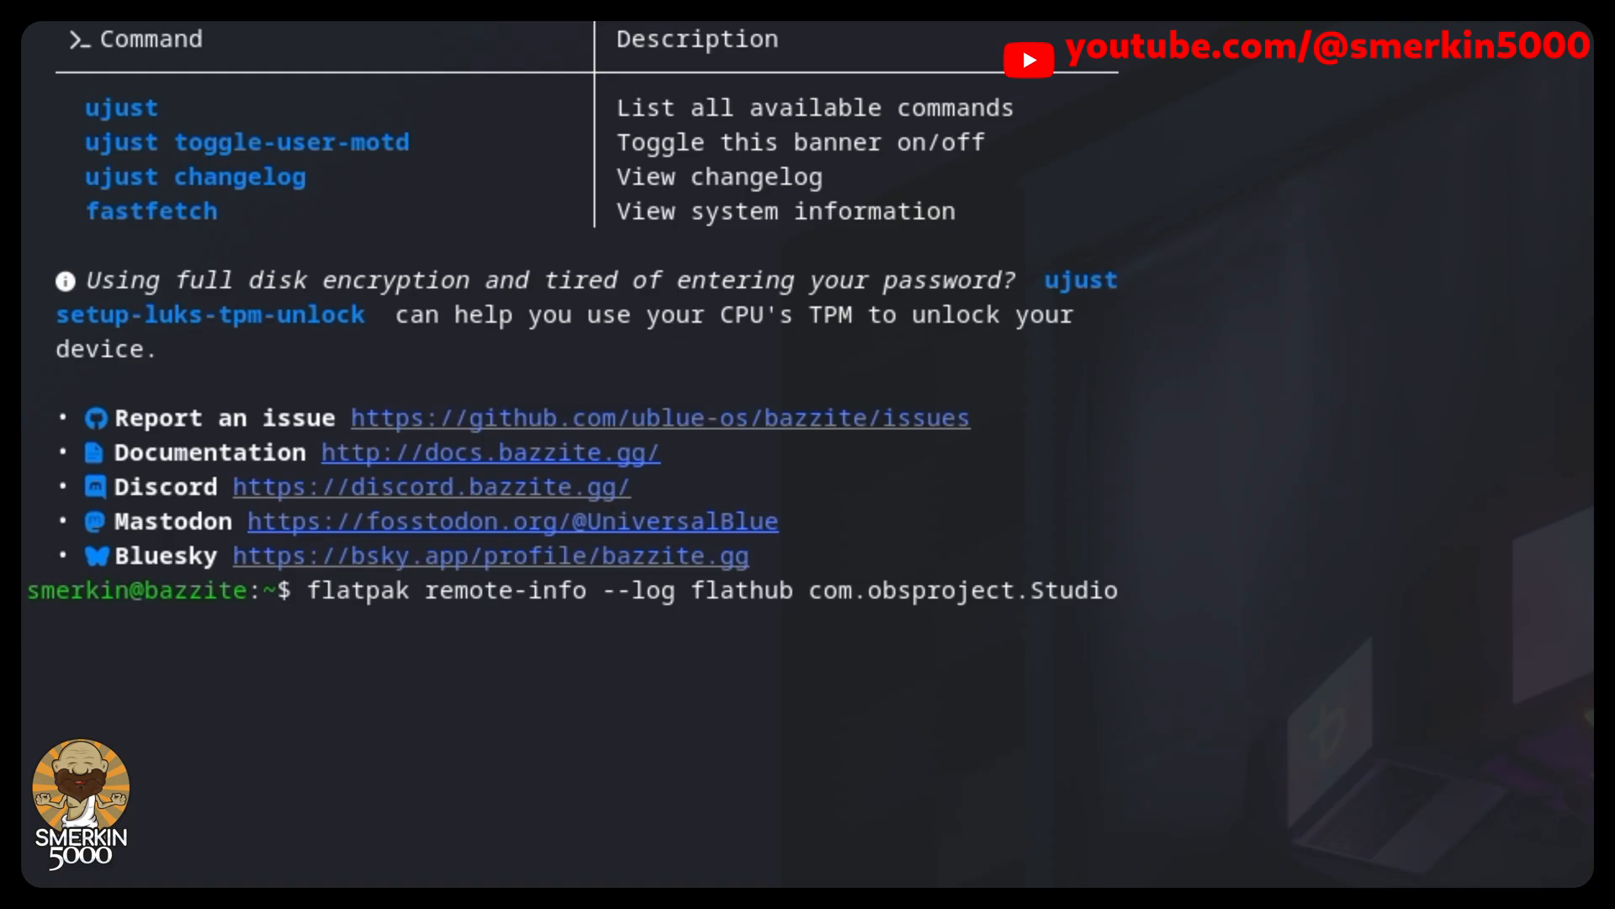
# Run flatpak remote-info --log flathub com.obsproject.Studio and scroll the 32.0.1 and earlier commits
pyautogui.press('Return')
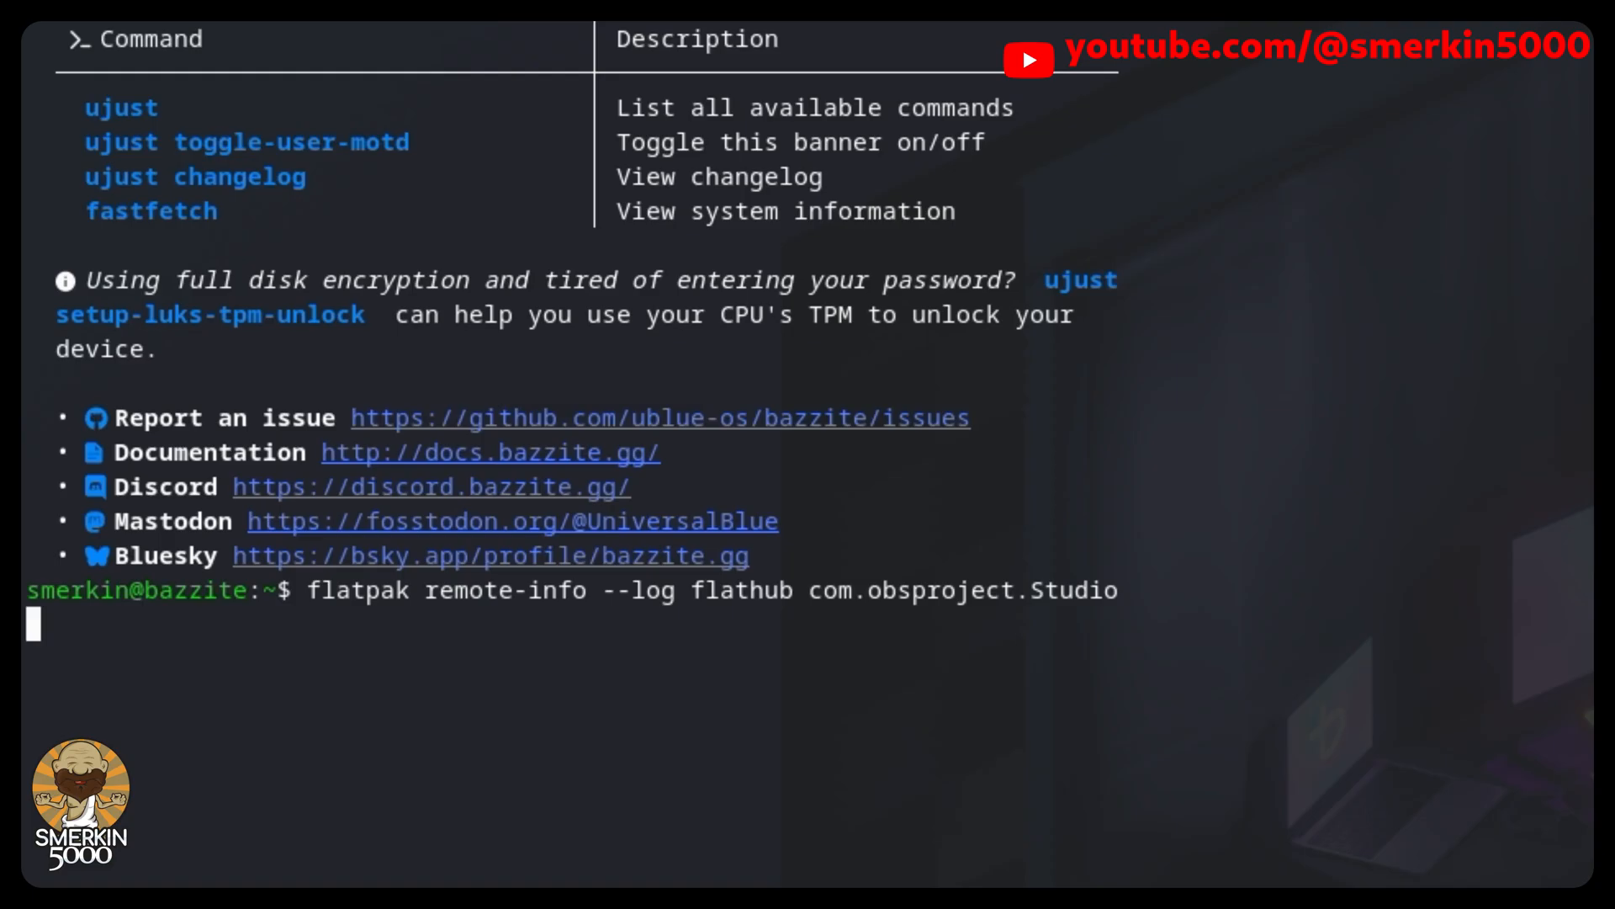
pyautogui.press('Return')
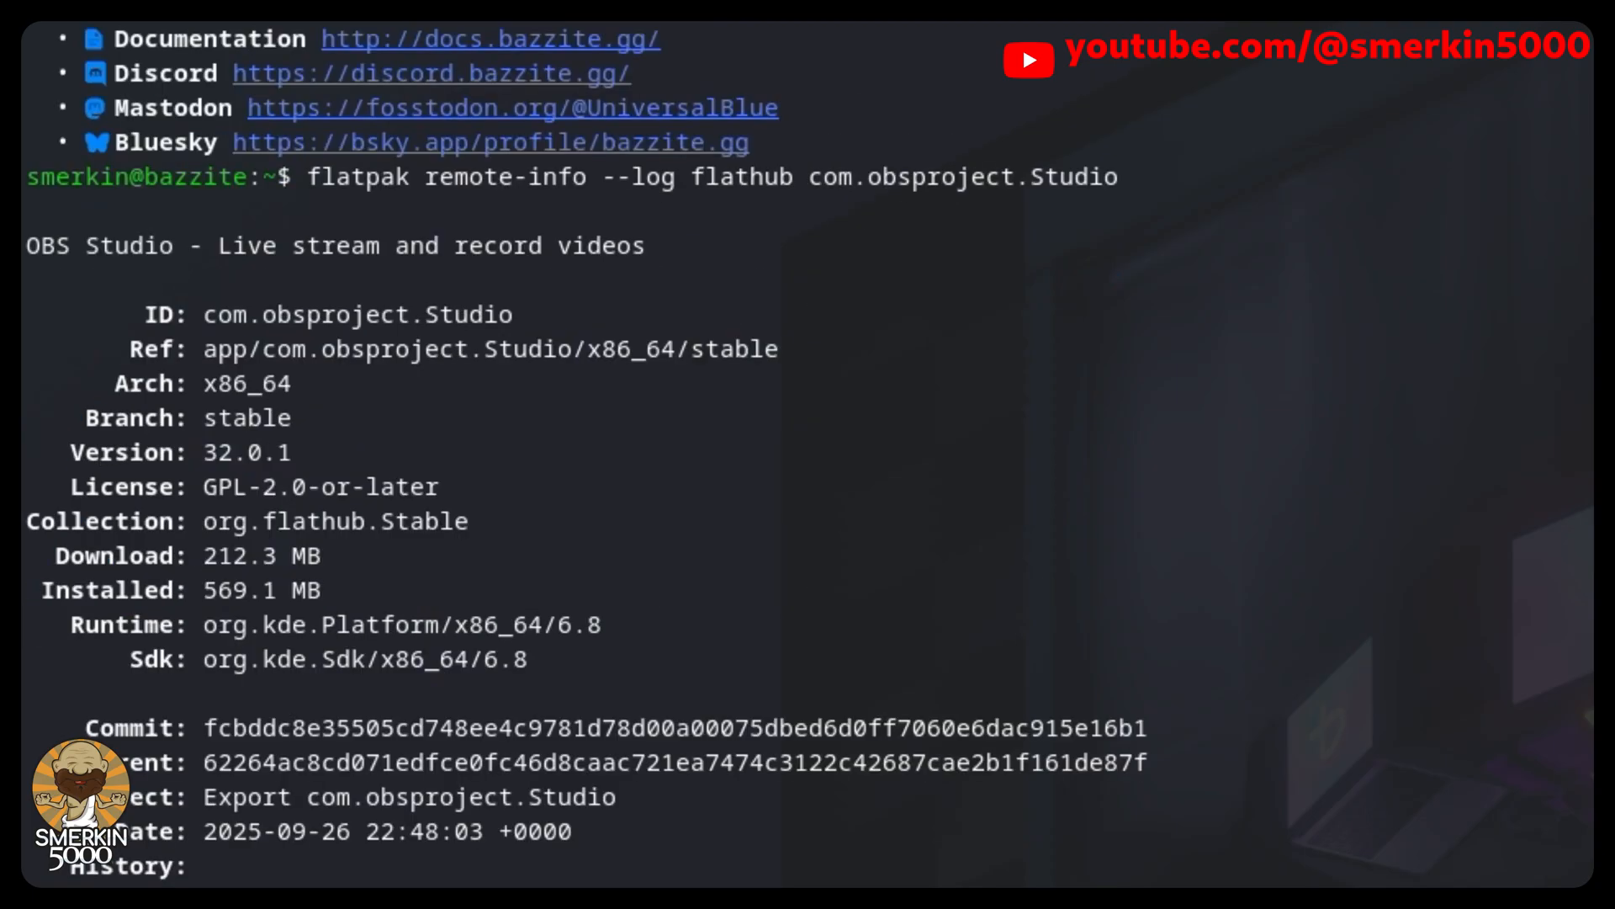
pyautogui.scroll(-3)
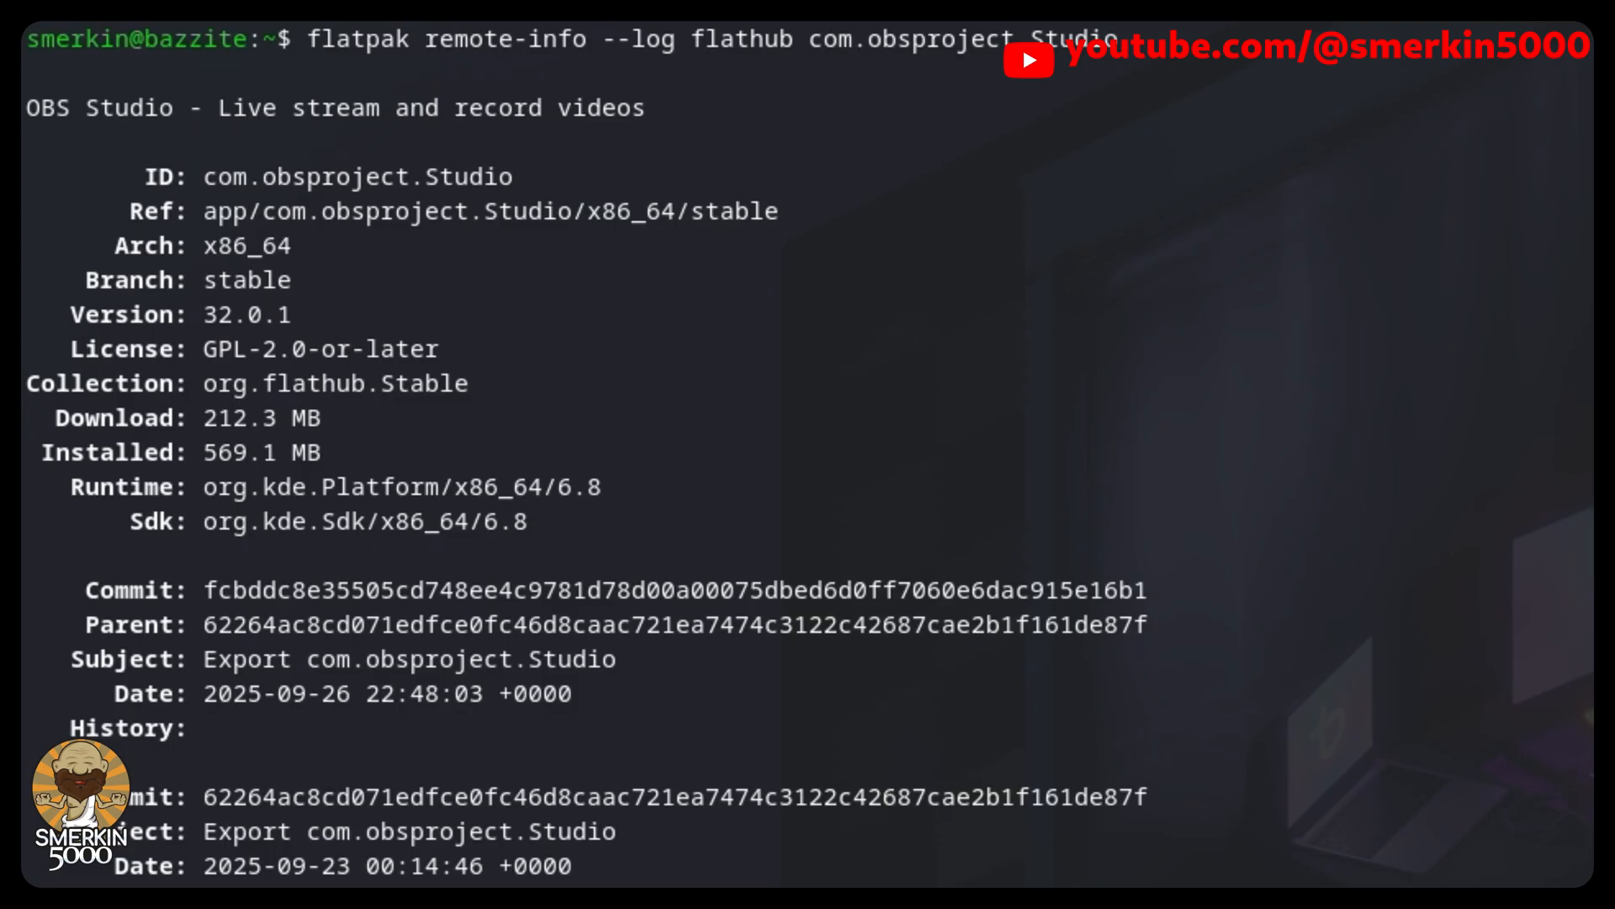
pyautogui.scroll(3)
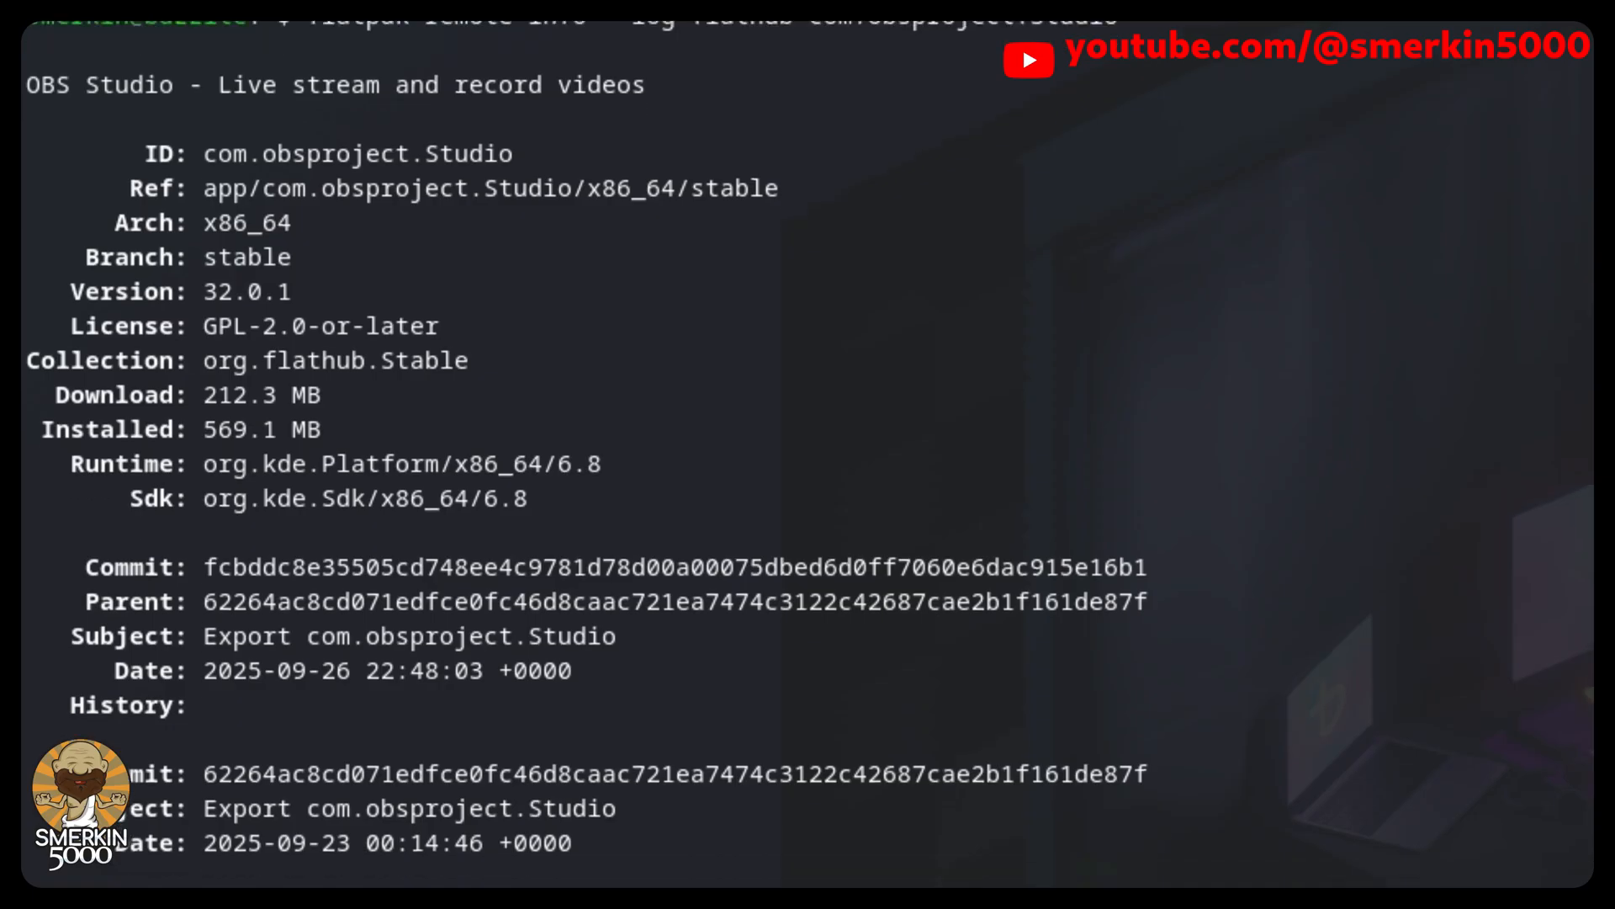
pyautogui.scroll(-3)
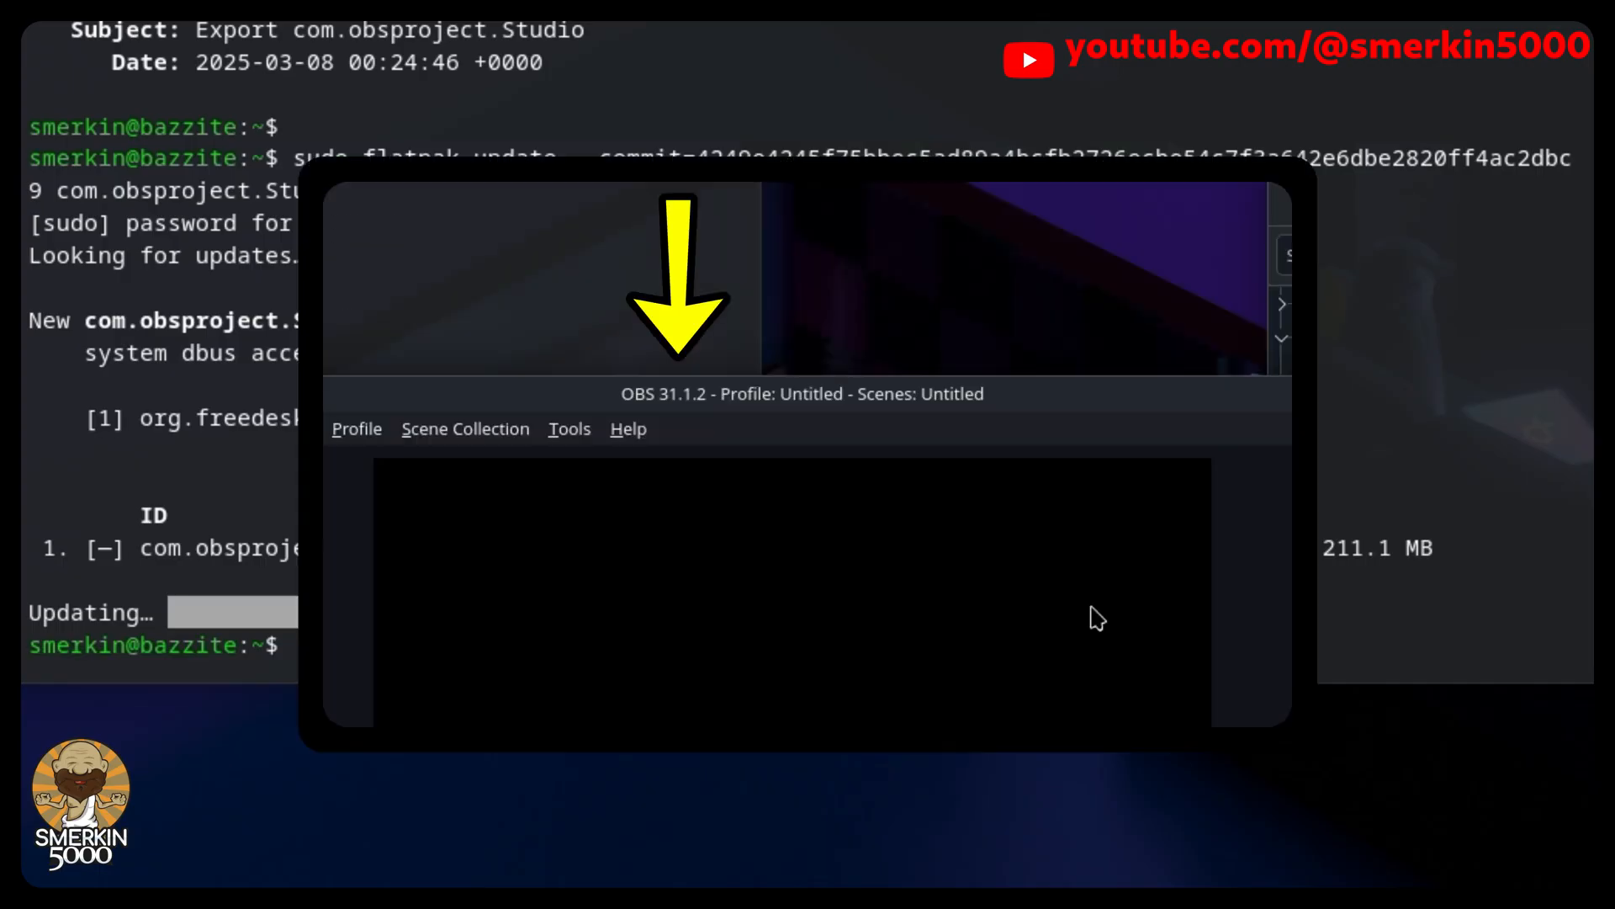
pyautogui.moveTo(646, 400)
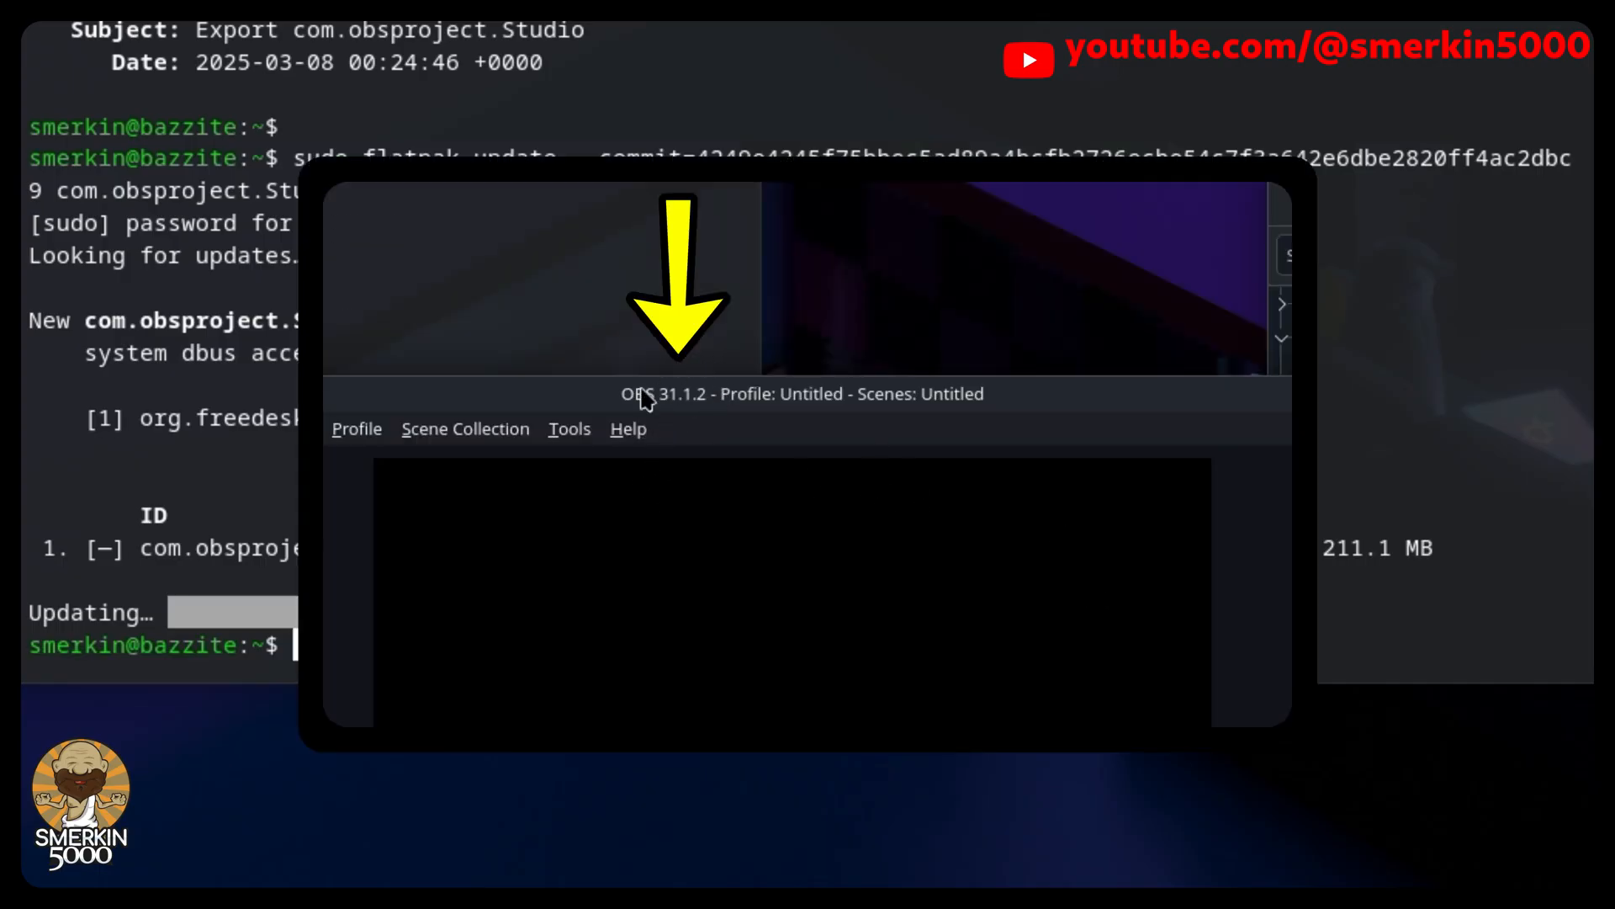
pyautogui.moveTo(700, 444)
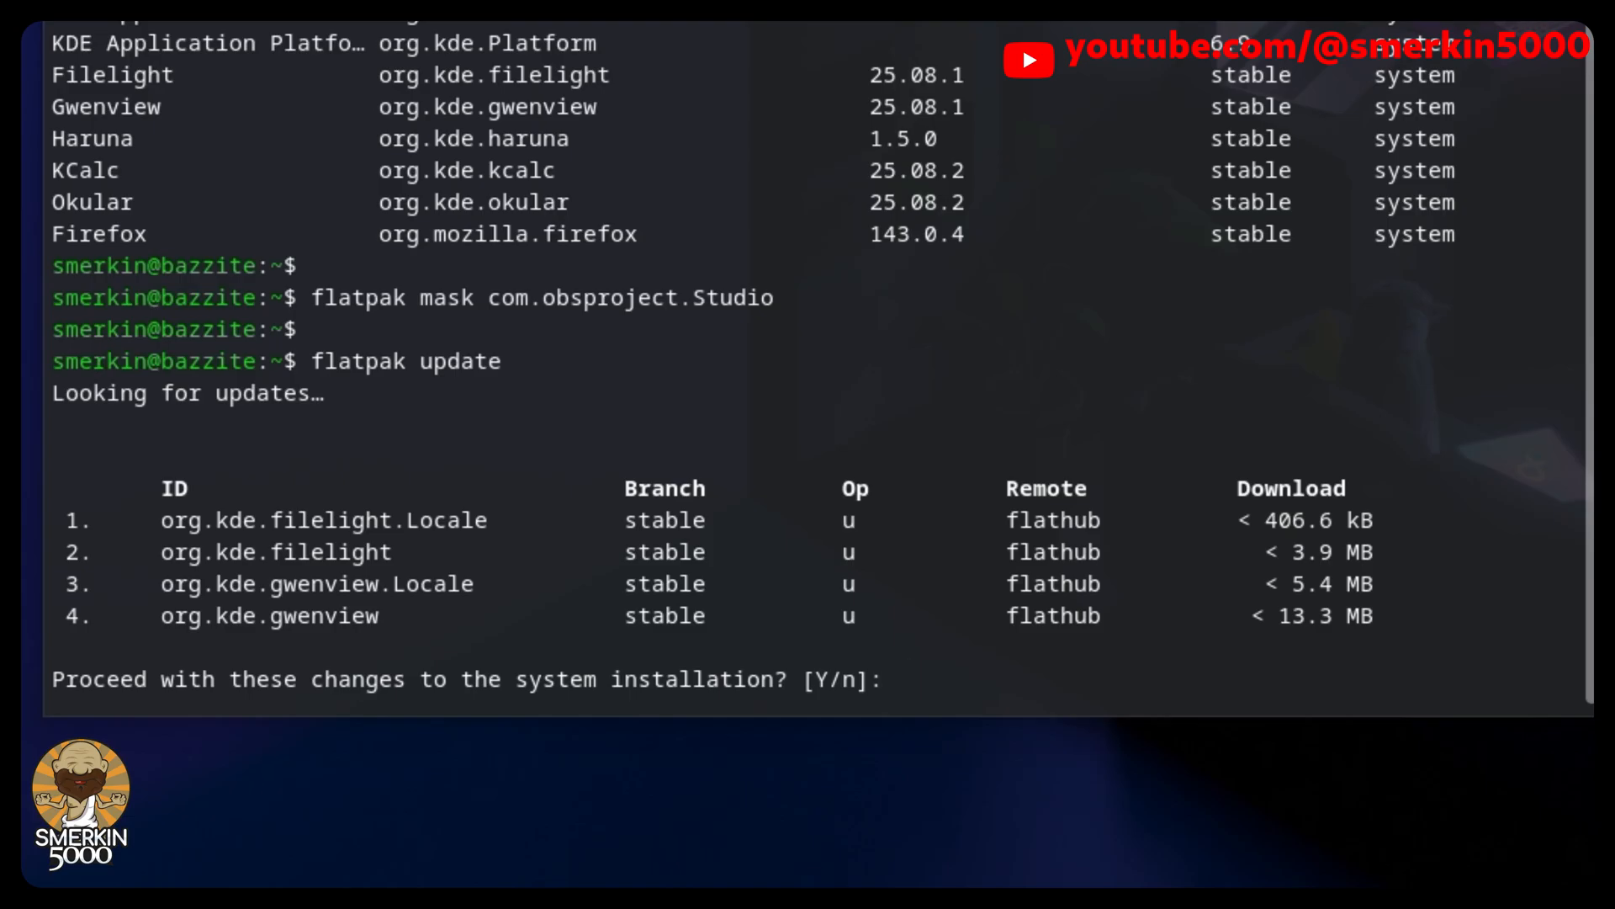
# Decline the masked update, remove the mask on com.obsproject.Studio, then accept its update with Y
pyautogui.write('n')
pyautogui.write('flatpak mask --remove com.obsproject.Studio')
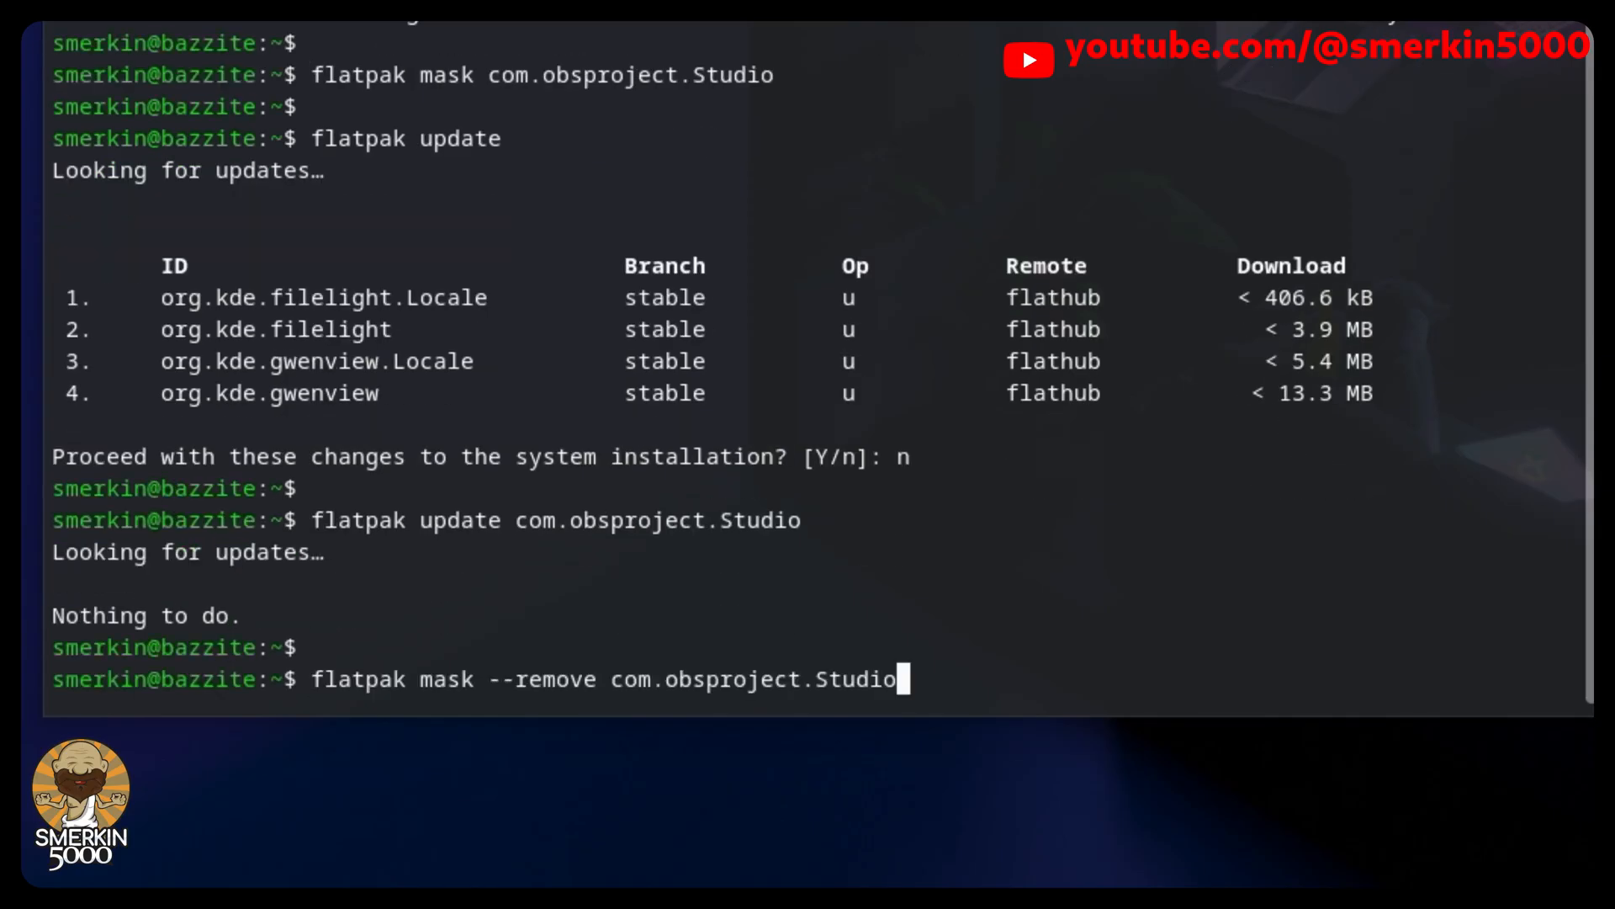
pyautogui.press('Return')
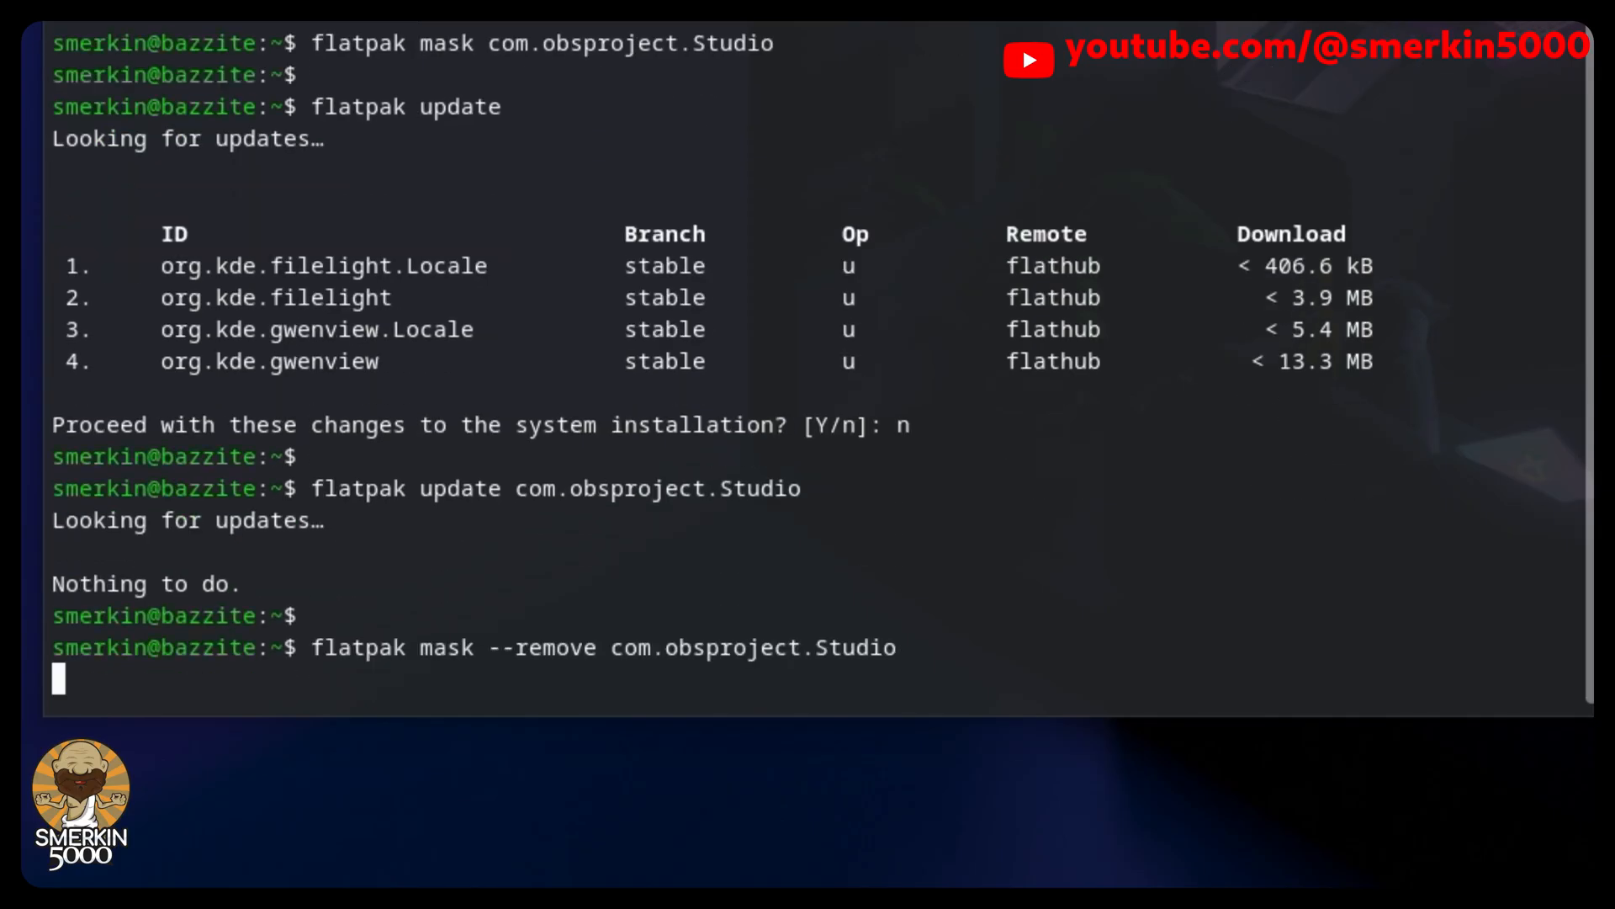
pyautogui.press('Return')
pyautogui.write('flatpak update com.obsproject.Studio')
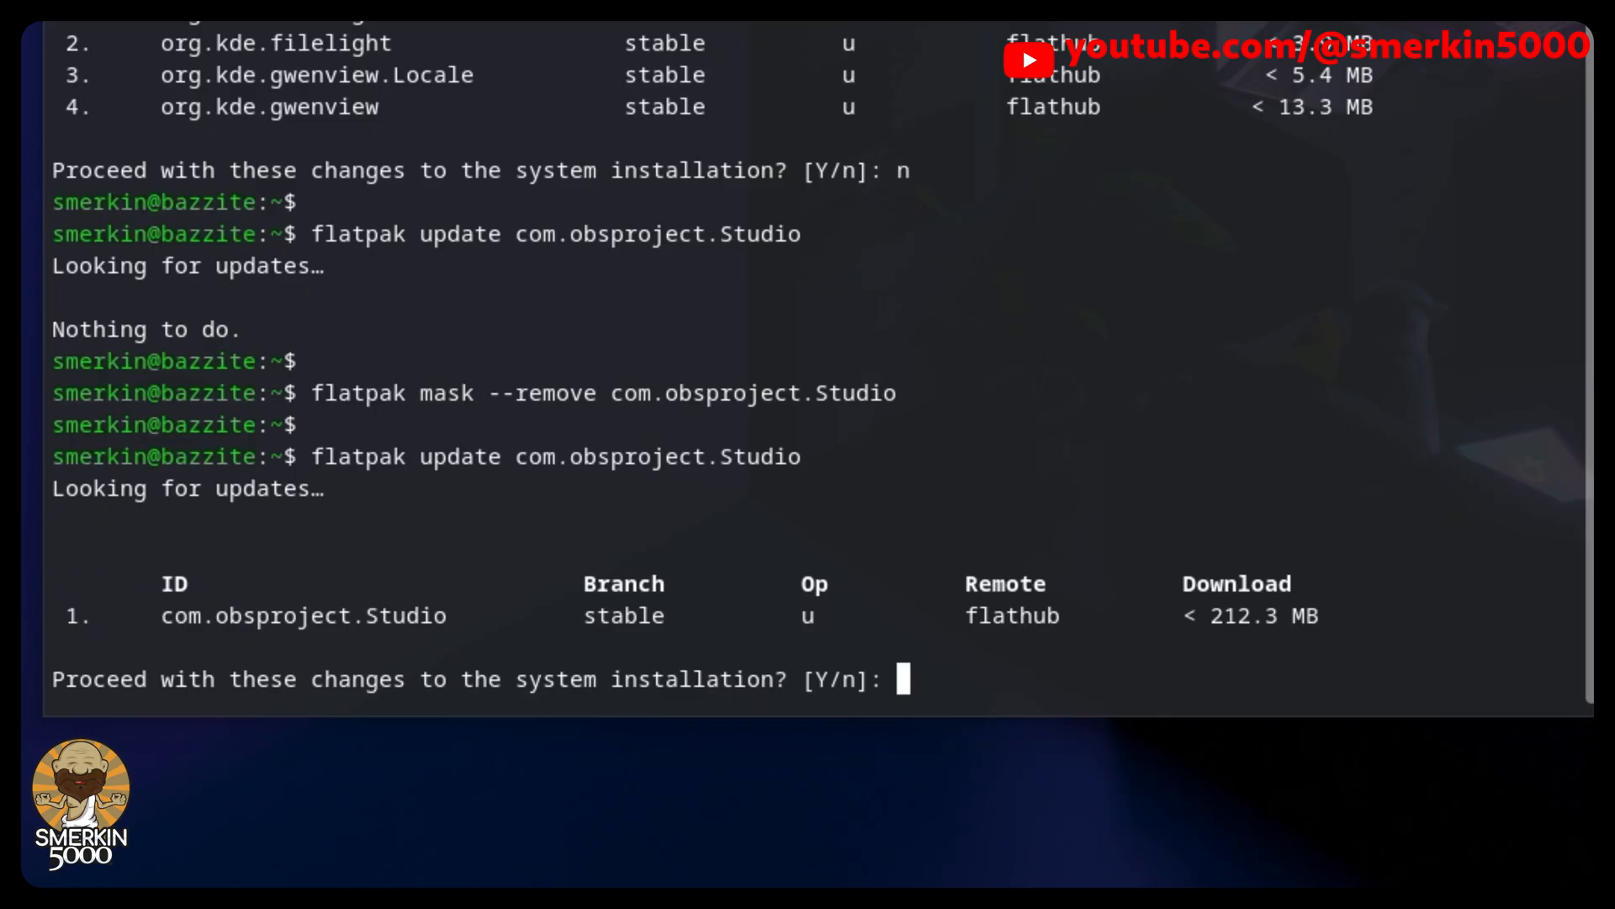
pyautogui.write('Y')
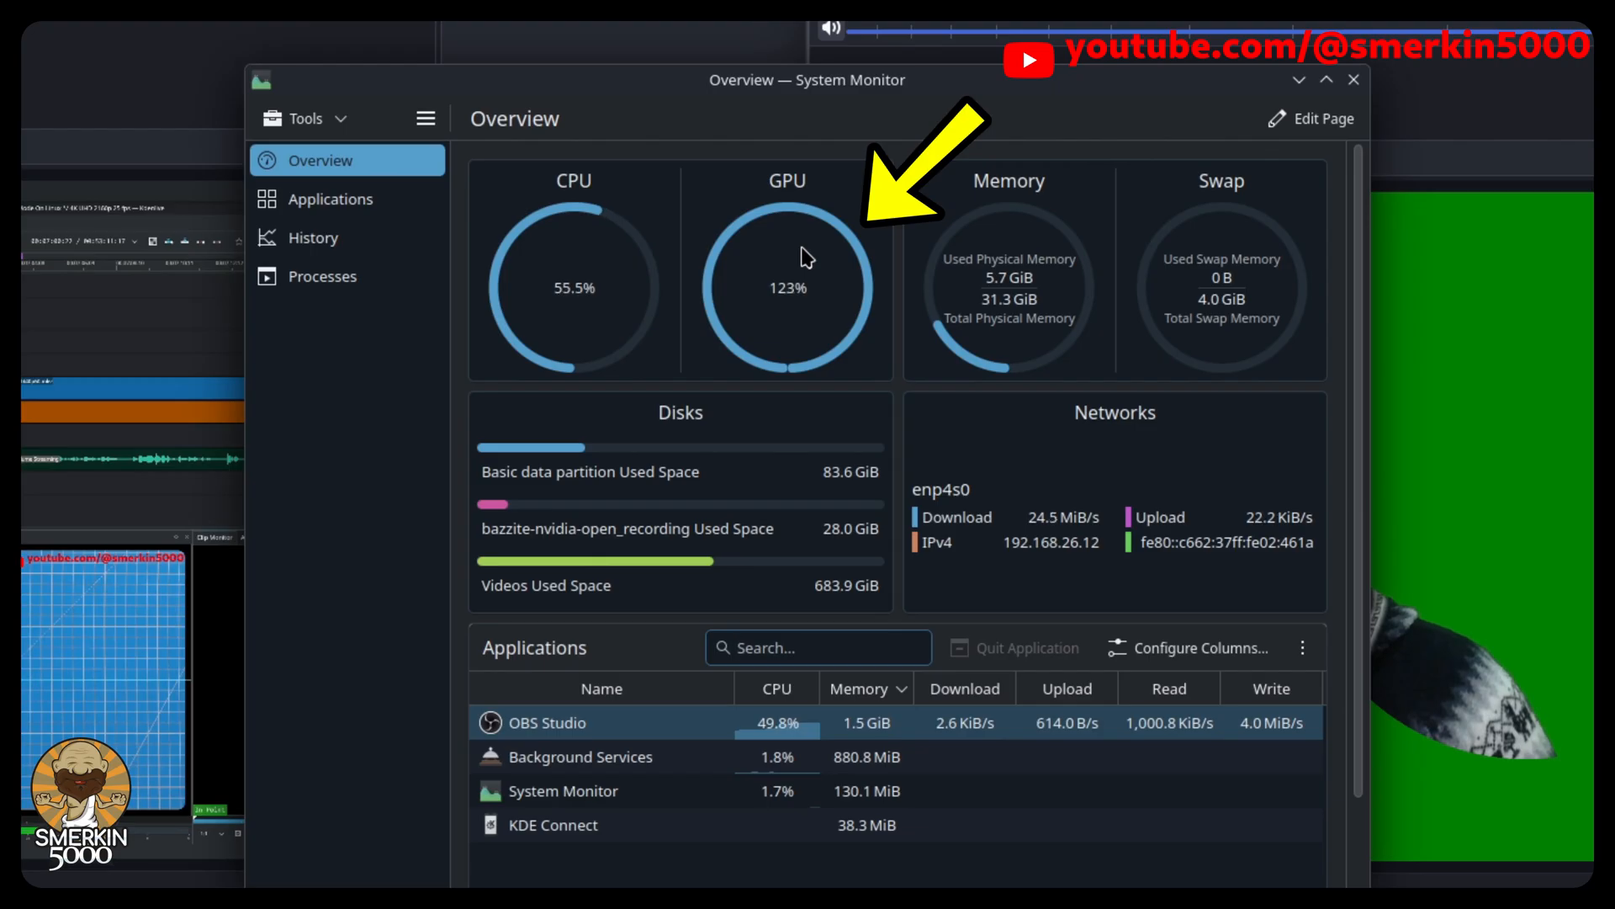
# Show the Processes list sorted by GPU Memory, revealing three obs processes
pyautogui.click(321, 275)
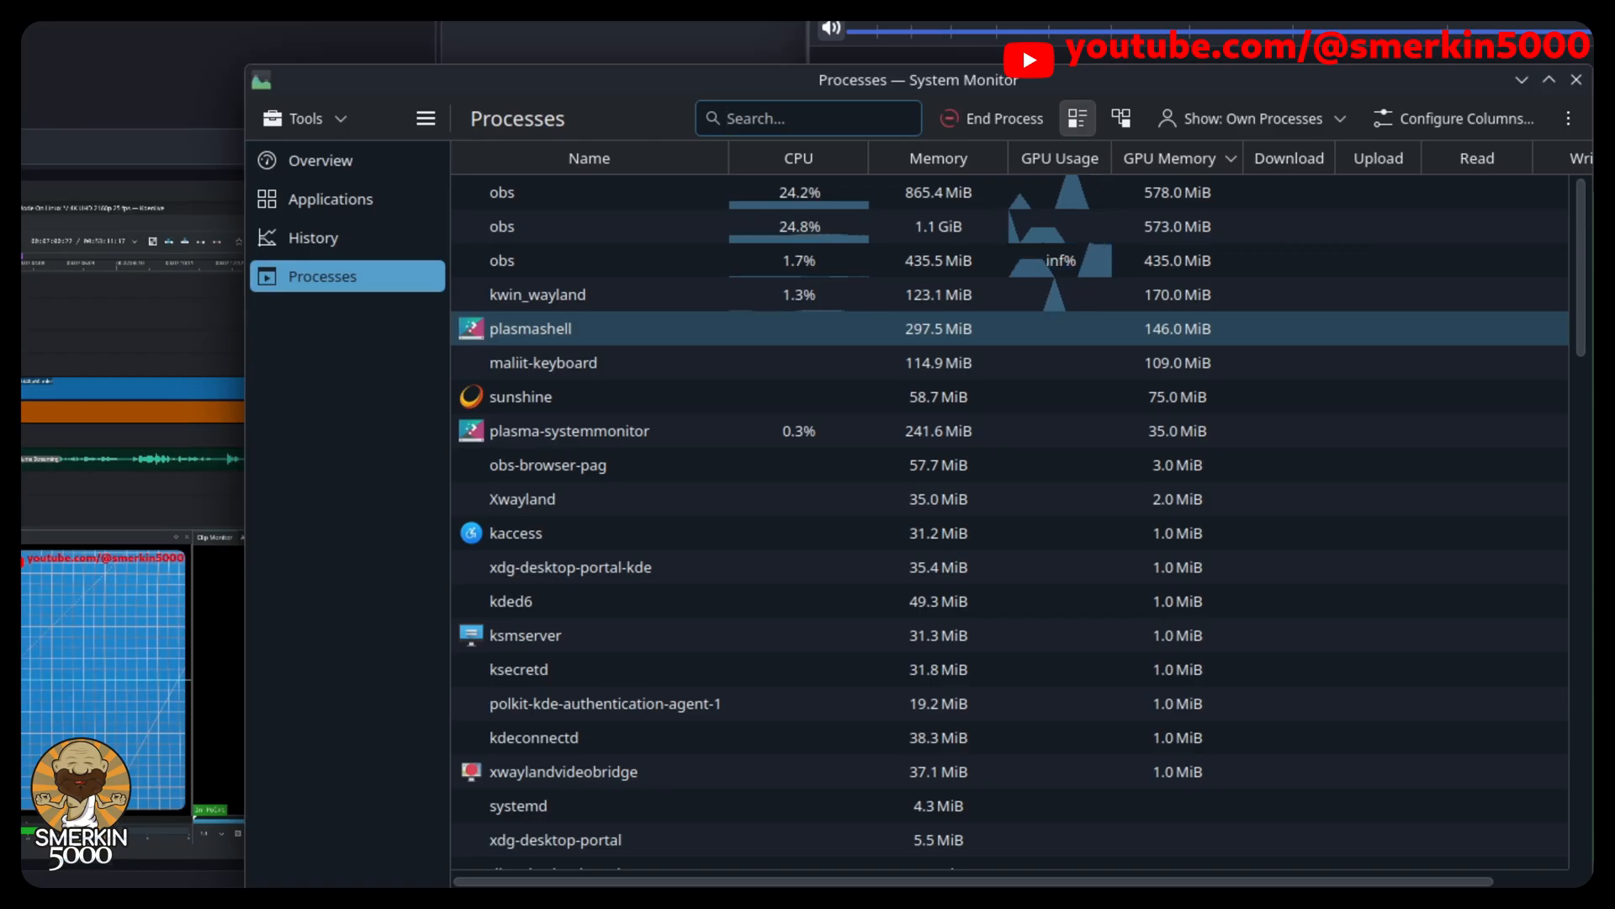
pyautogui.click(319, 160)
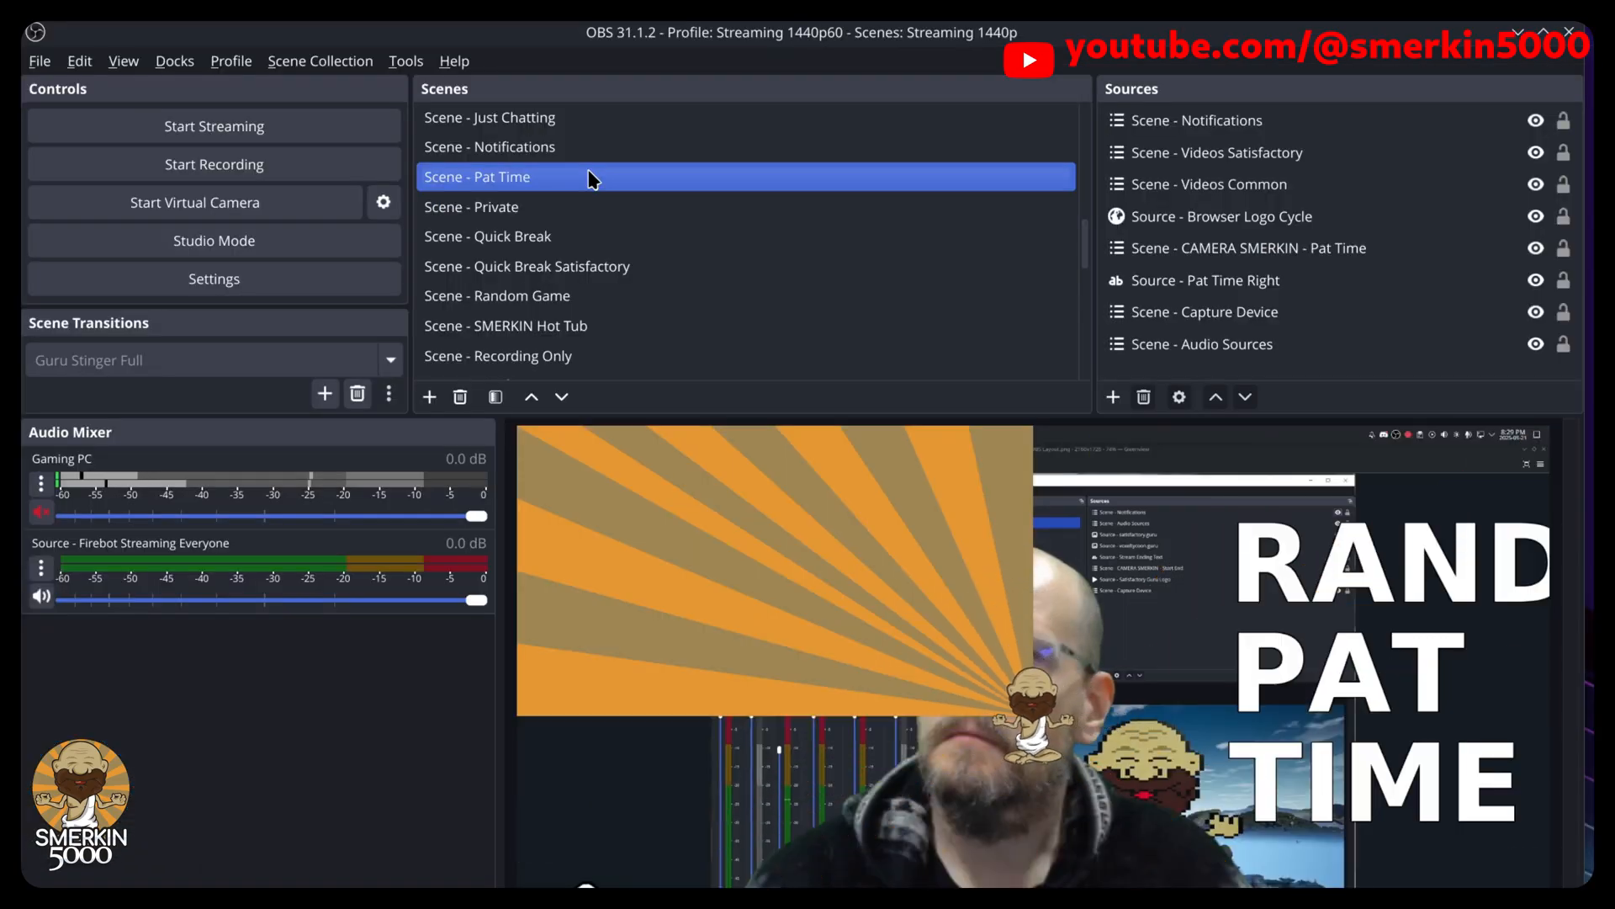
# Select the Browser Logo Cycle source in the Pat Time scene
pyautogui.click(1221, 217)
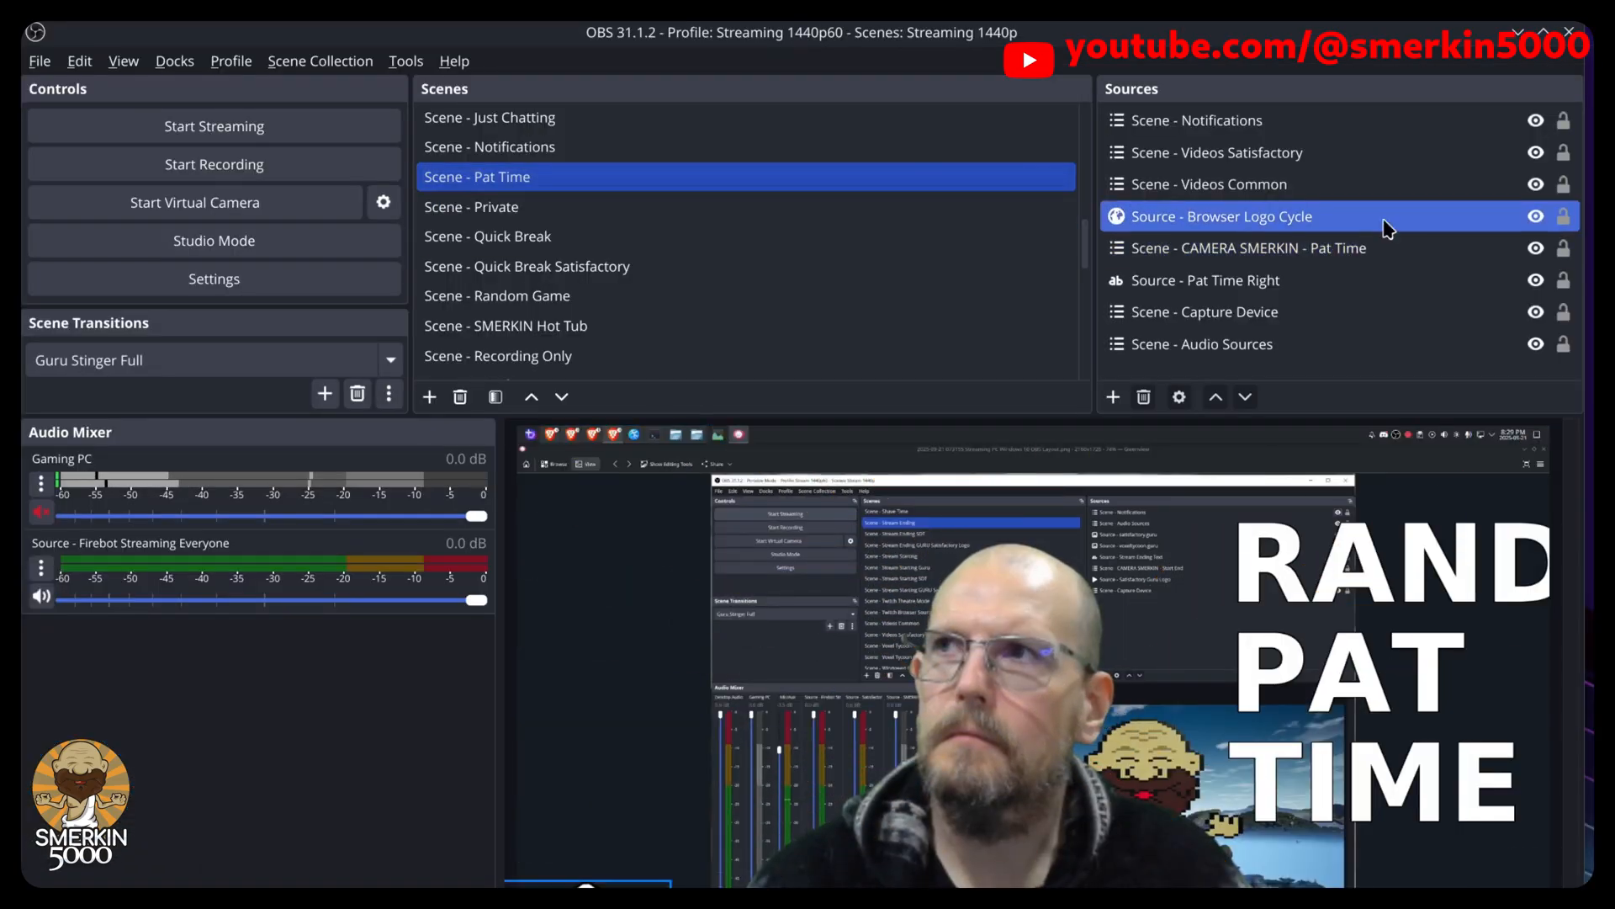